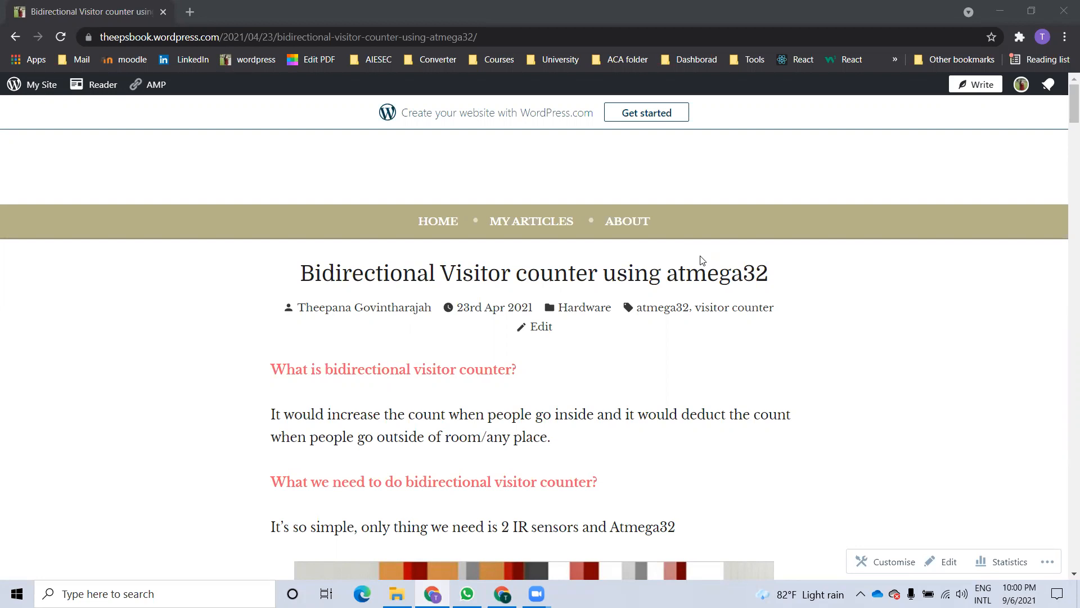
# Step: Show the IR sensor door-frame photo and draw a line across the frame beside the Inside/Out and IR1/IR2 labels
pyautogui.scroll(-3)
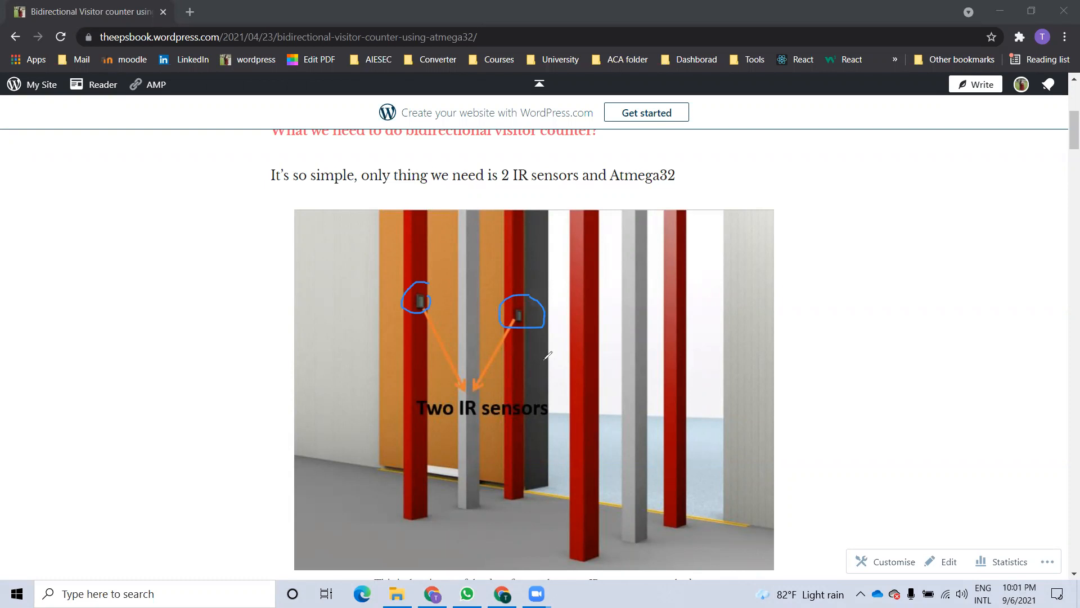
pyautogui.moveTo(853, 398)
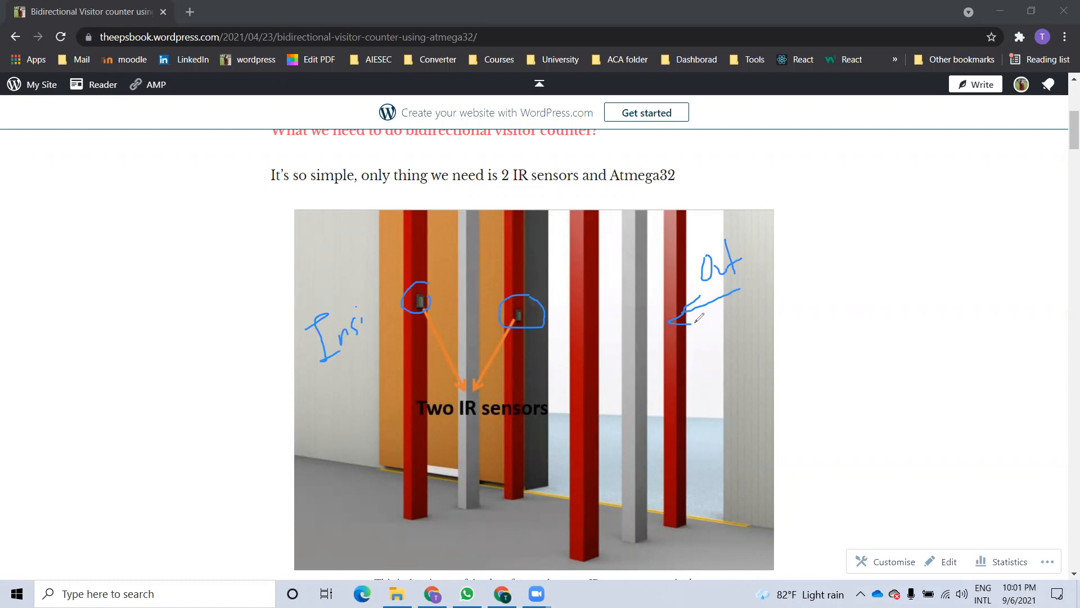
pyautogui.moveTo(586, 281)
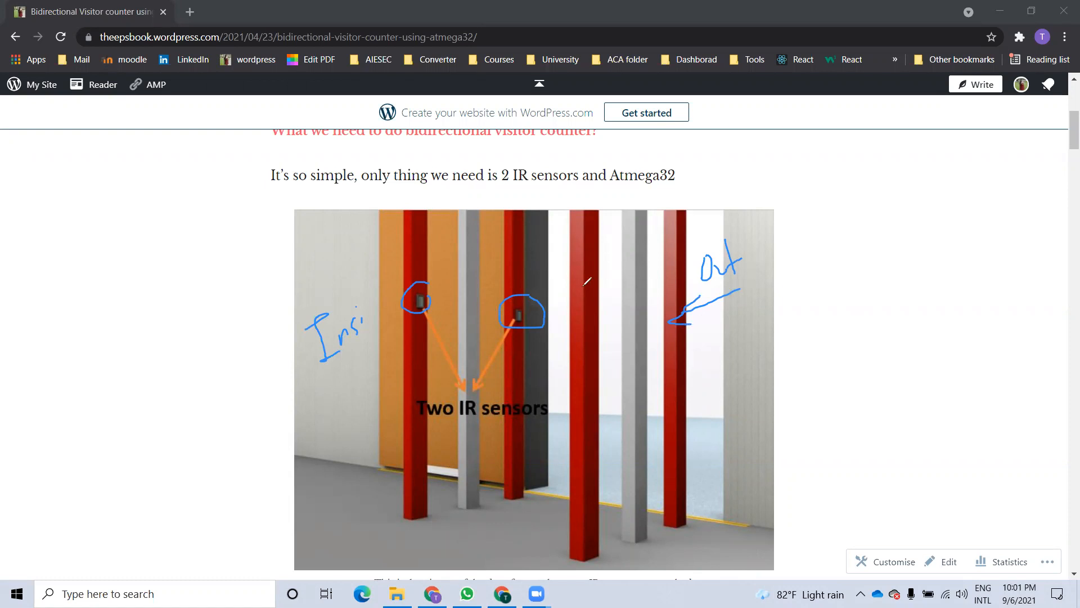
pyautogui.moveTo(589, 279)
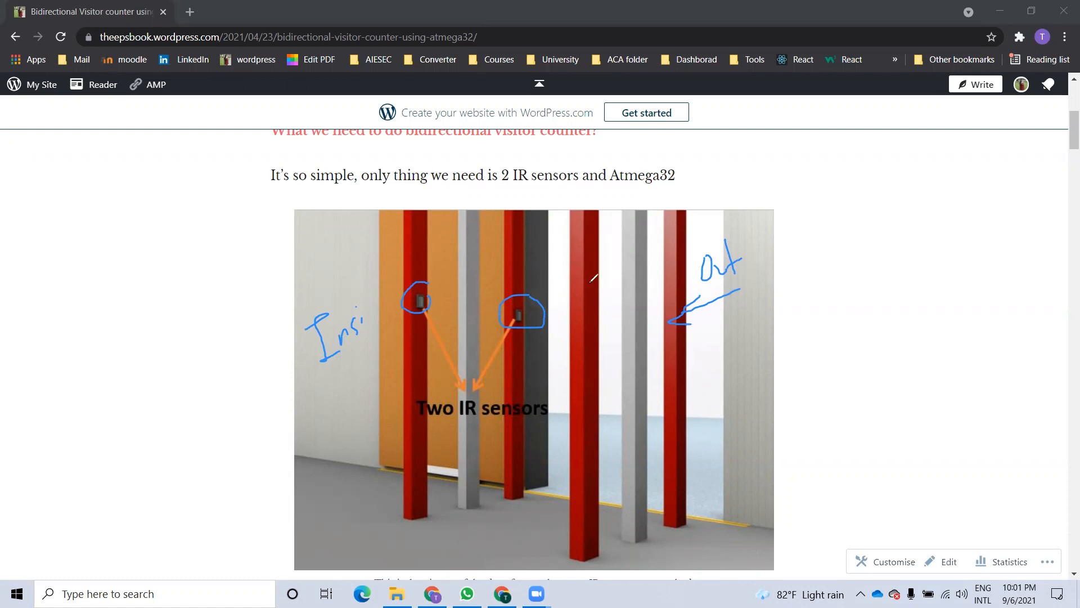
pyautogui.moveTo(550, 285)
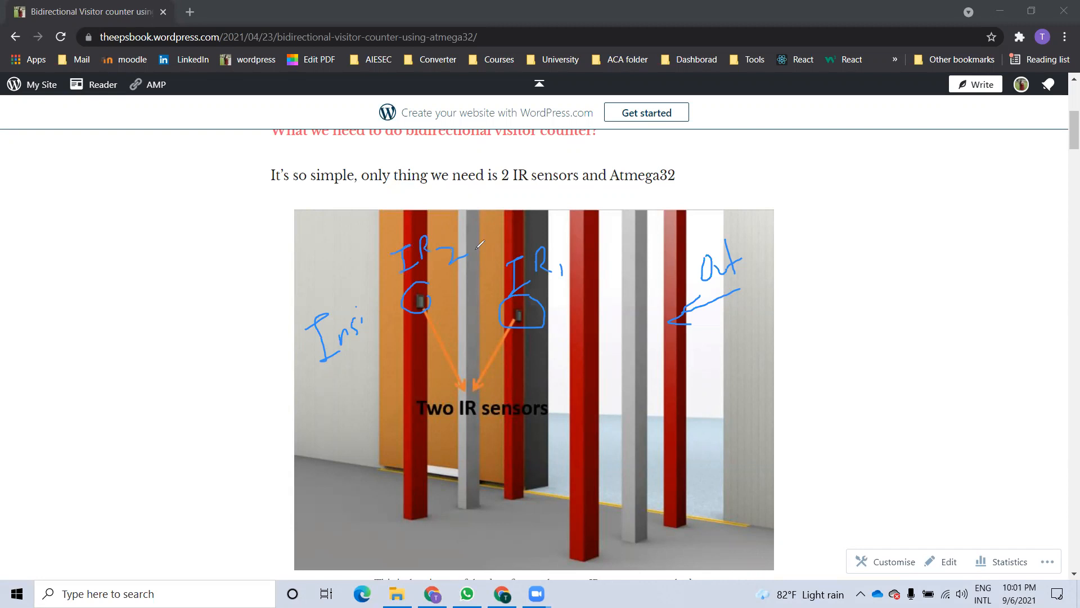
pyautogui.moveTo(483, 256)
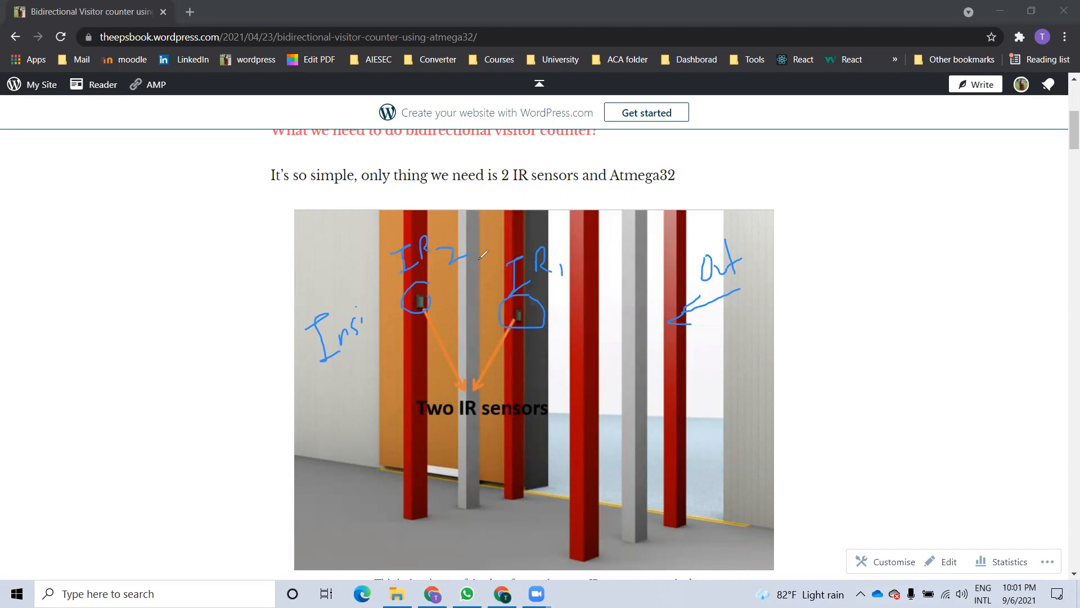
pyautogui.moveTo(484, 257)
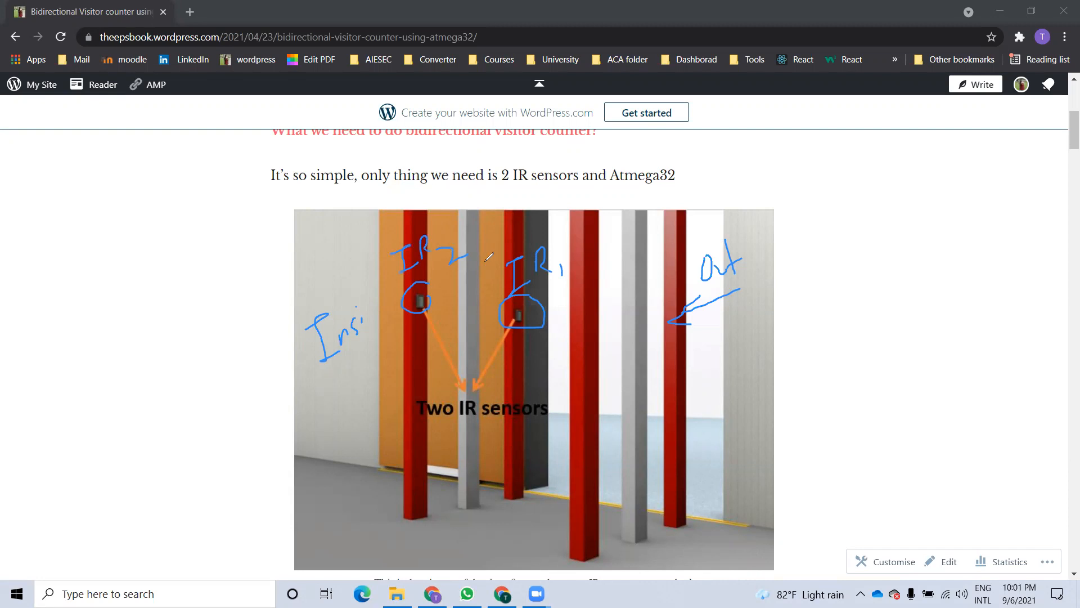
pyautogui.moveTo(486, 268)
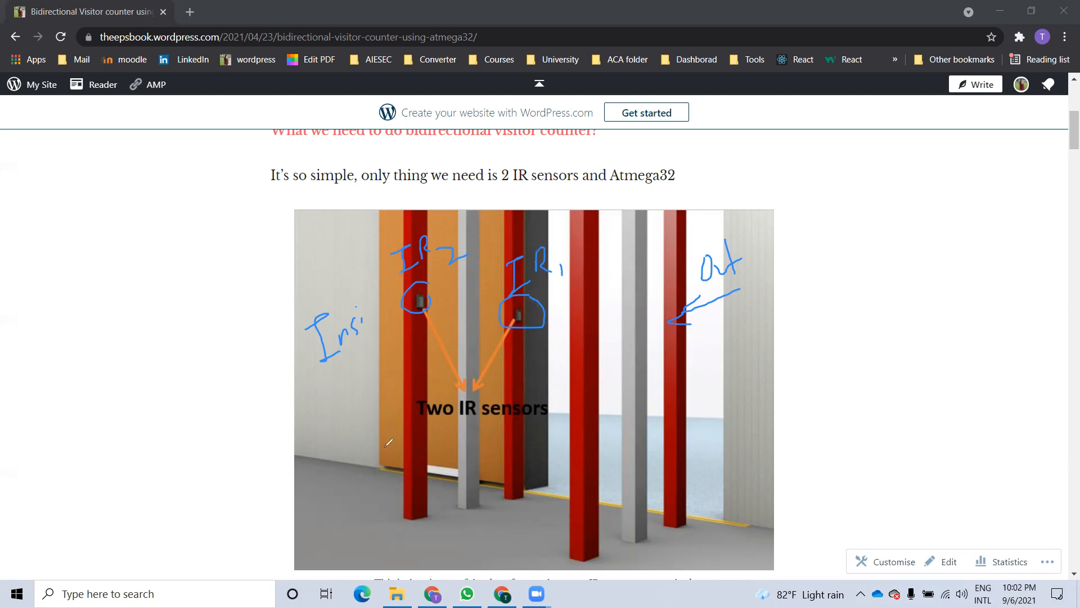
pyautogui.moveTo(543, 376)
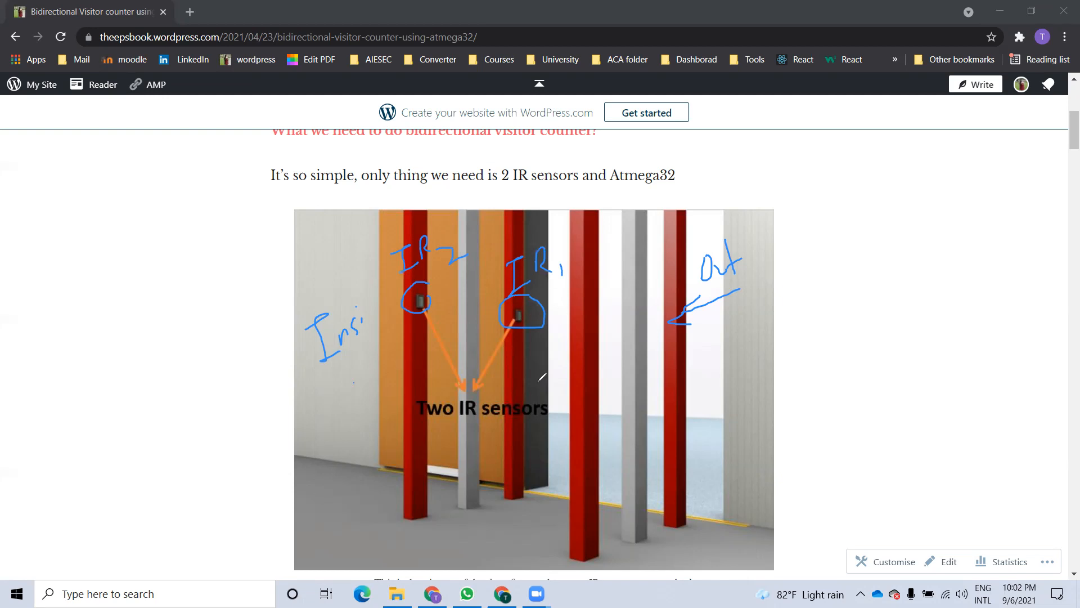
pyautogui.moveTo(353, 384); pyautogui.dragTo(552, 383)
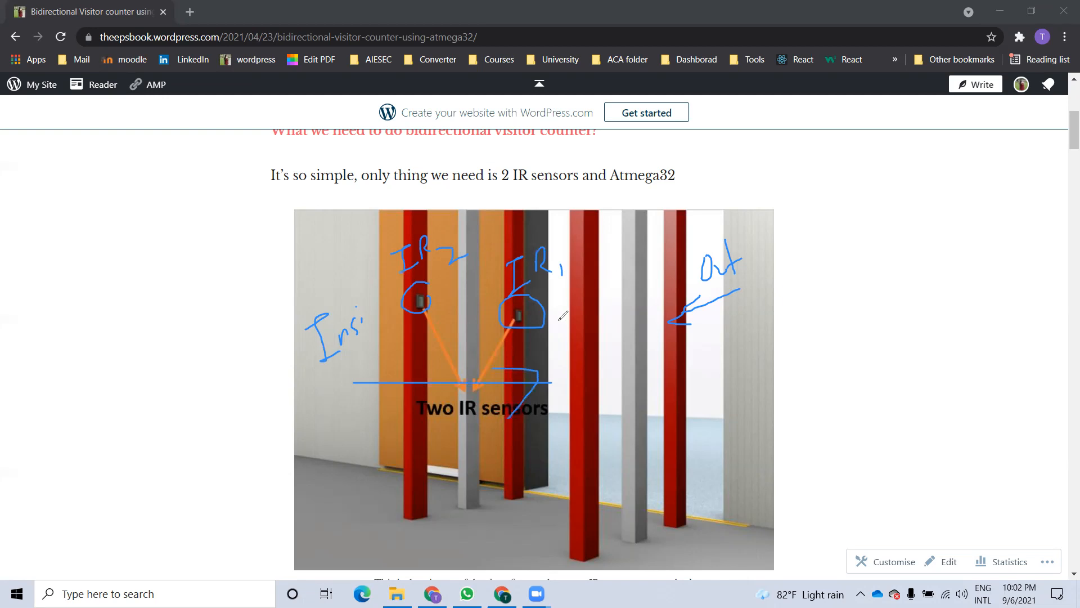
pyautogui.moveTo(552, 330)
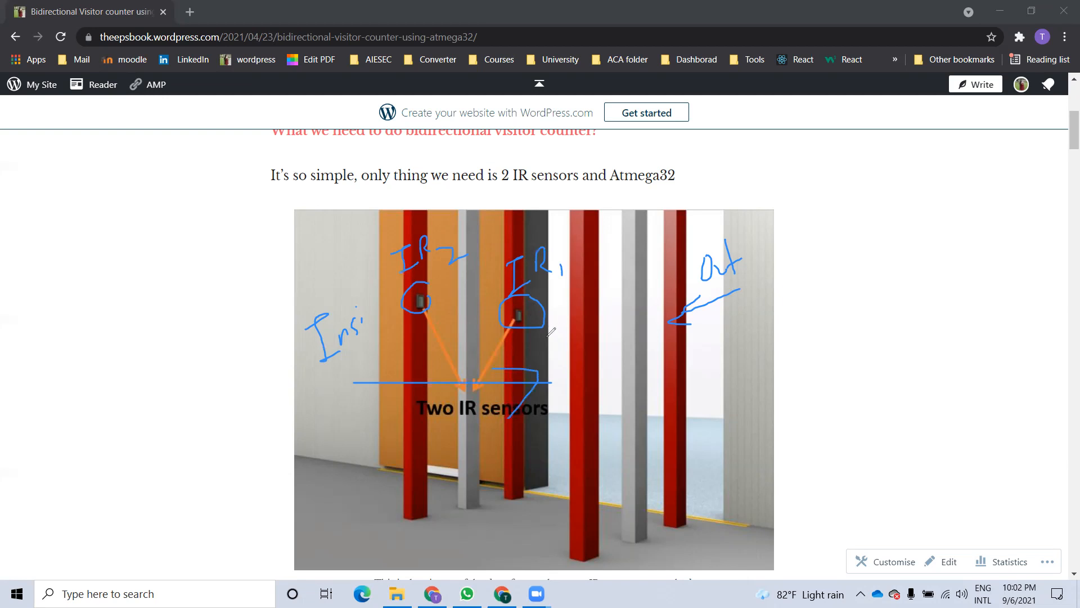
pyautogui.moveTo(754, 143)
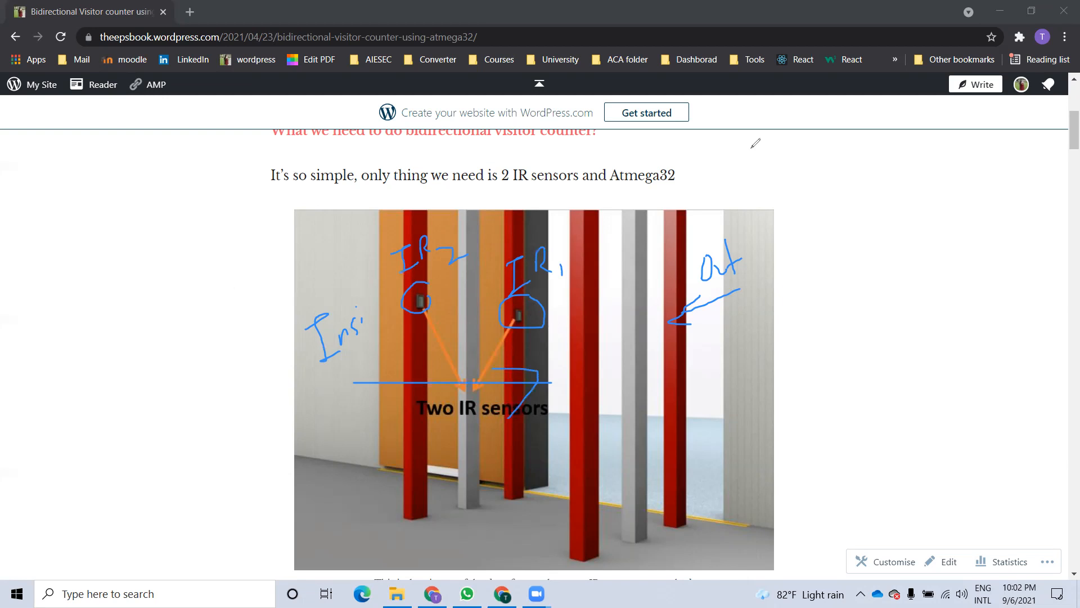
pyautogui.moveTo(459, 36)
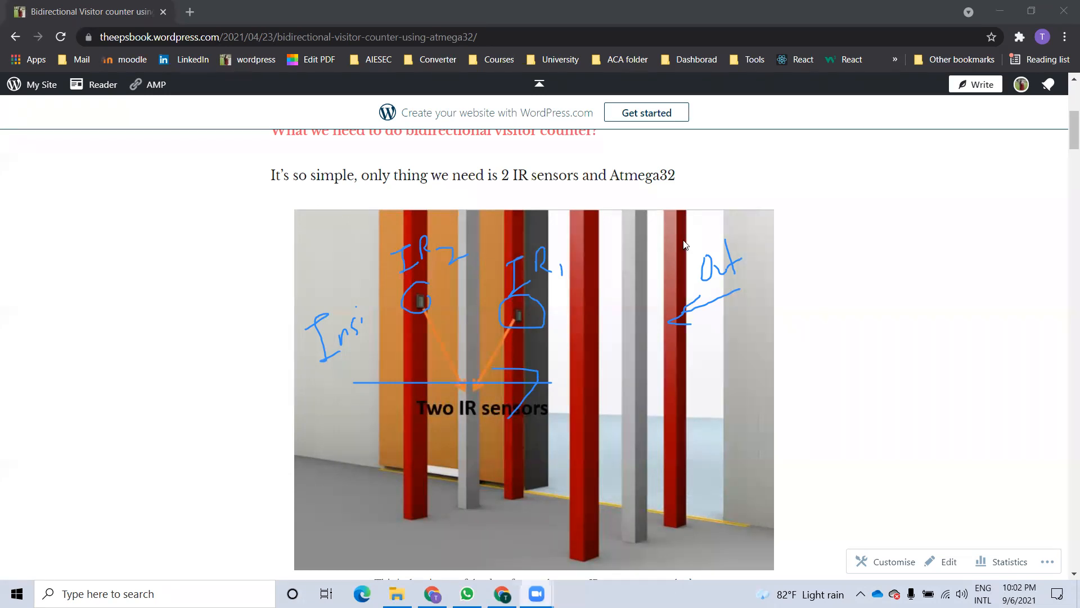
# Step: Scroll past the image caption to the section explaining active versus passive infrared sensors
pyautogui.scroll(-3)
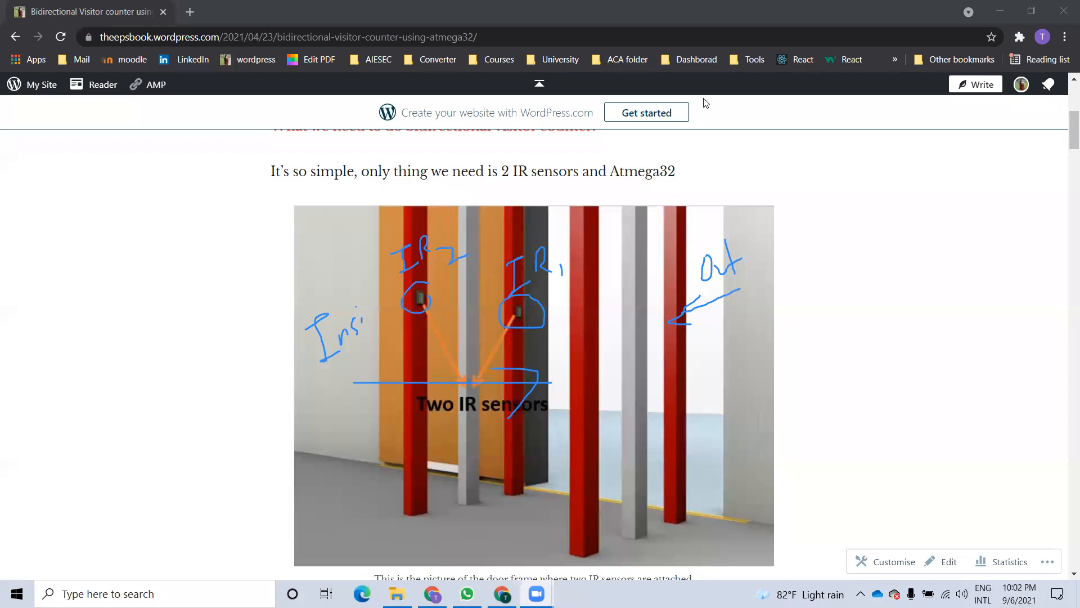
pyautogui.scroll(-3)
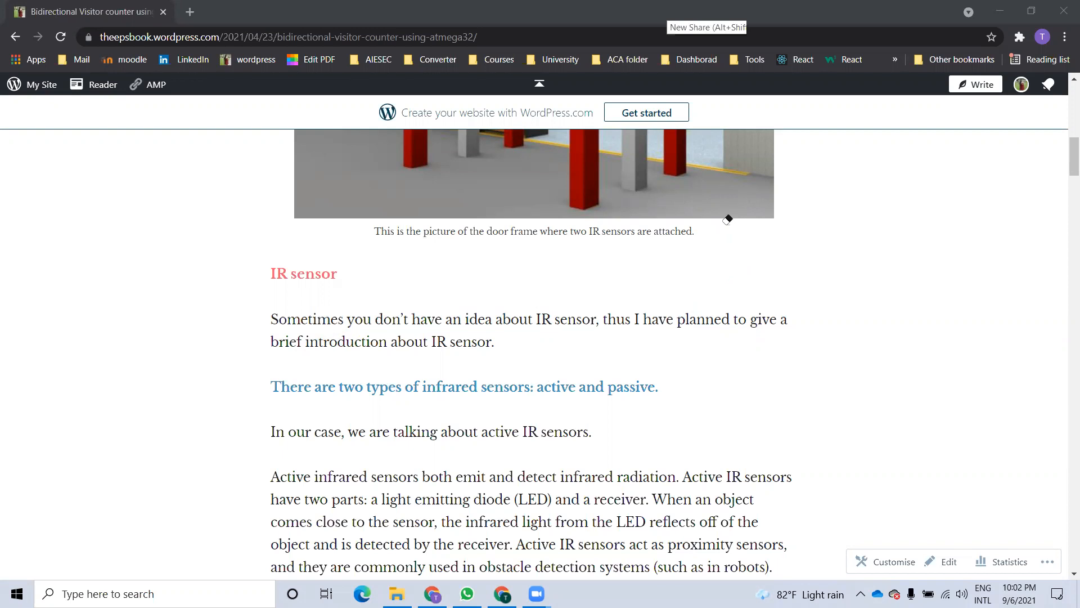
pyautogui.scroll(-3)
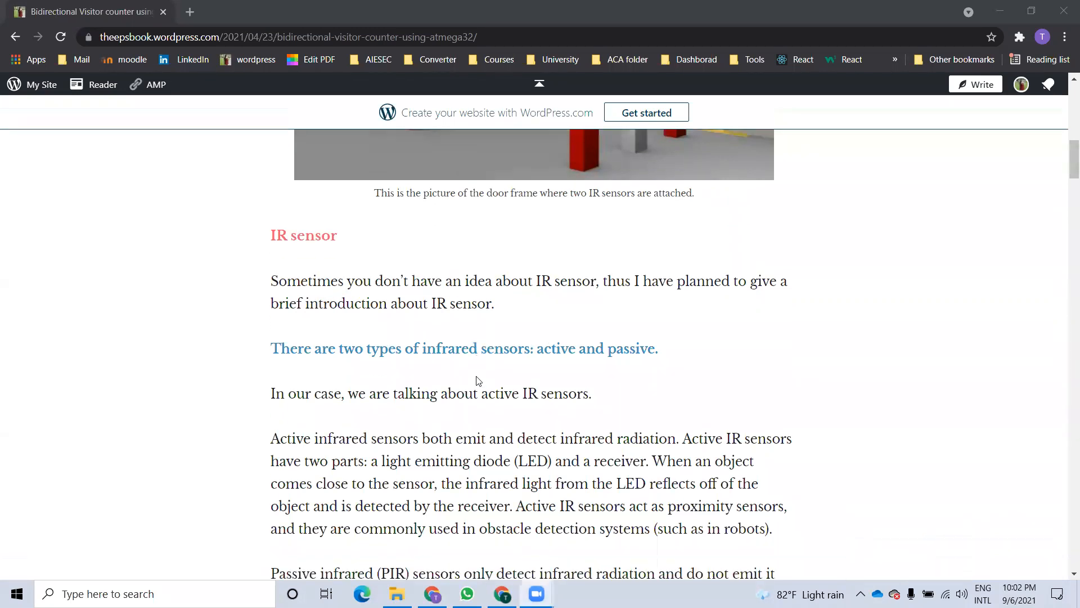
pyautogui.scroll(-3)
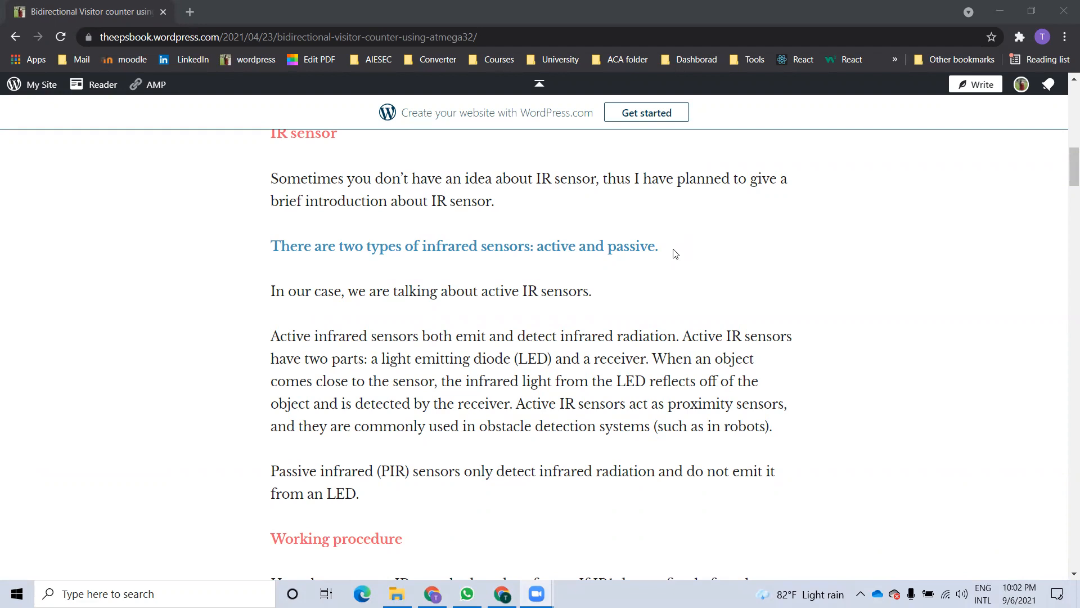
pyautogui.moveTo(671, 260)
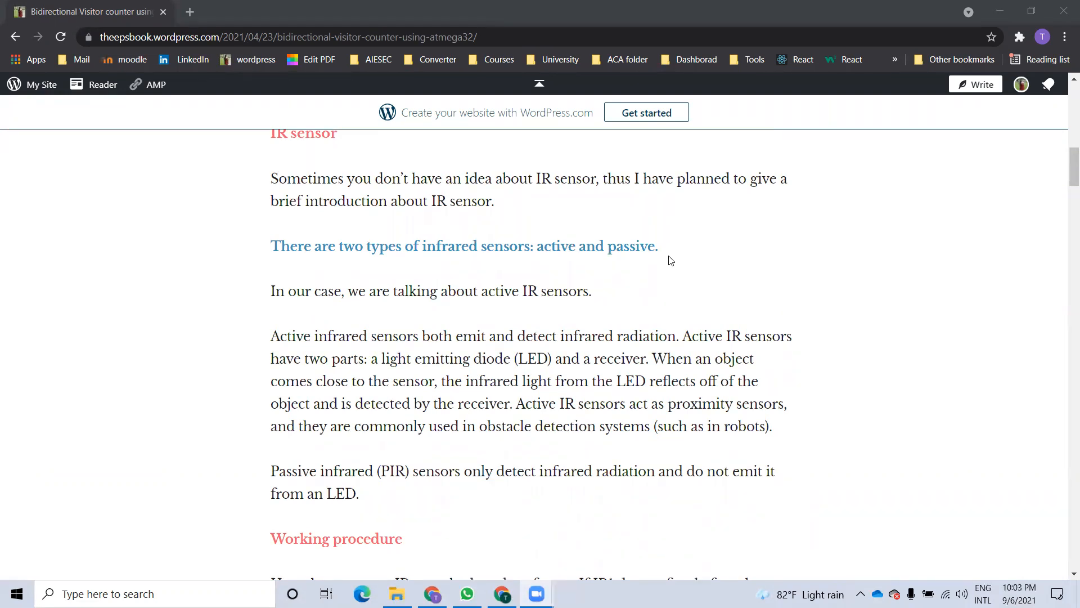
pyautogui.moveTo(675, 256)
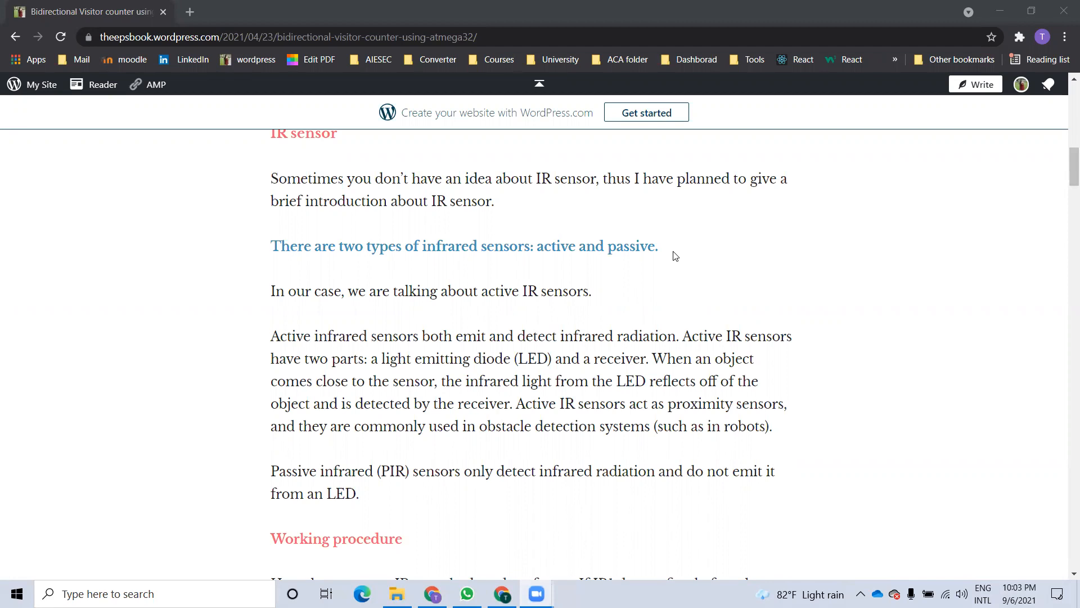
pyautogui.moveTo(569, 211)
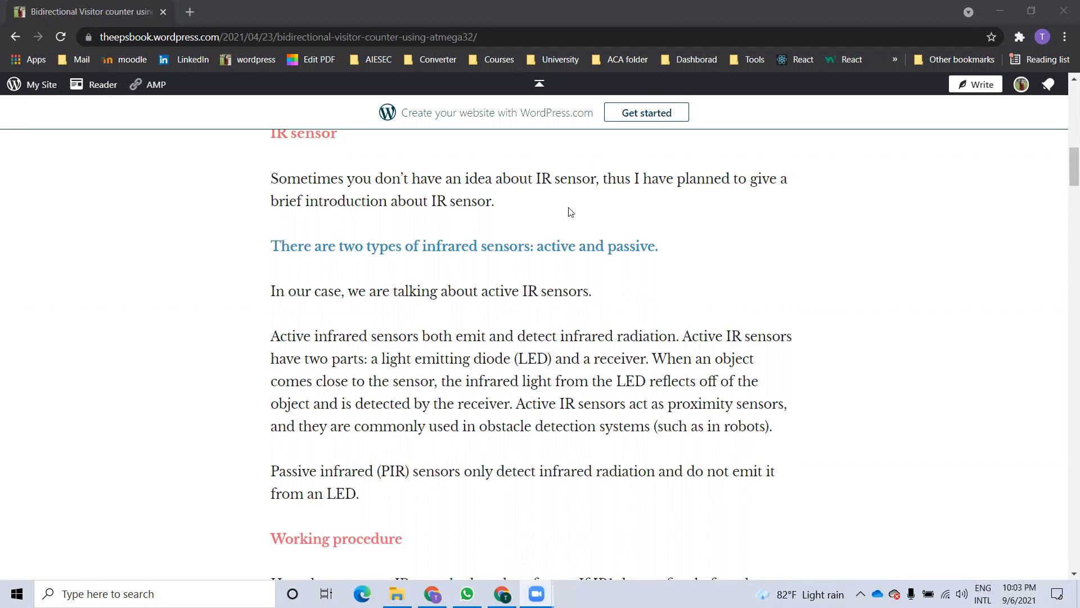
pyautogui.moveTo(546, 192)
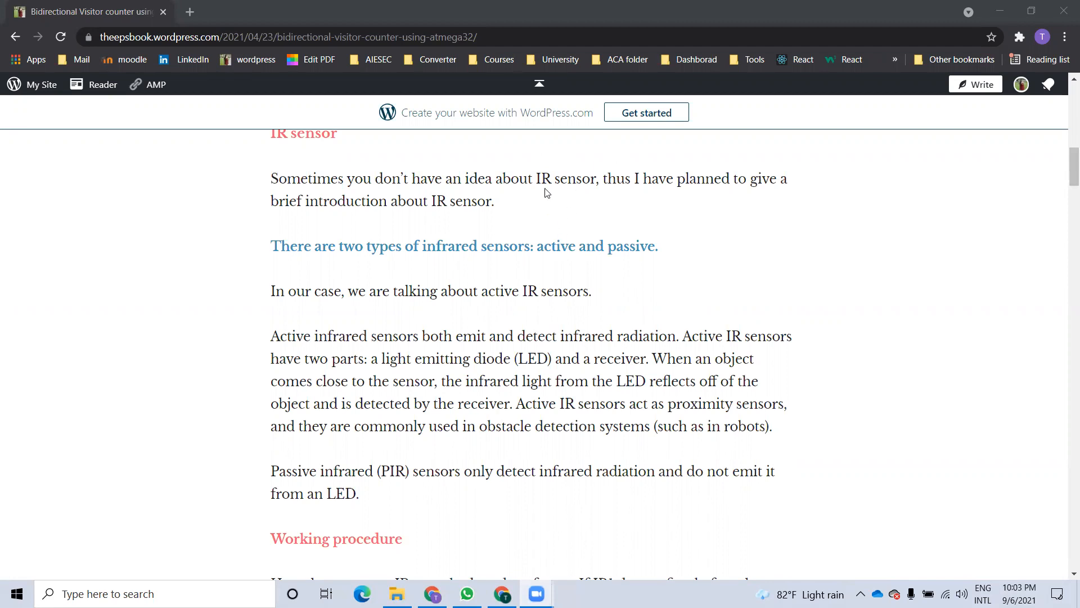
# Step: Scroll until the Working procedure heading and its IR1/IR2 paragraph are visible
pyautogui.scroll(-3)
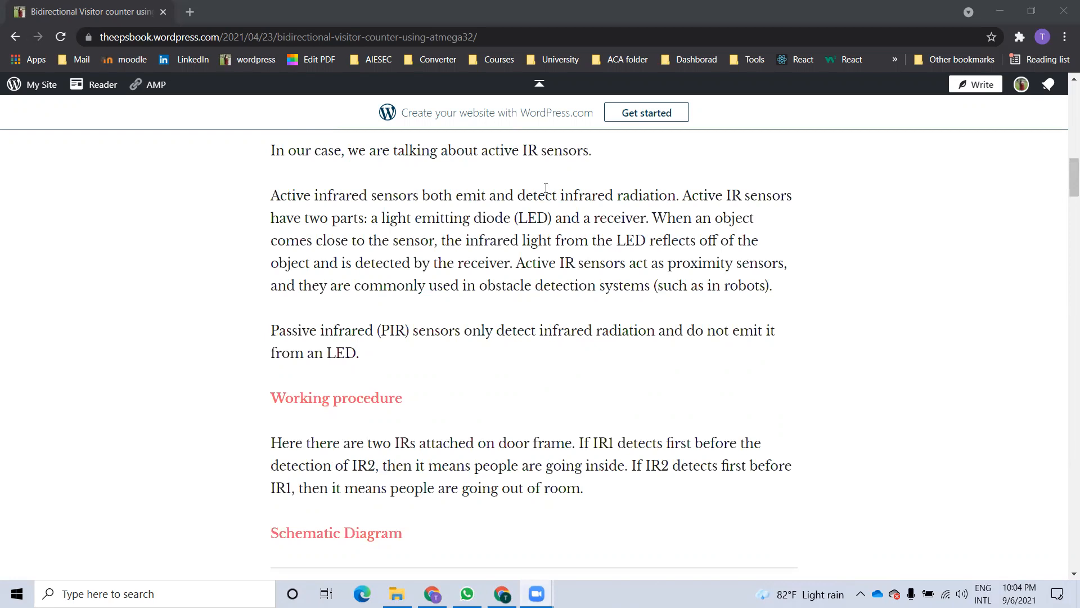
pyautogui.moveTo(889, 192)
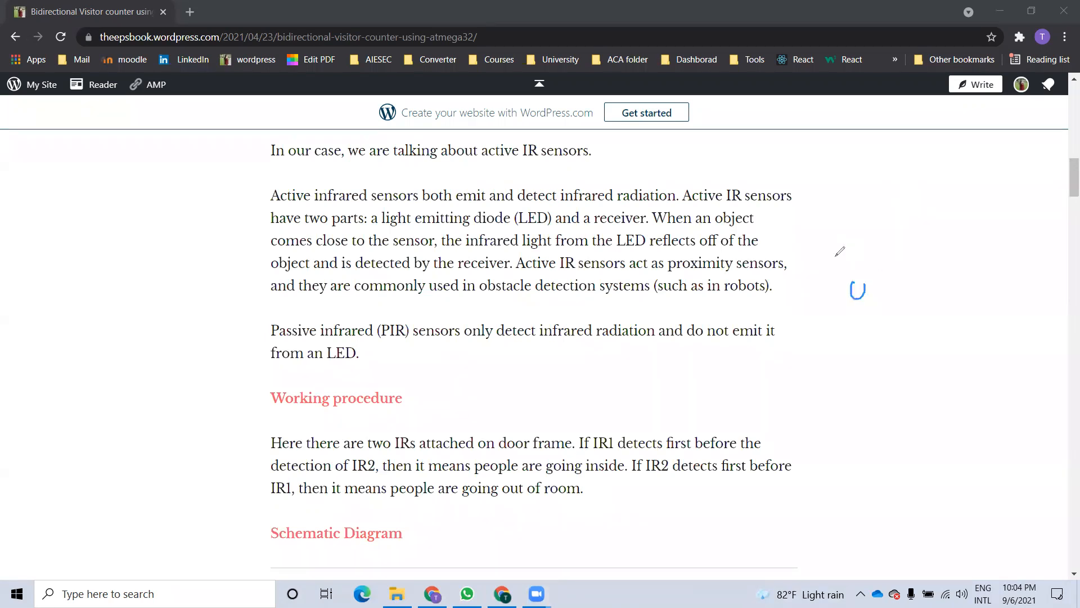
# Step: Sketch a reflected IR beam in the right margin, mark 'obstacle detection systems', and reach the Schematic Diagram
pyautogui.moveTo(851, 296); pyautogui.dragTo(831, 256)
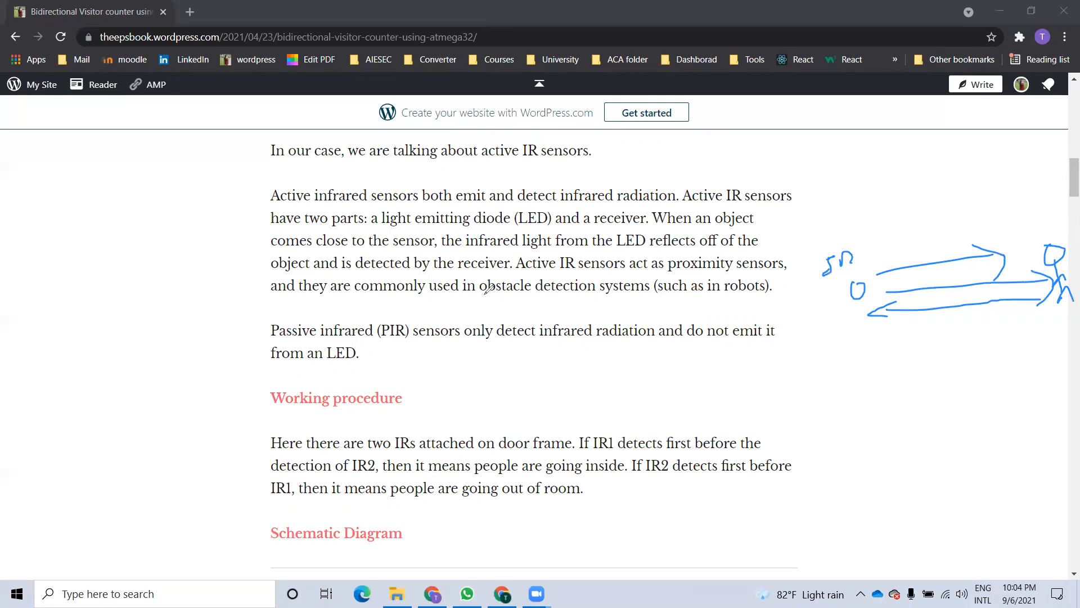
pyautogui.doubleClick(559, 285)
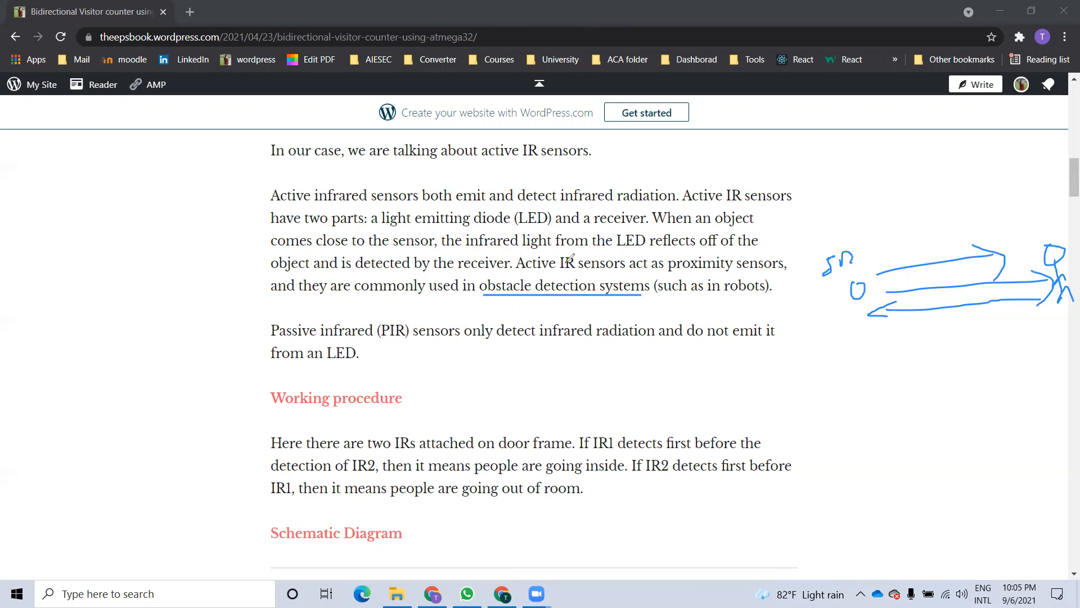
pyautogui.moveTo(419, 120)
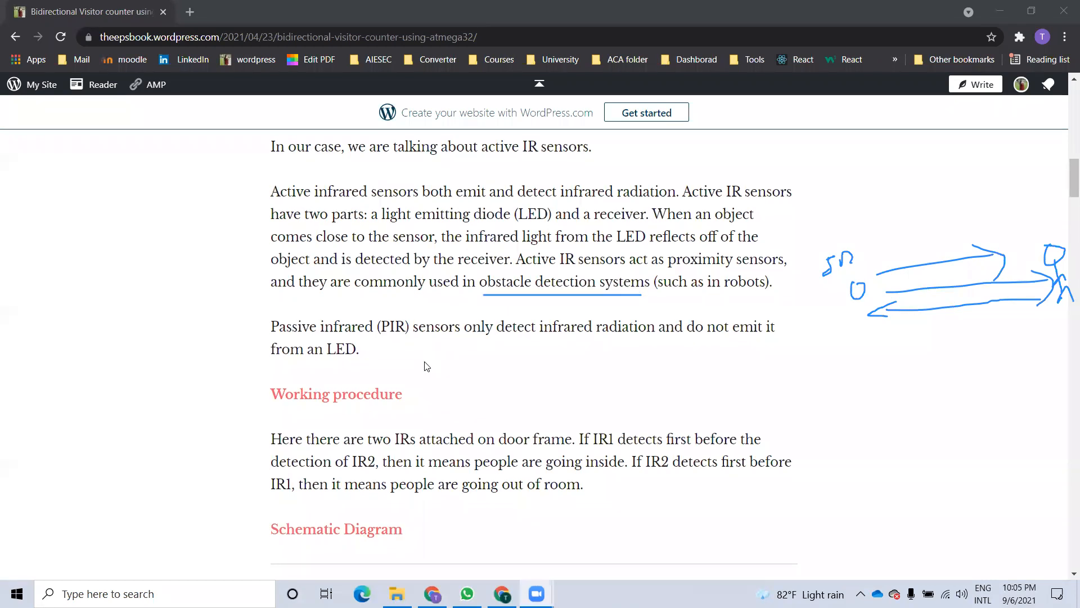
pyautogui.scroll(-3)
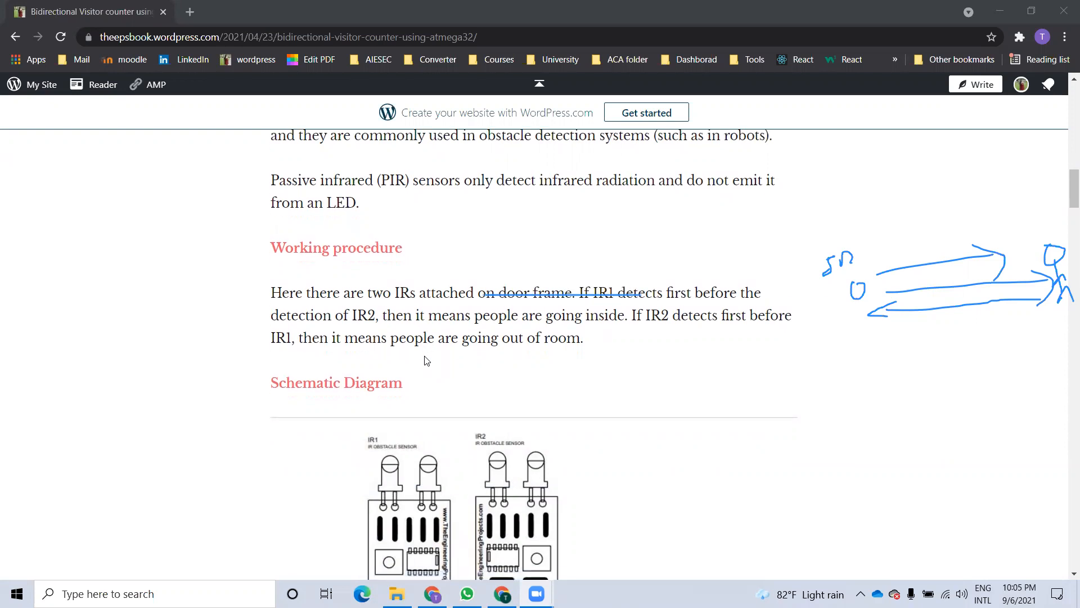
pyautogui.scroll(-3)
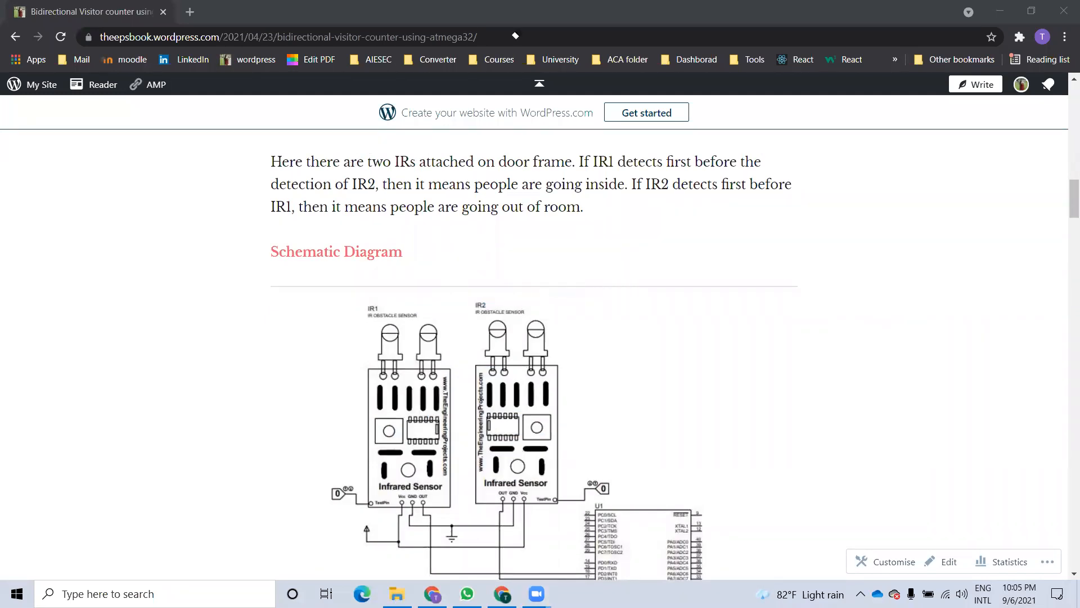
pyautogui.scroll(-3)
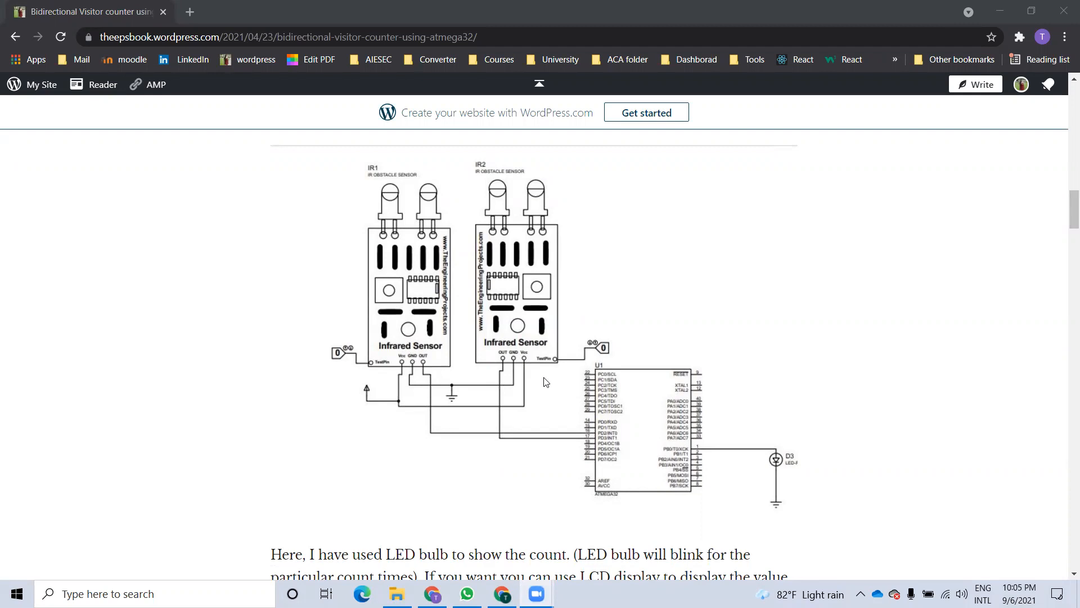
pyautogui.moveTo(862, 489)
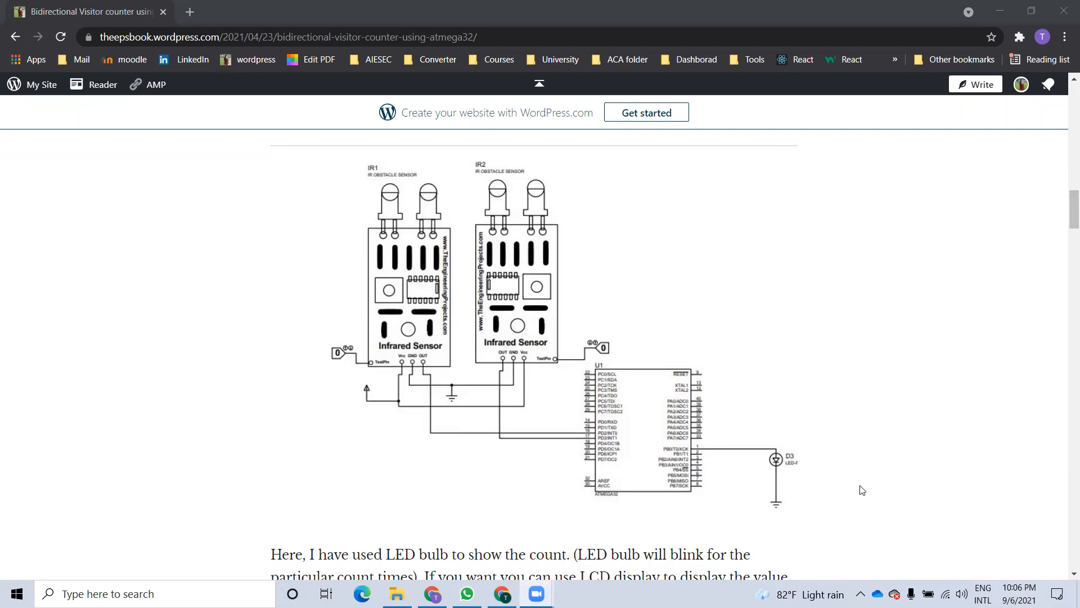
pyautogui.moveTo(924, 443)
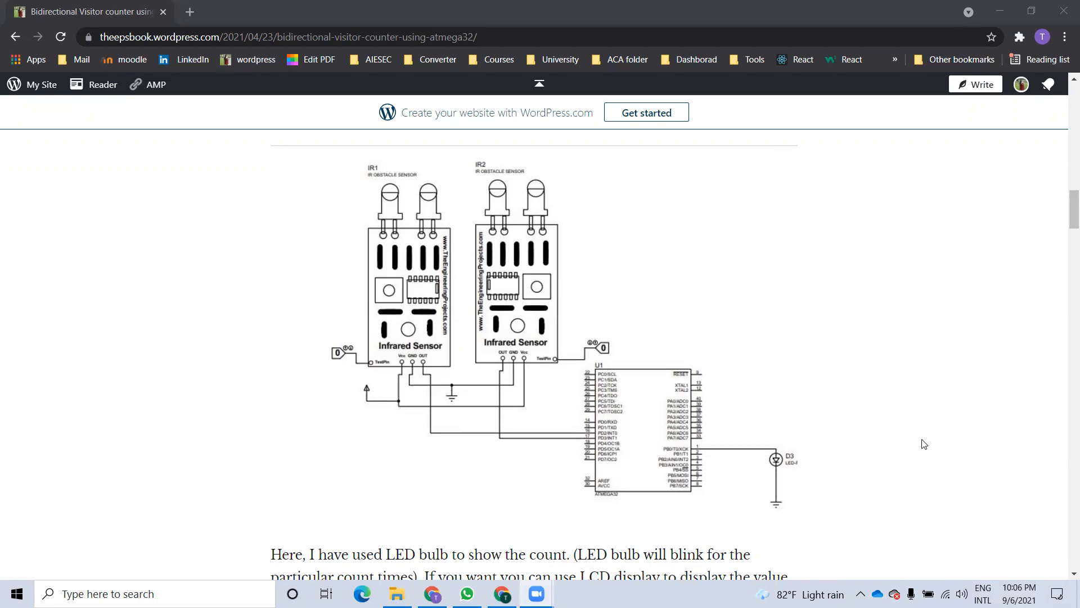
pyautogui.moveTo(921, 475)
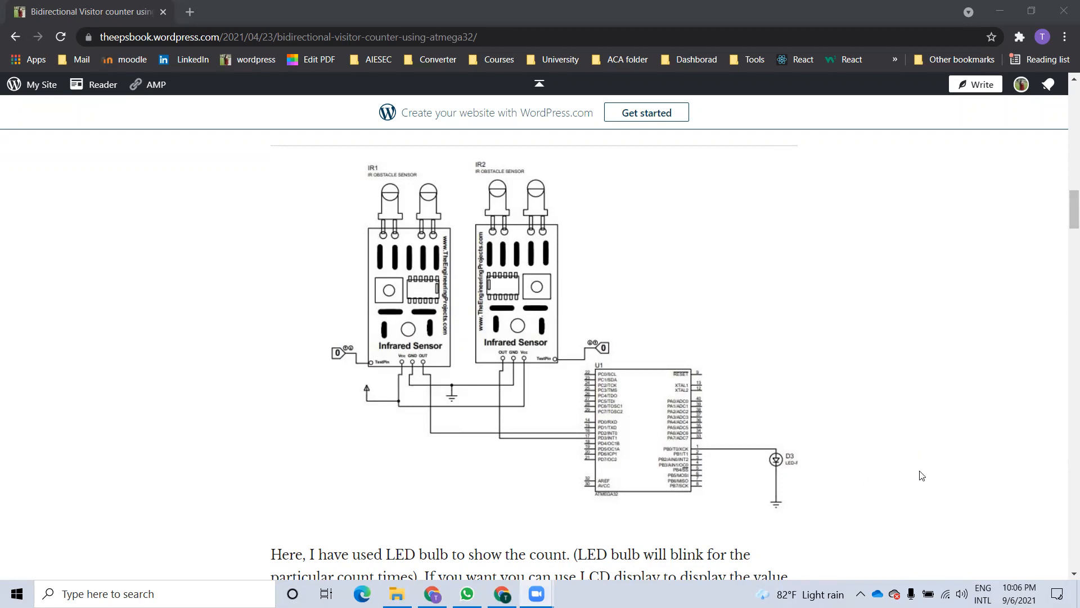
pyautogui.moveTo(445, 510)
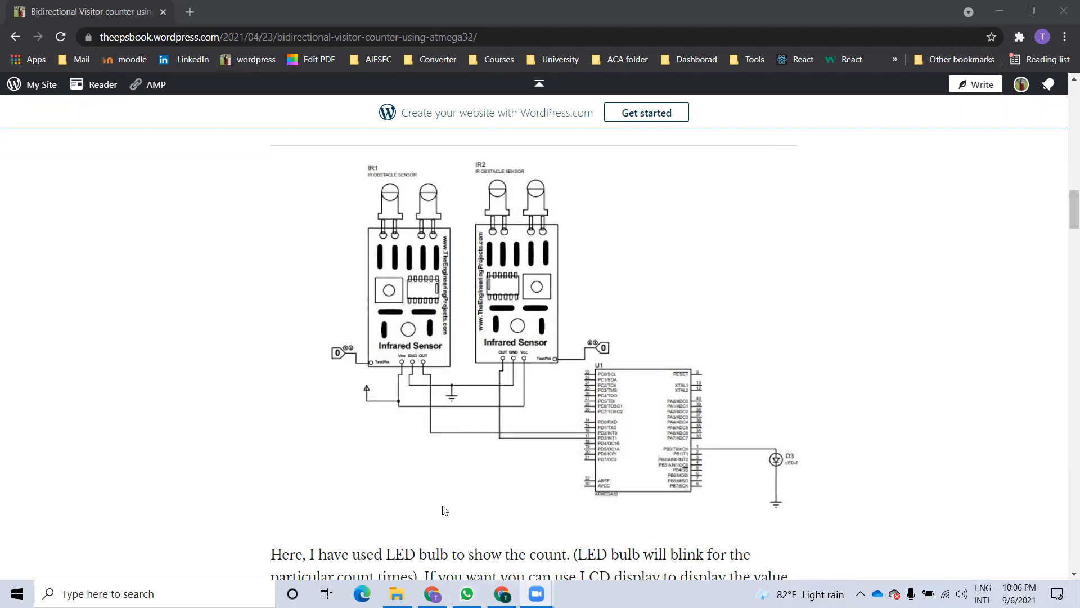
# Step: Scroll down to the 'Let's look at the code.' heading showing the F_CPU definition
pyautogui.scroll(-3)
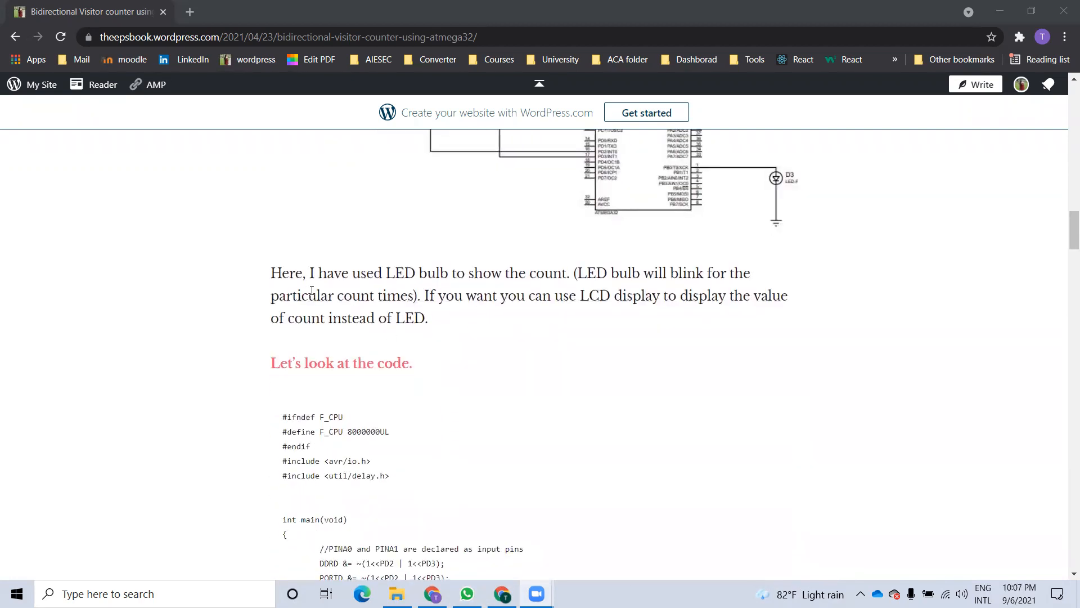
pyautogui.scroll(-3)
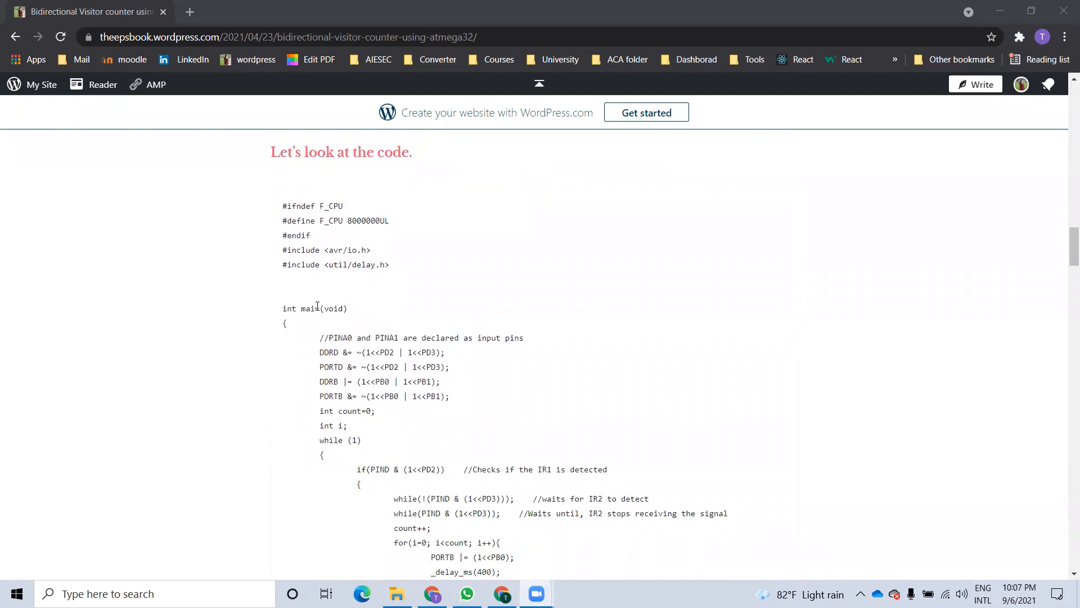
pyautogui.scroll(-3)
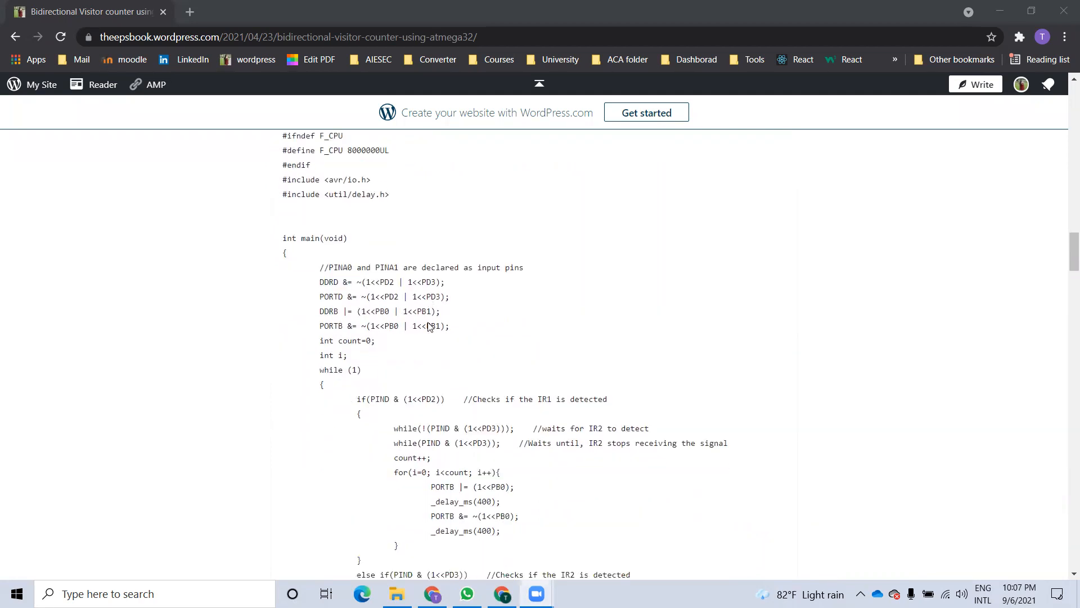
pyautogui.scroll(-3)
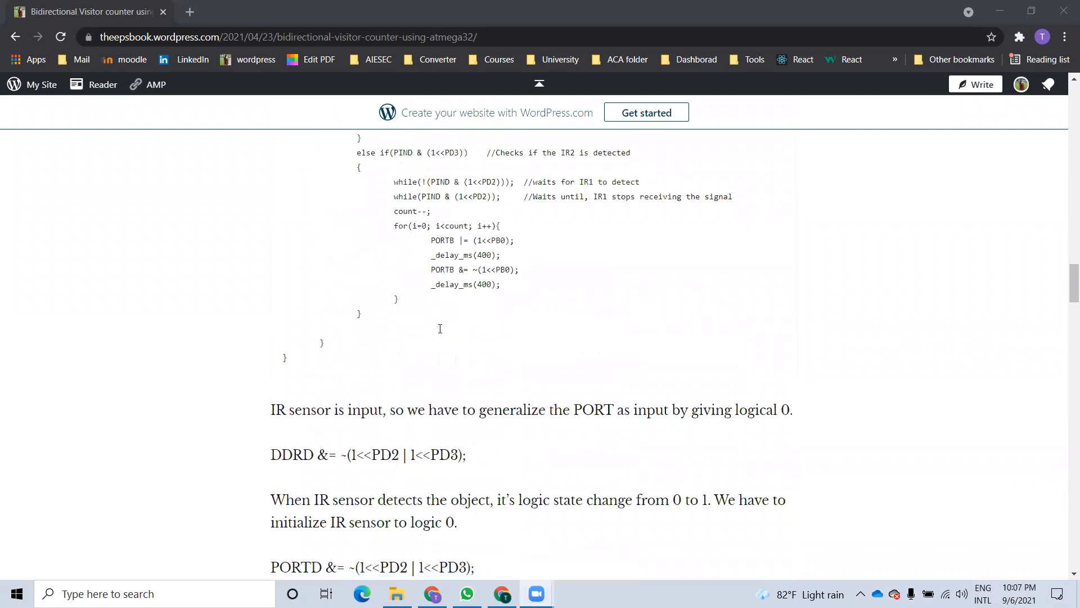
pyautogui.scroll(-3)
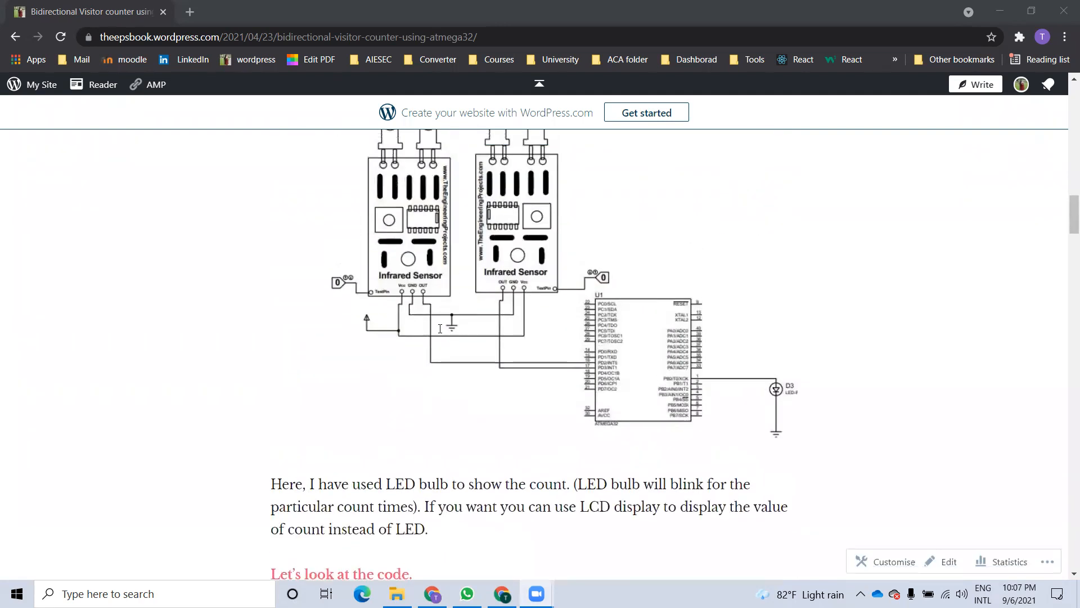
pyautogui.moveTo(654, 126)
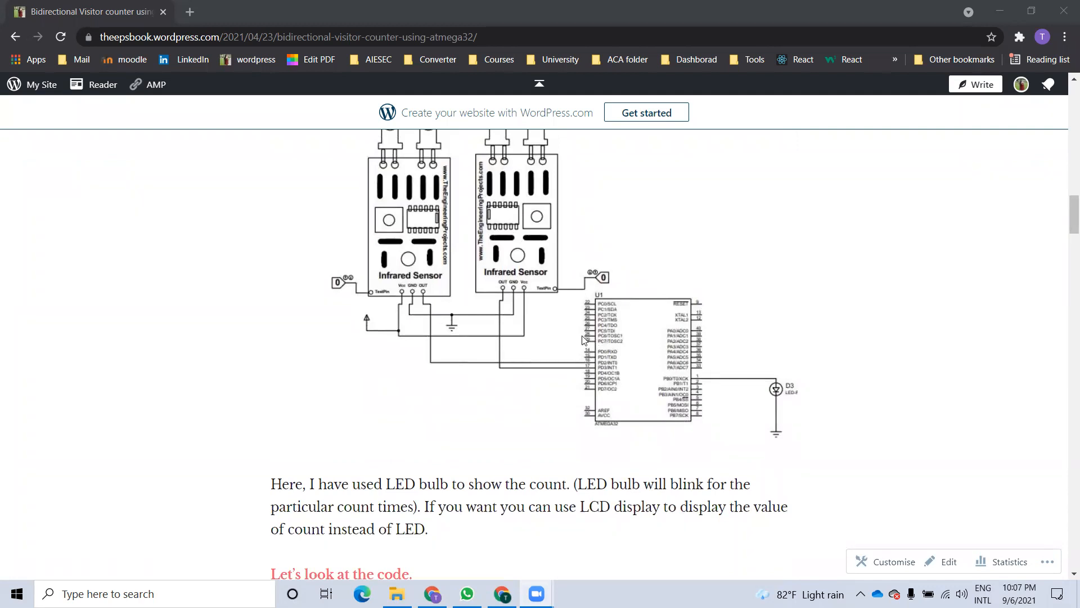
pyautogui.moveTo(622, 382)
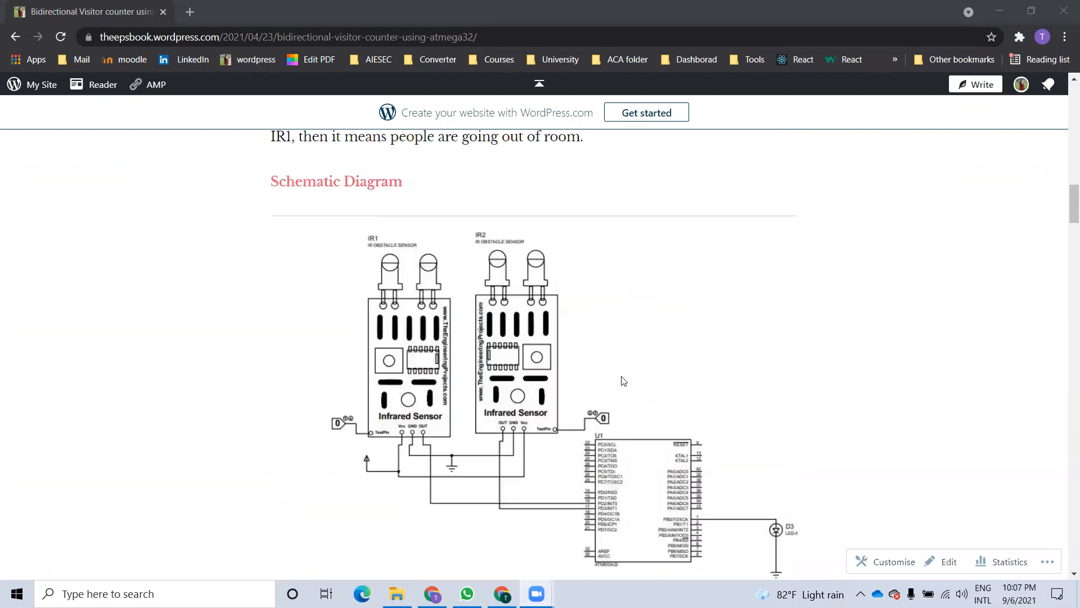
pyautogui.scroll(-3)
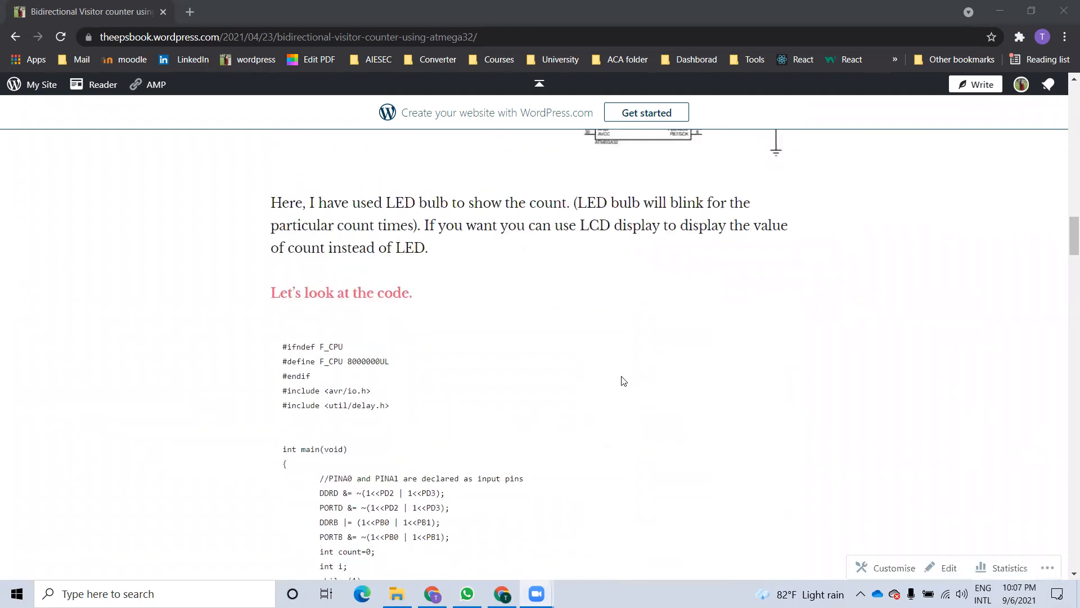
pyautogui.scroll(-3)
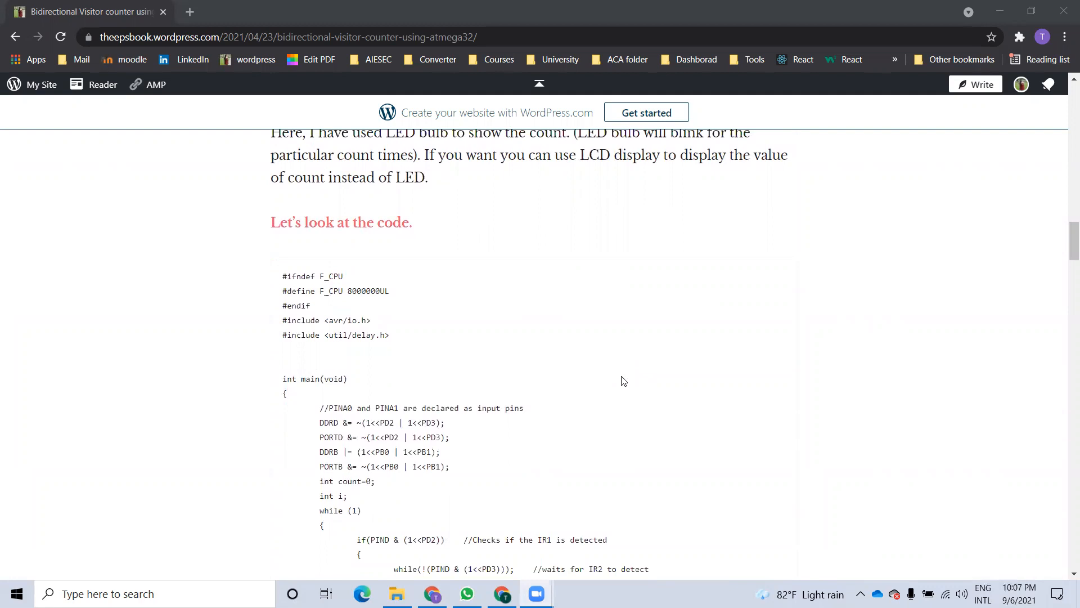
pyautogui.doubleClick(328, 422)
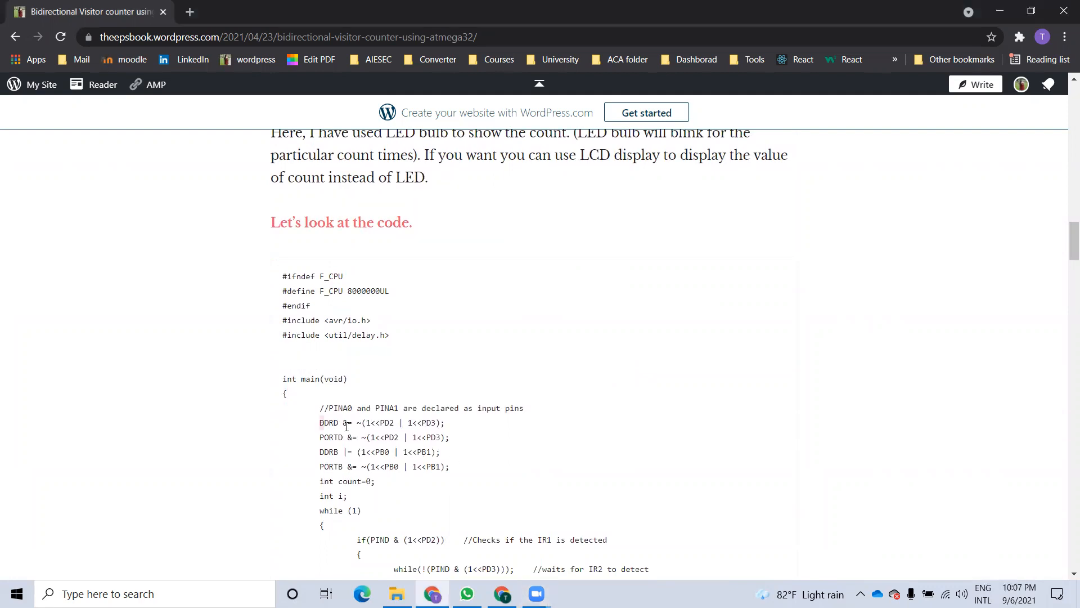
pyautogui.moveTo(319, 422); pyautogui.dragTo(449, 436)
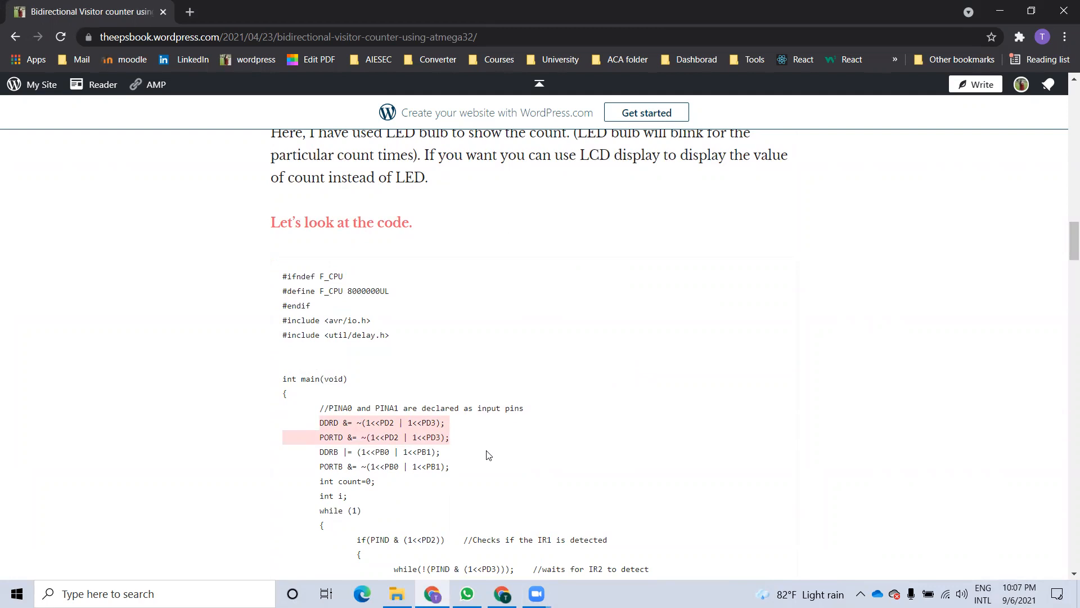
pyautogui.scroll(-3)
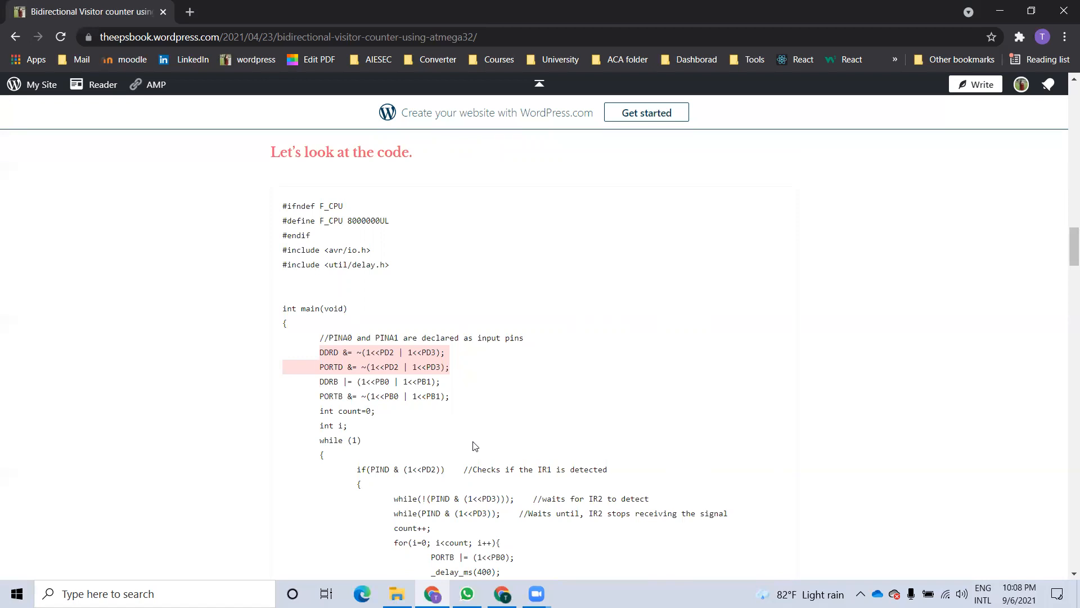
pyautogui.moveTo(350, 355)
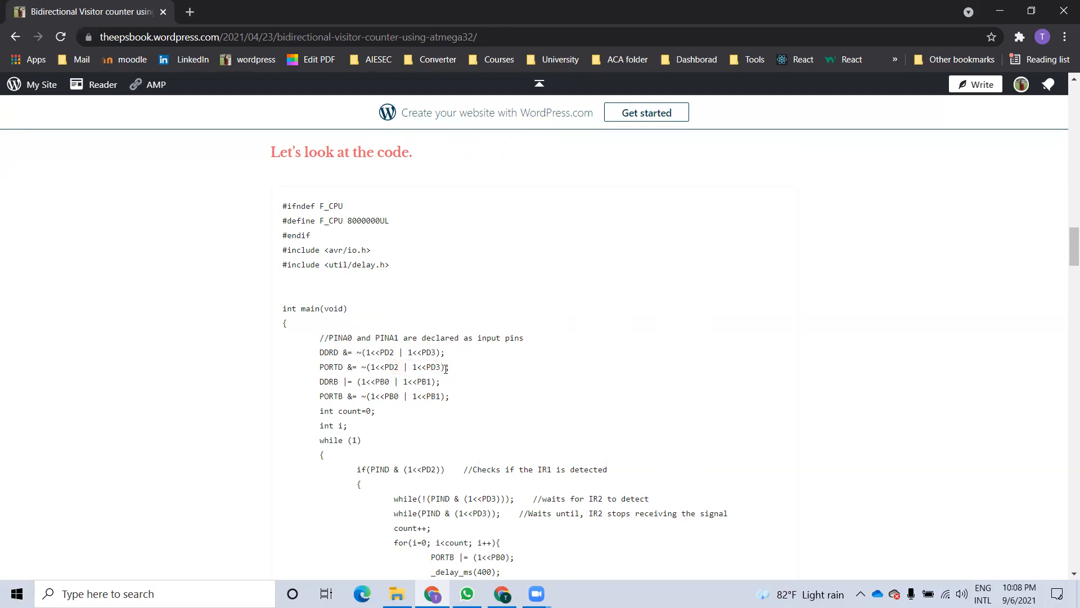
pyautogui.moveTo(445, 377)
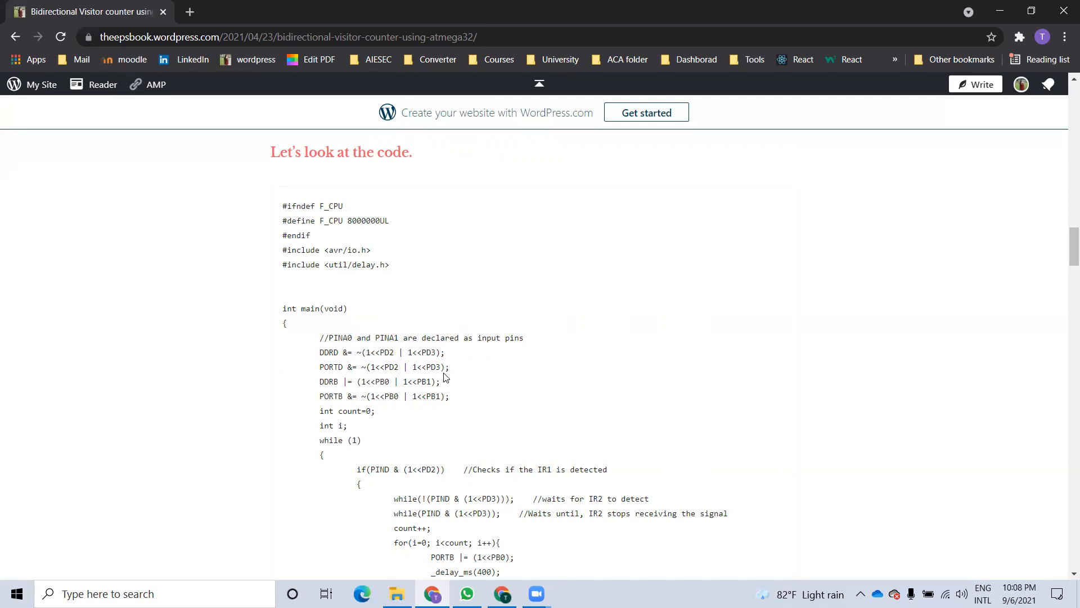
# Step: Select the int count=0 line and scroll the code to the IR1 and IR2 detection branches
pyautogui.scroll(-3)
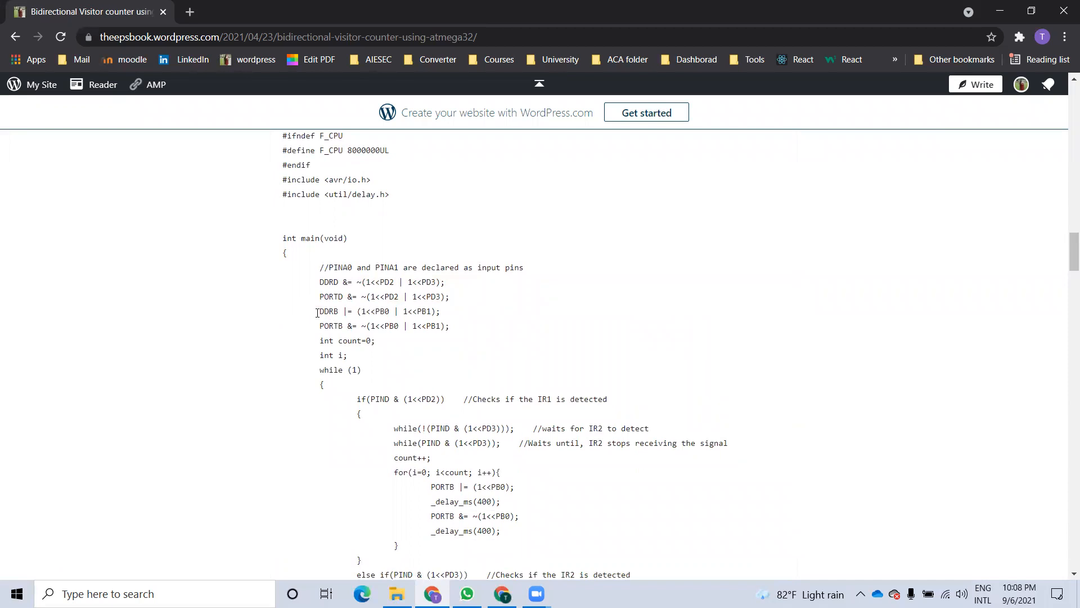
pyautogui.moveTo(315, 311); pyautogui.dragTo(441, 326)
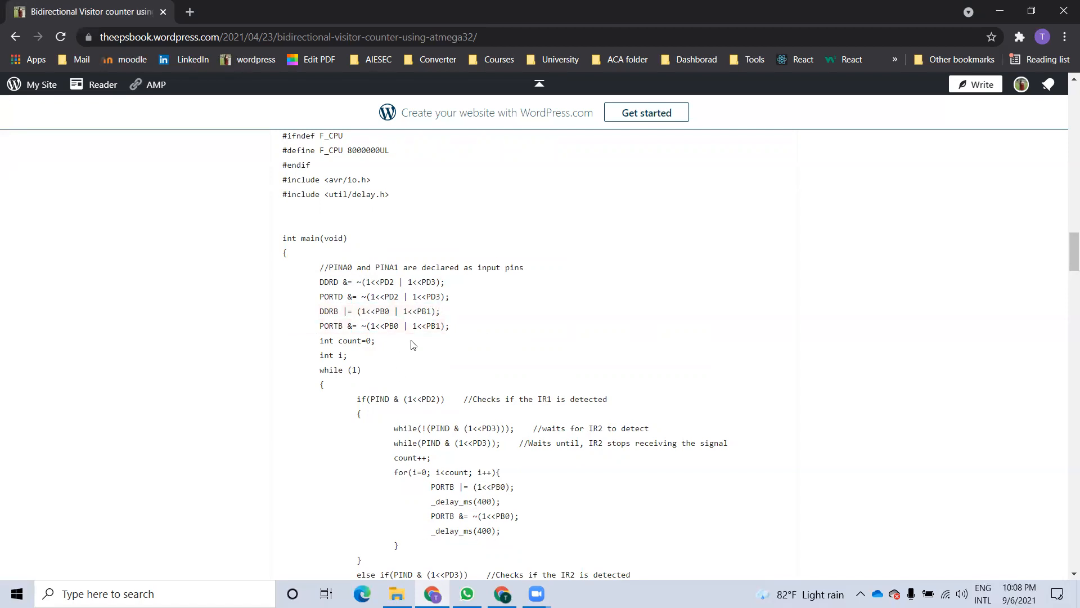
pyautogui.scroll(-3)
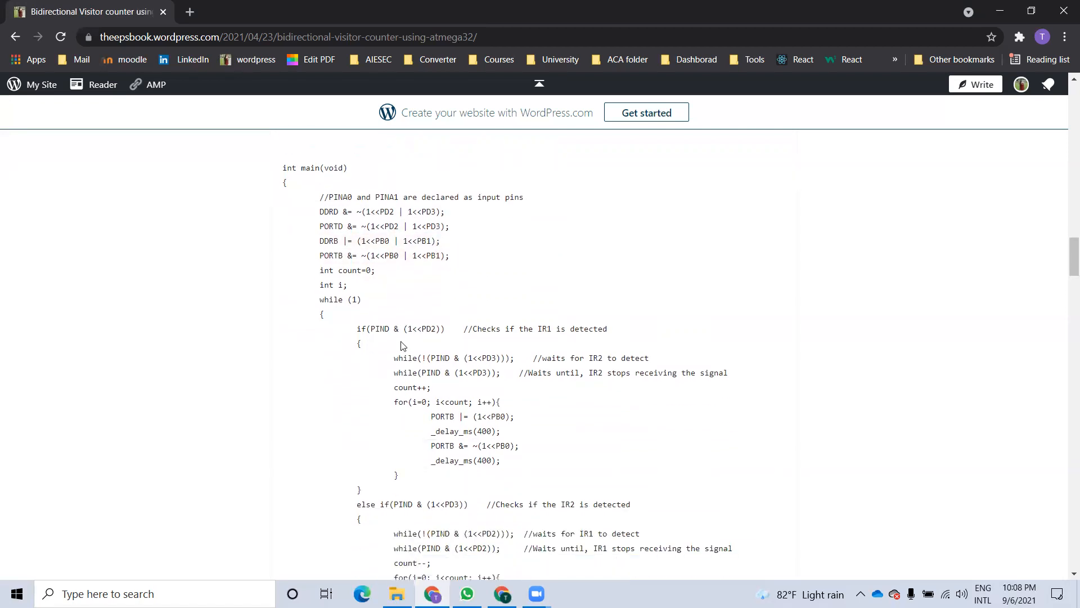
pyautogui.scroll(-3)
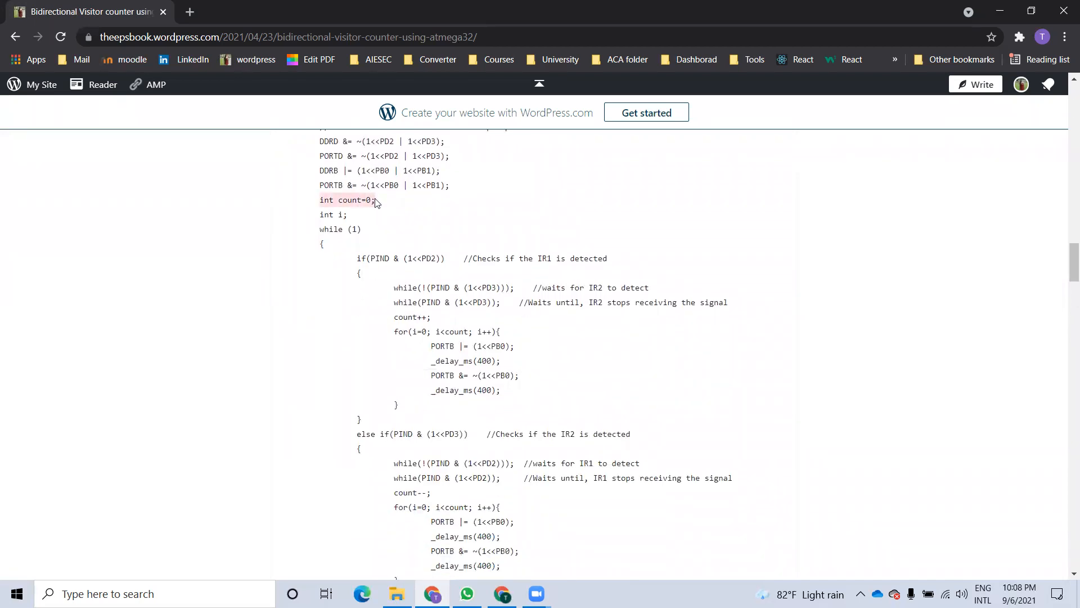
pyautogui.scroll(-3)
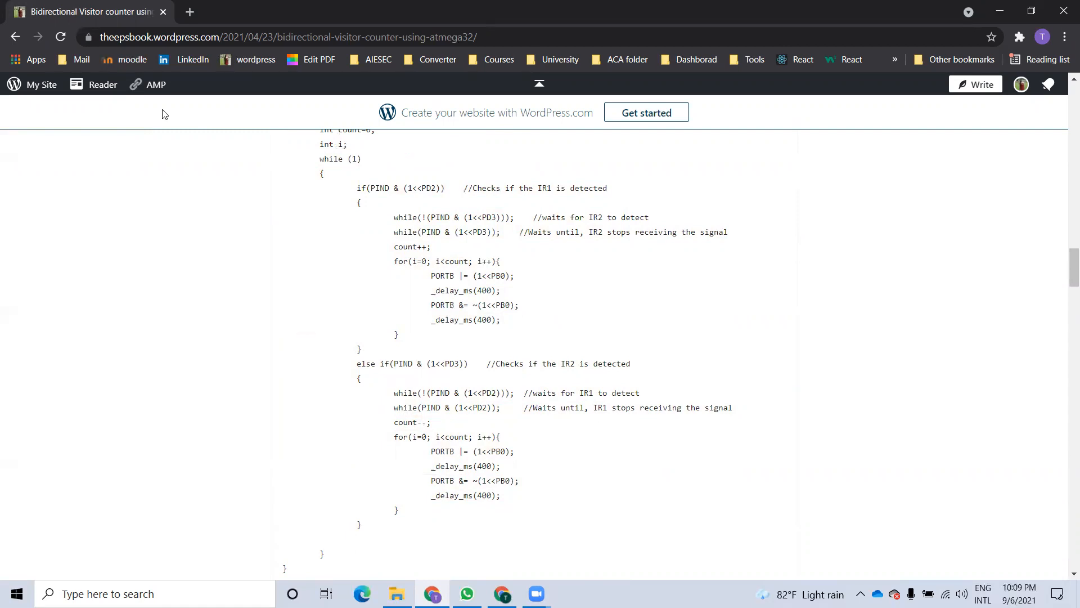
pyautogui.moveTo(334, 180)
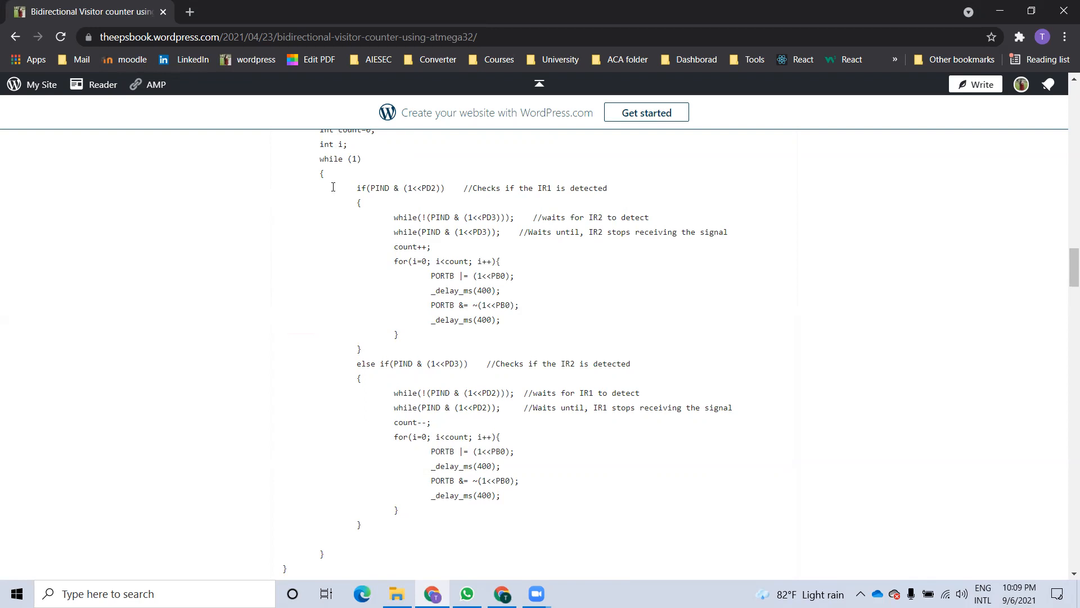
pyautogui.moveTo(363, 168)
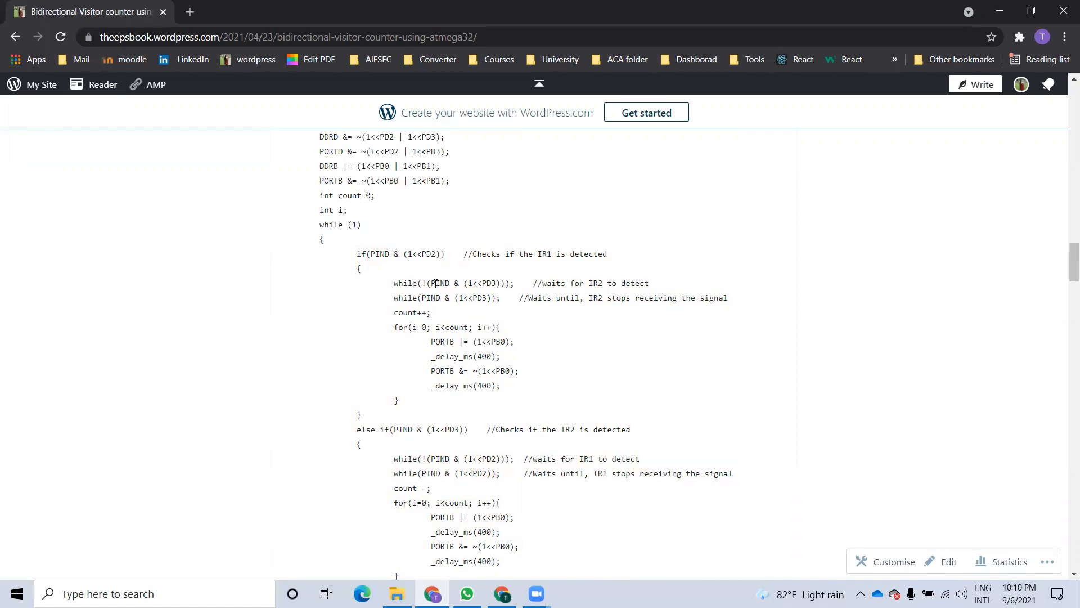
pyautogui.moveTo(831, 211)
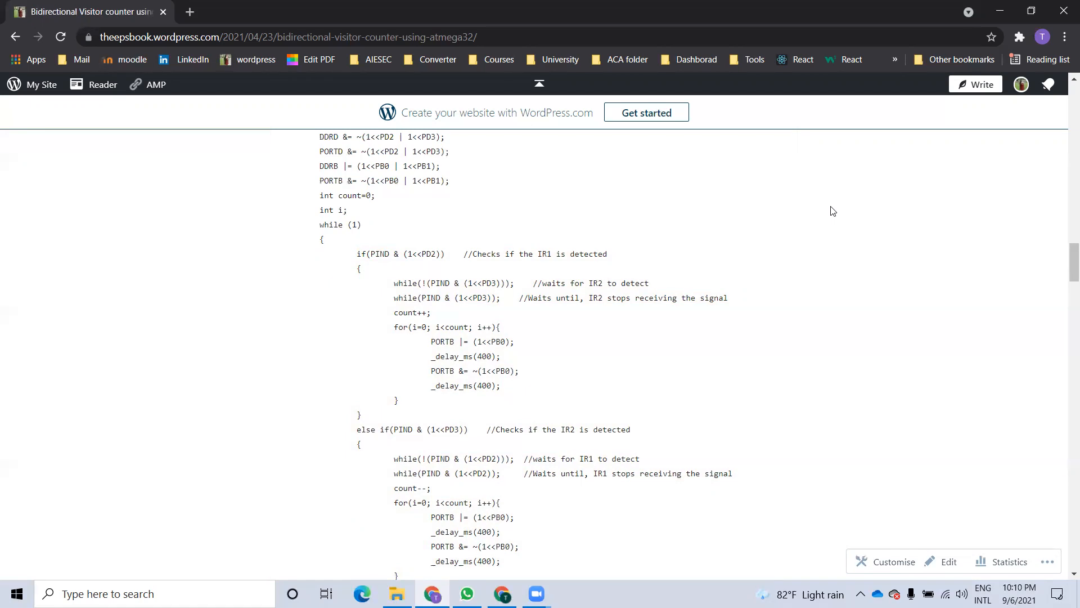
pyautogui.moveTo(517, 427)
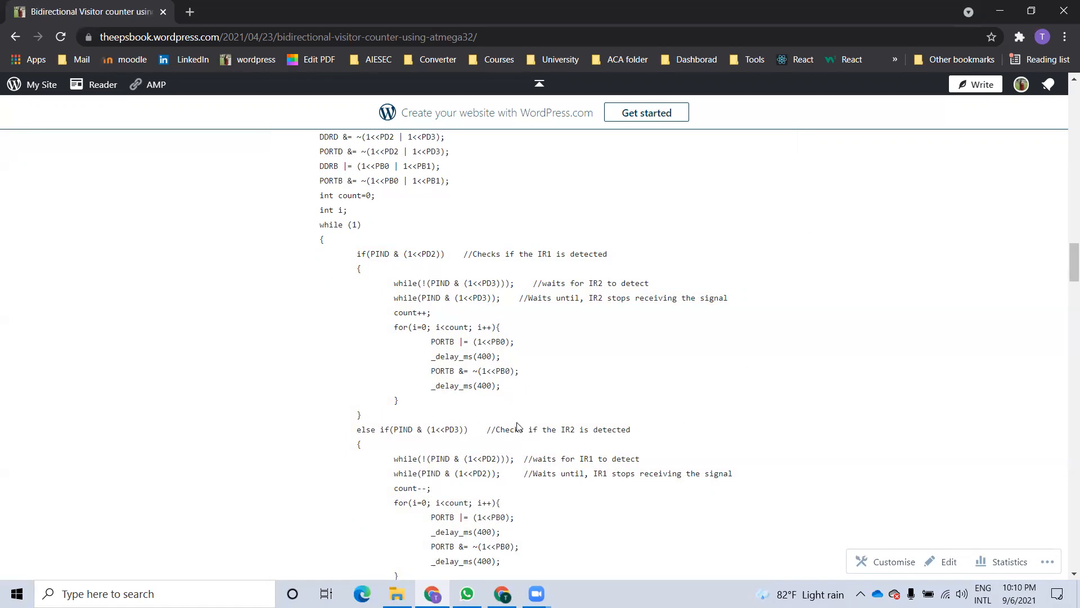
pyautogui.moveTo(627, 444)
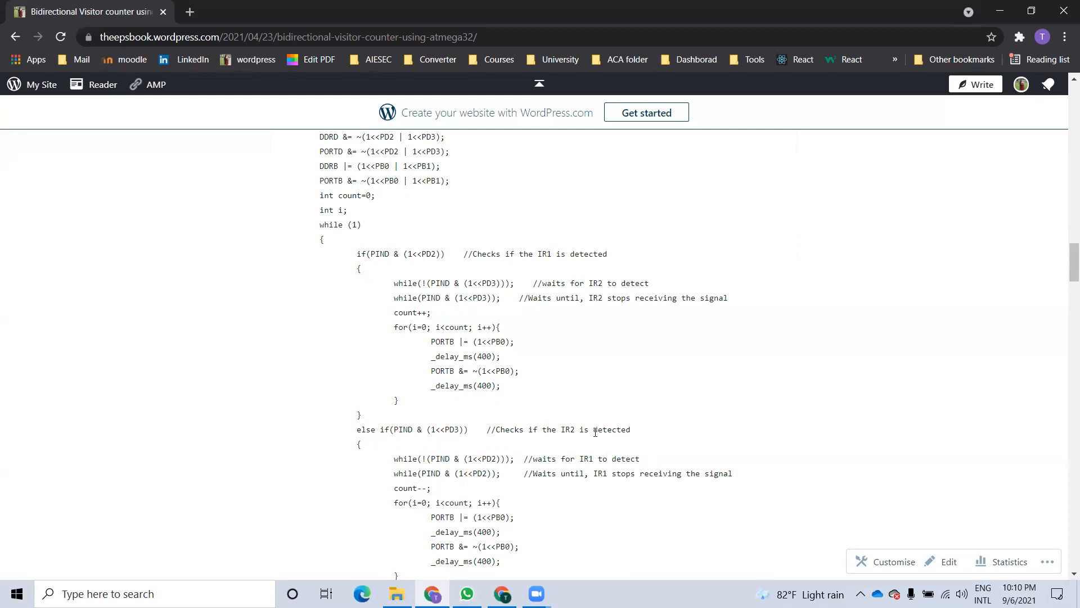
pyautogui.moveTo(353, 265)
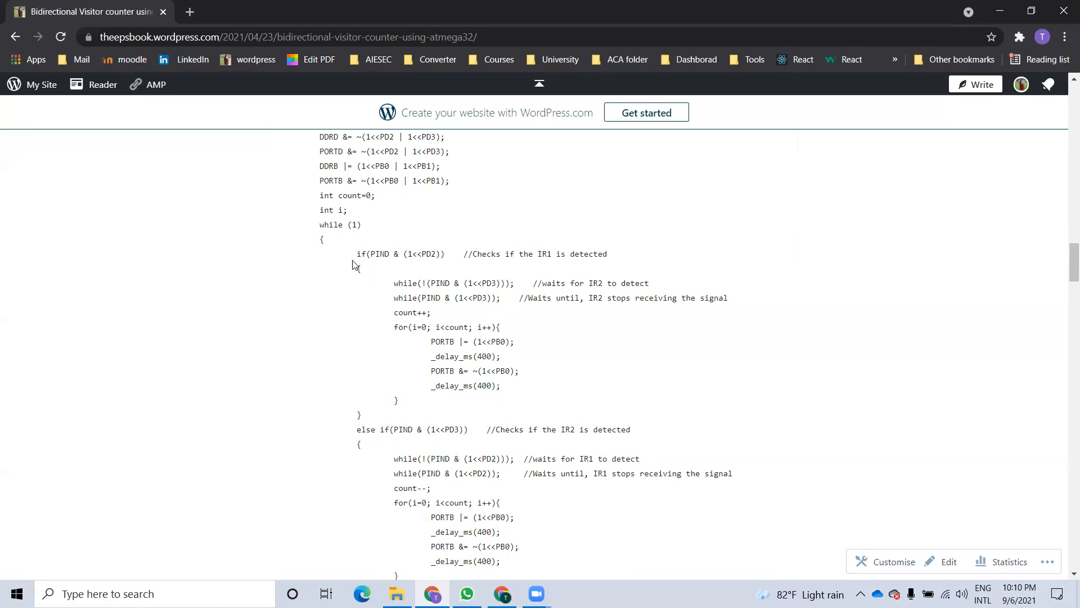
pyautogui.moveTo(363, 277)
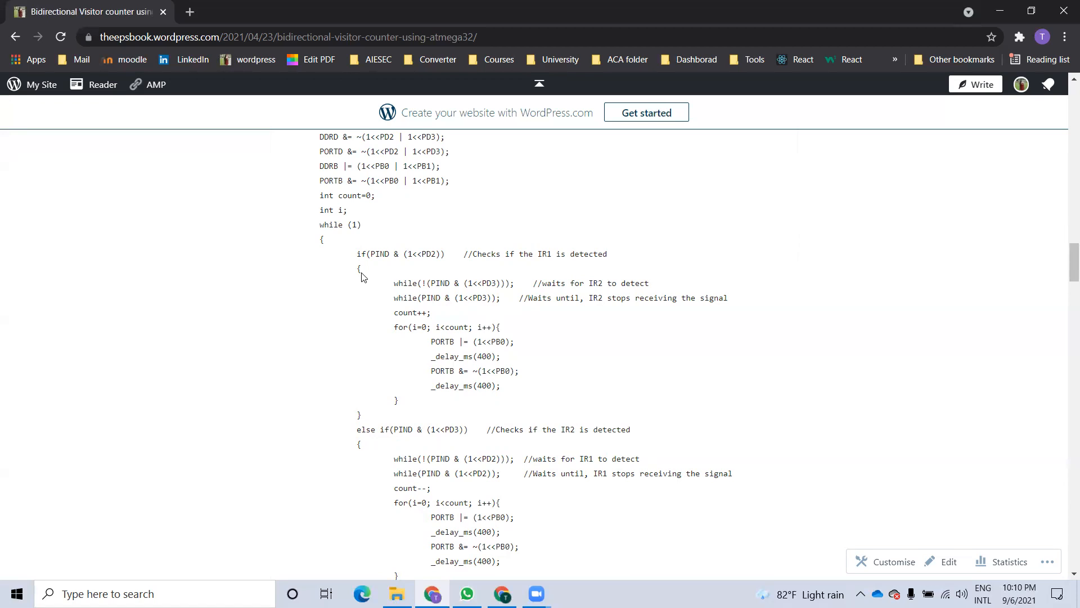
pyautogui.doubleClick(400, 253)
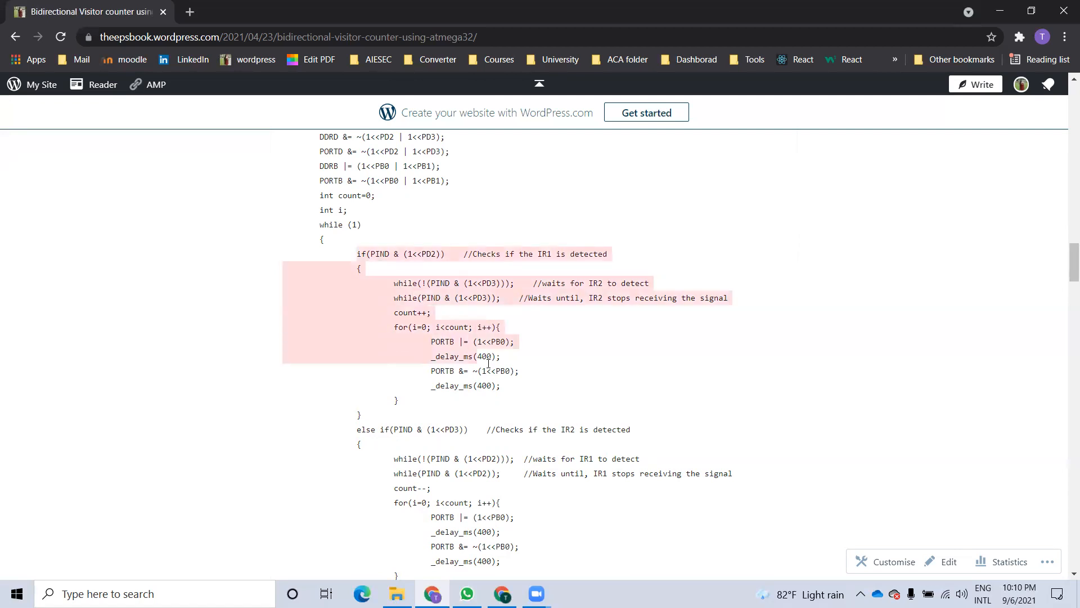
pyautogui.click(363, 317)
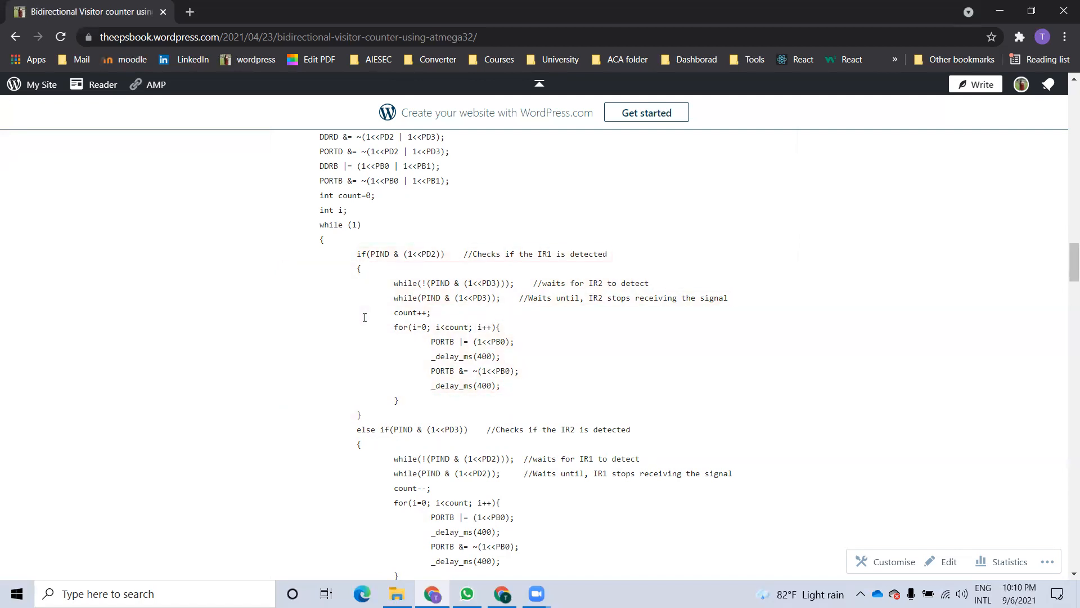
pyautogui.moveTo(391, 279)
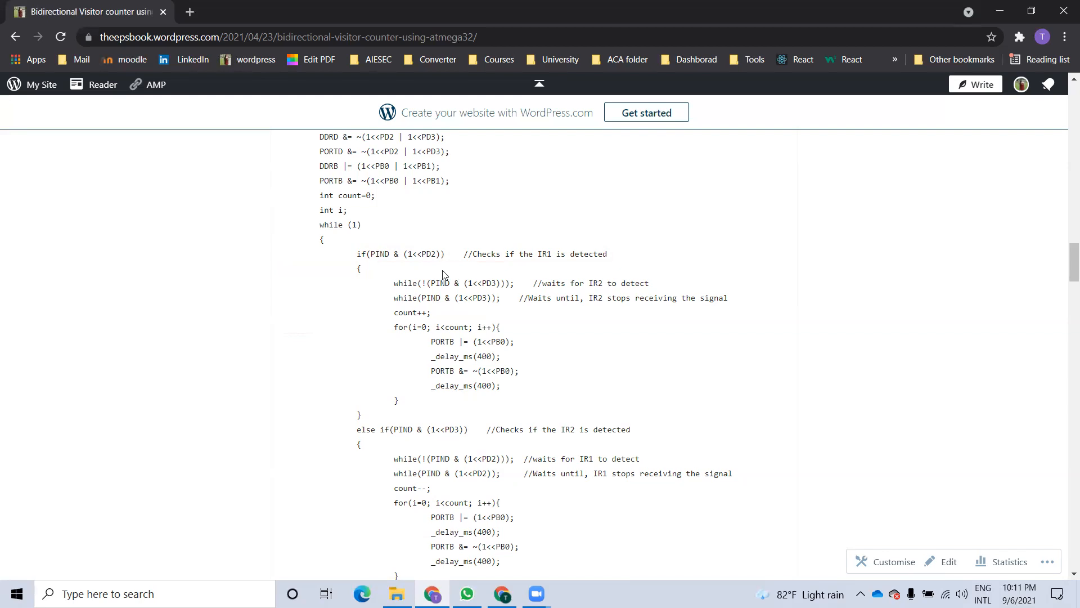
pyautogui.moveTo(441, 277)
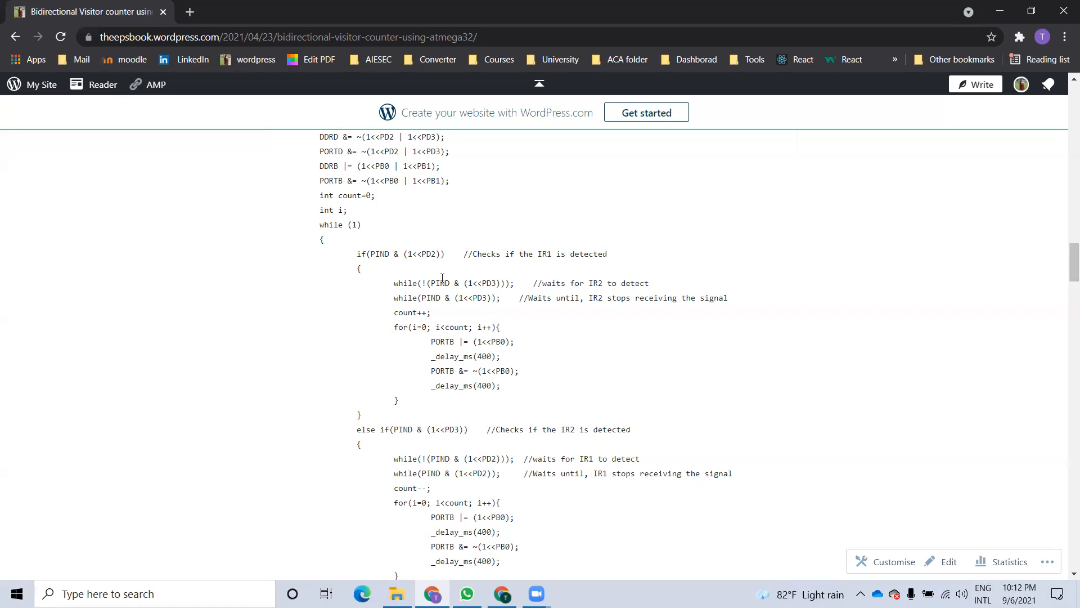
pyautogui.moveTo(394, 284); pyautogui.dragTo(513, 284)
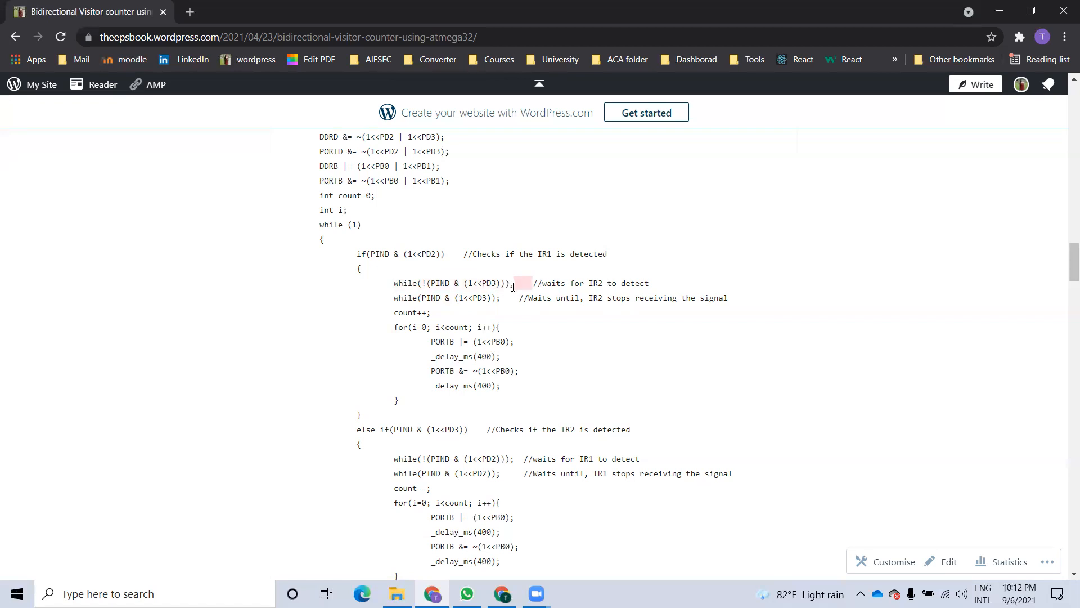
pyautogui.moveTo(520, 282); pyautogui.dragTo(394, 282)
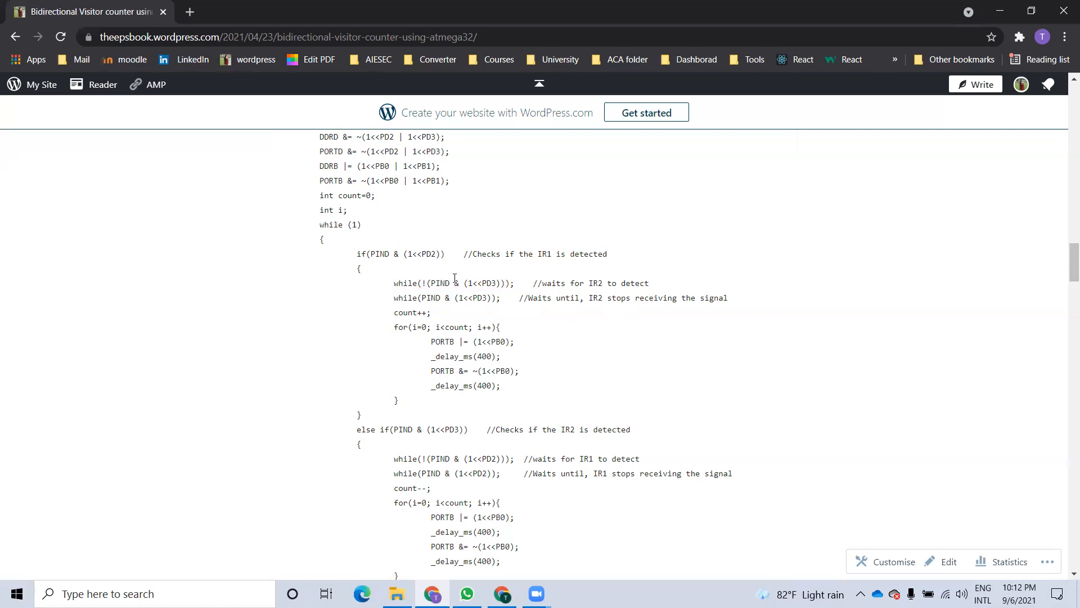
pyautogui.doubleClick(451, 283)
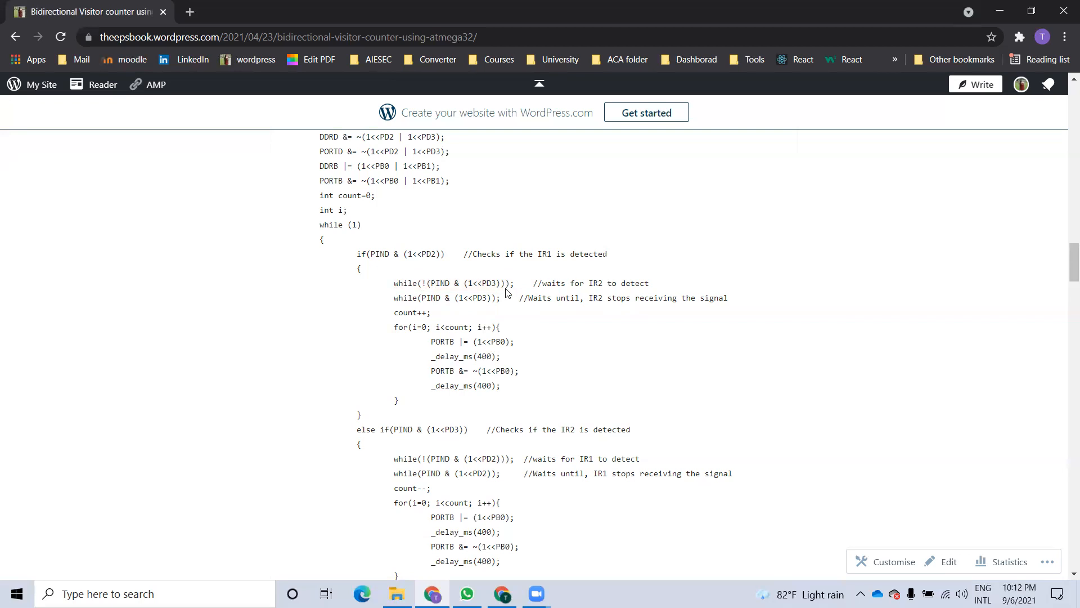
pyautogui.moveTo(545, 294)
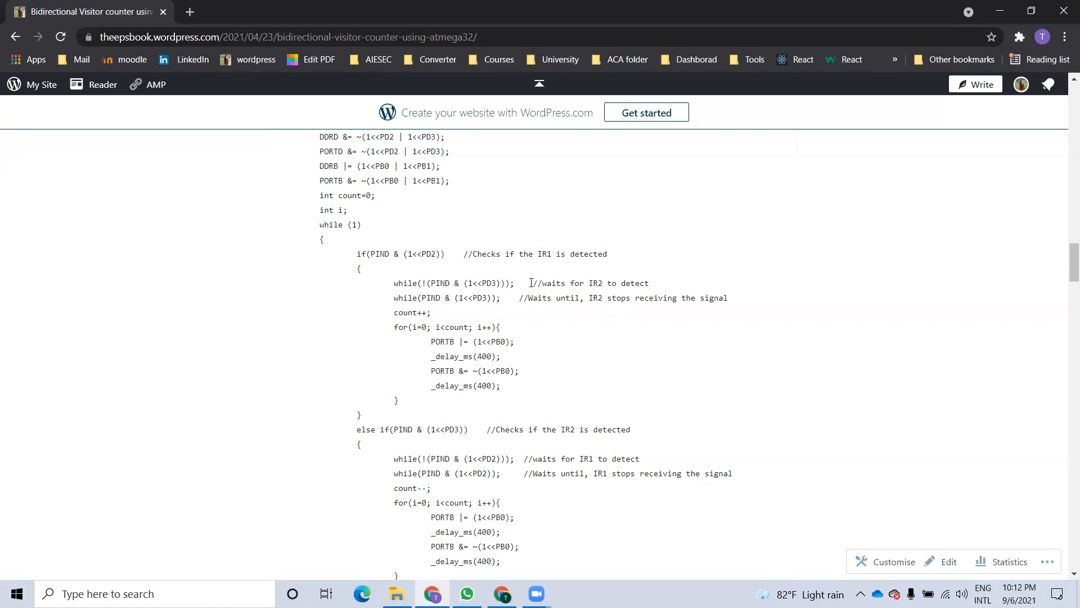
pyautogui.doubleClick(453, 283)
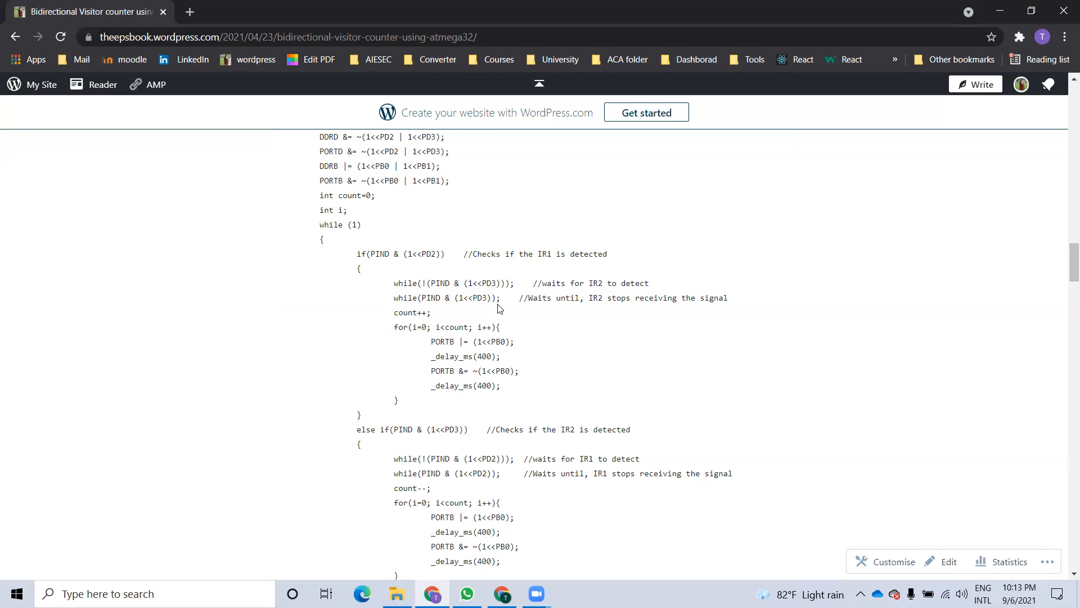
pyautogui.moveTo(394, 296)
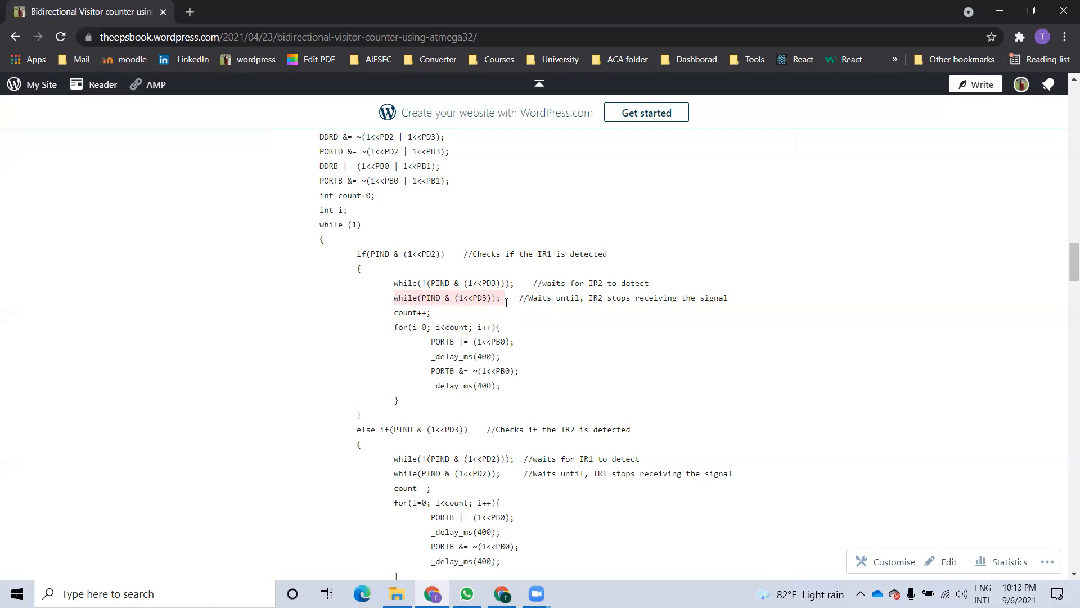
pyautogui.click(435, 297)
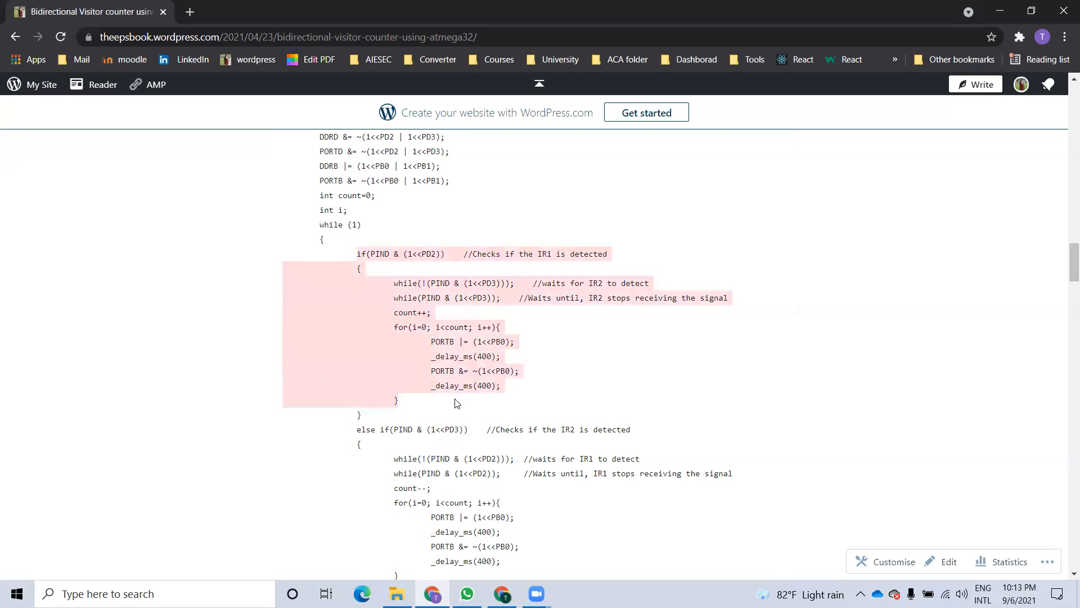
pyautogui.scroll(-3)
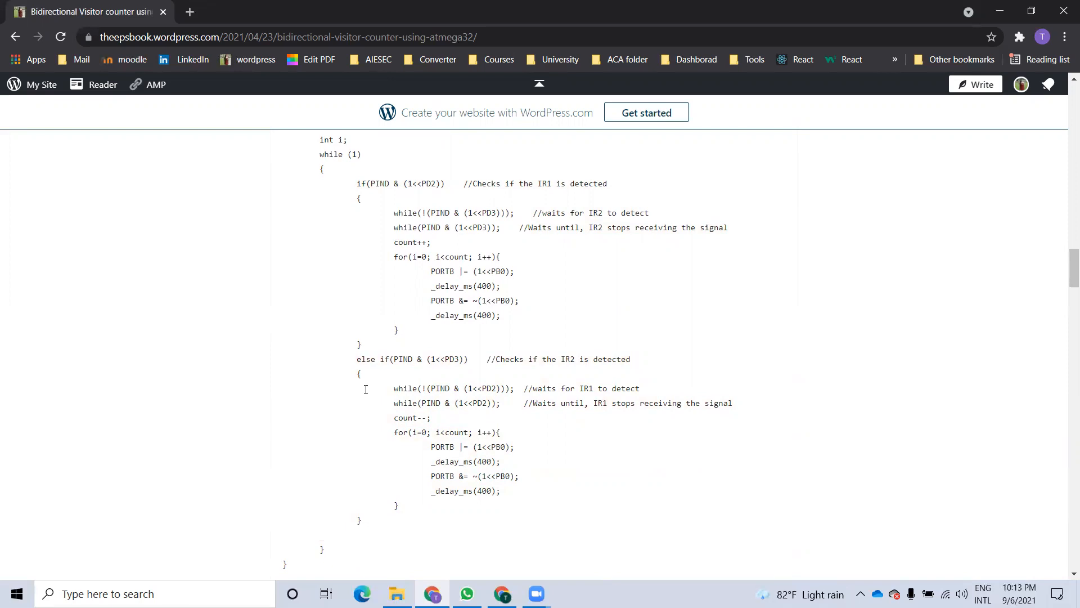
pyautogui.moveTo(393, 225)
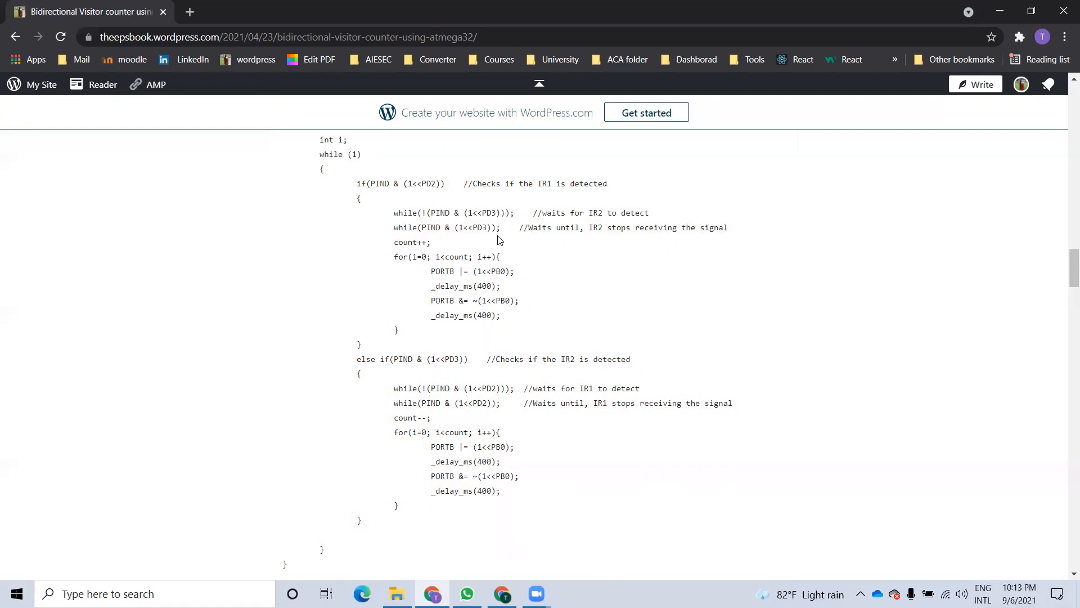
pyautogui.moveTo(498, 240)
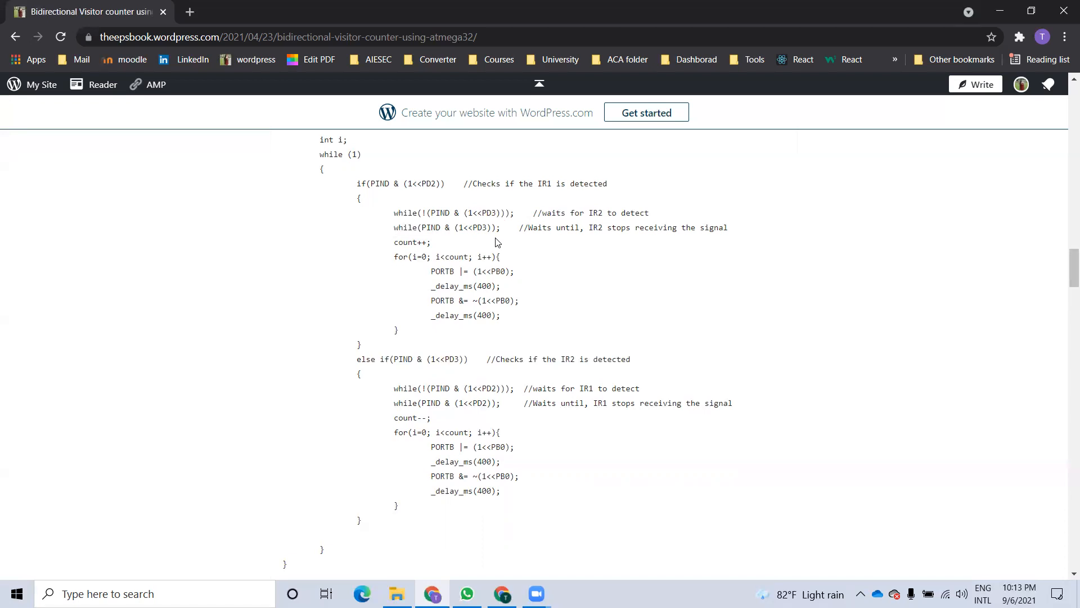
pyautogui.moveTo(490, 246)
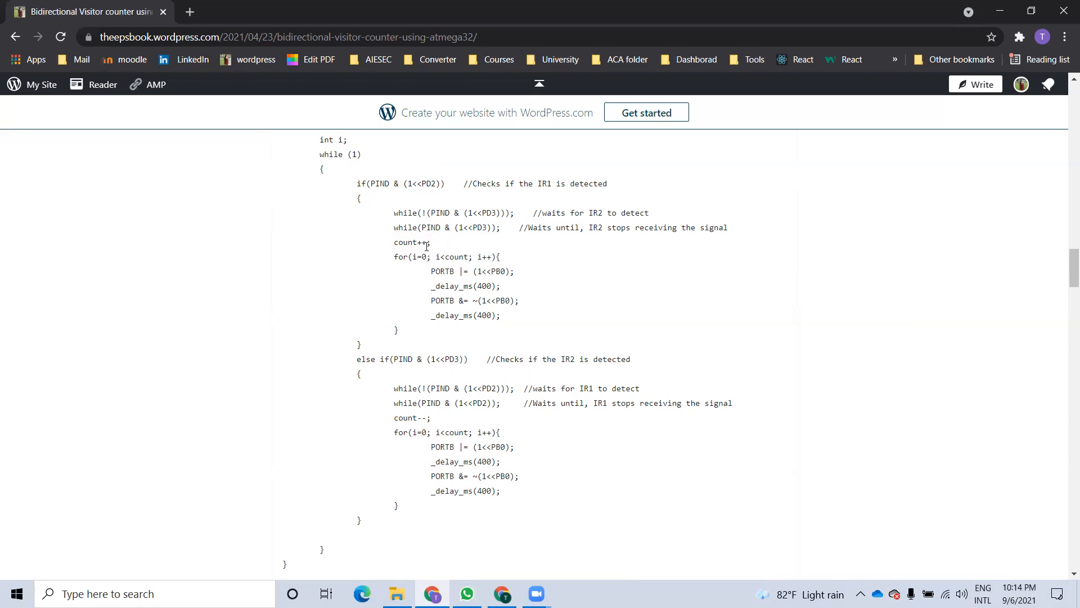
pyautogui.moveTo(394, 257); pyautogui.dragTo(398, 330)
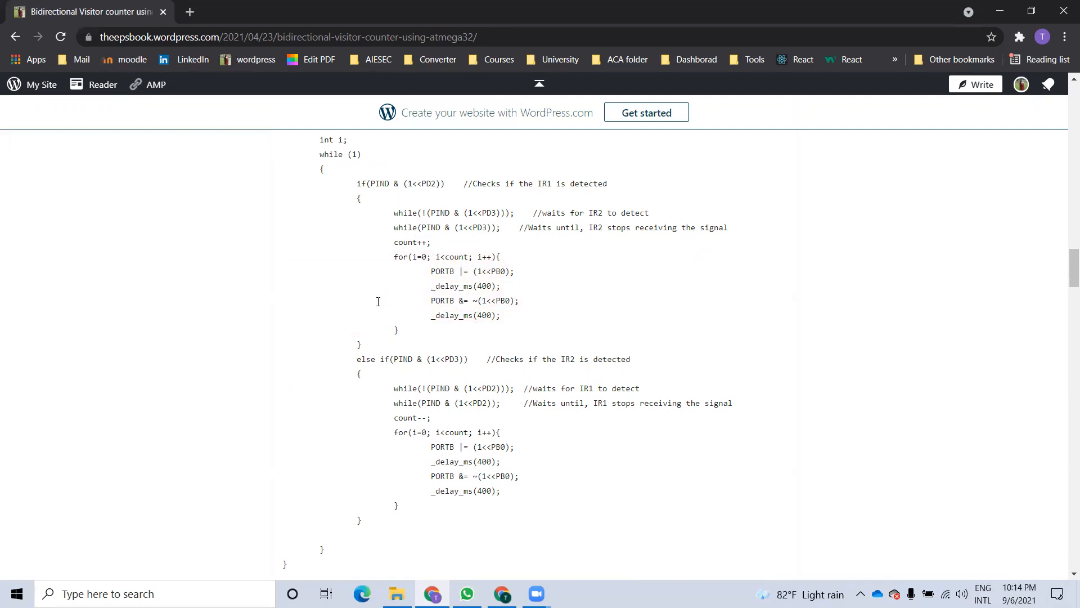
pyautogui.moveTo(383, 325)
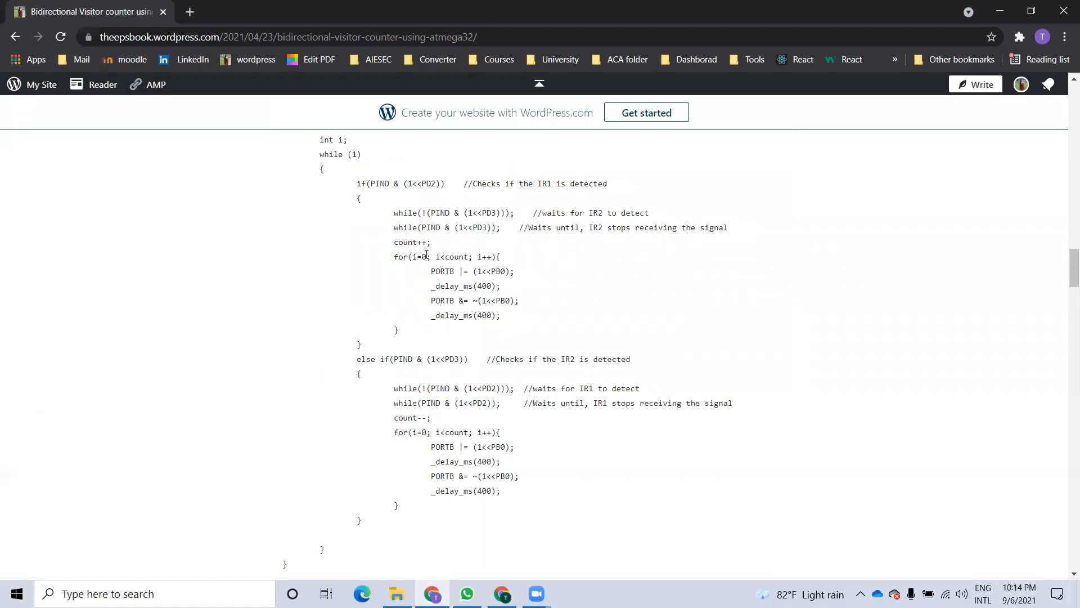
pyautogui.doubleClick(454, 257)
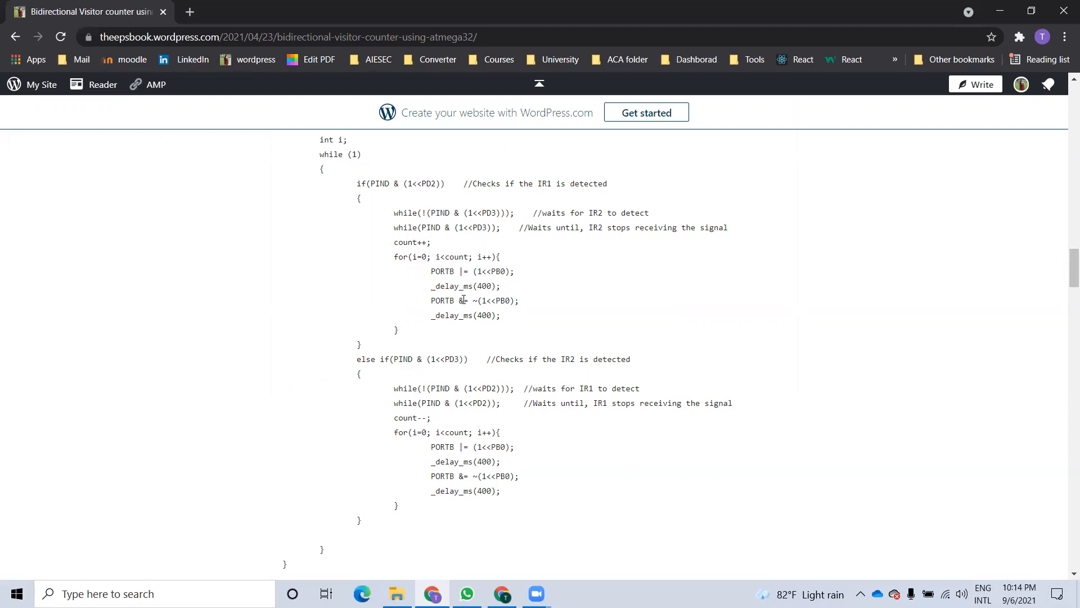
pyautogui.moveTo(309, 254)
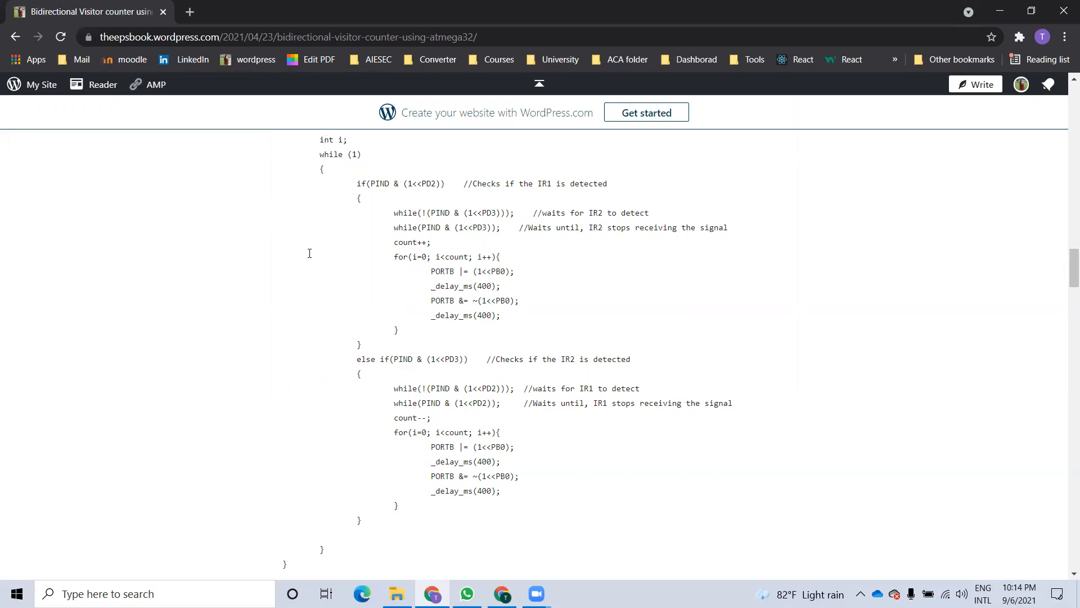
pyautogui.moveTo(352, 230)
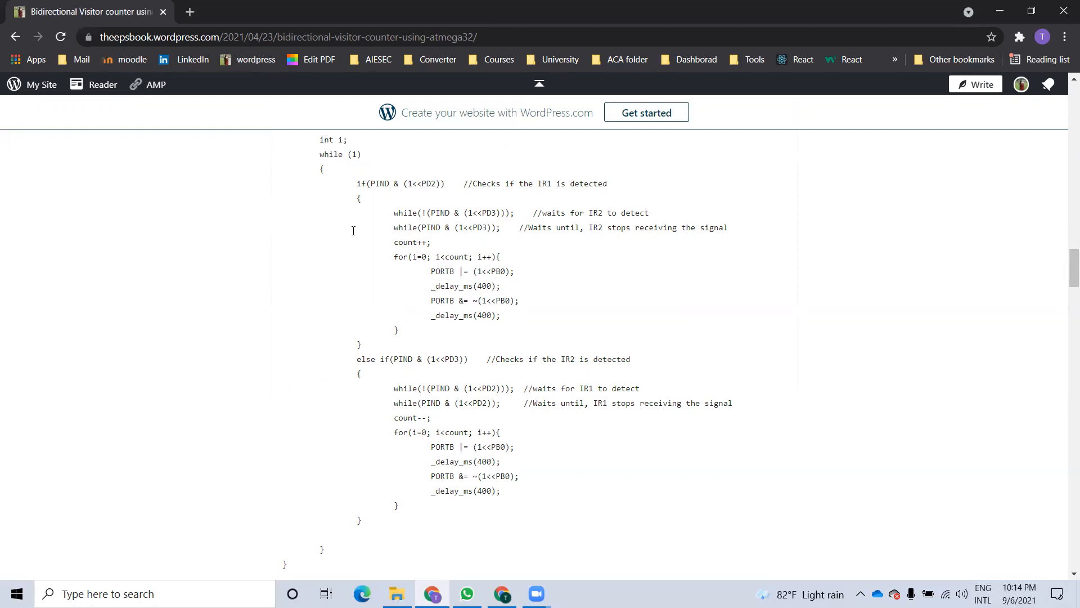
pyautogui.scroll(-3)
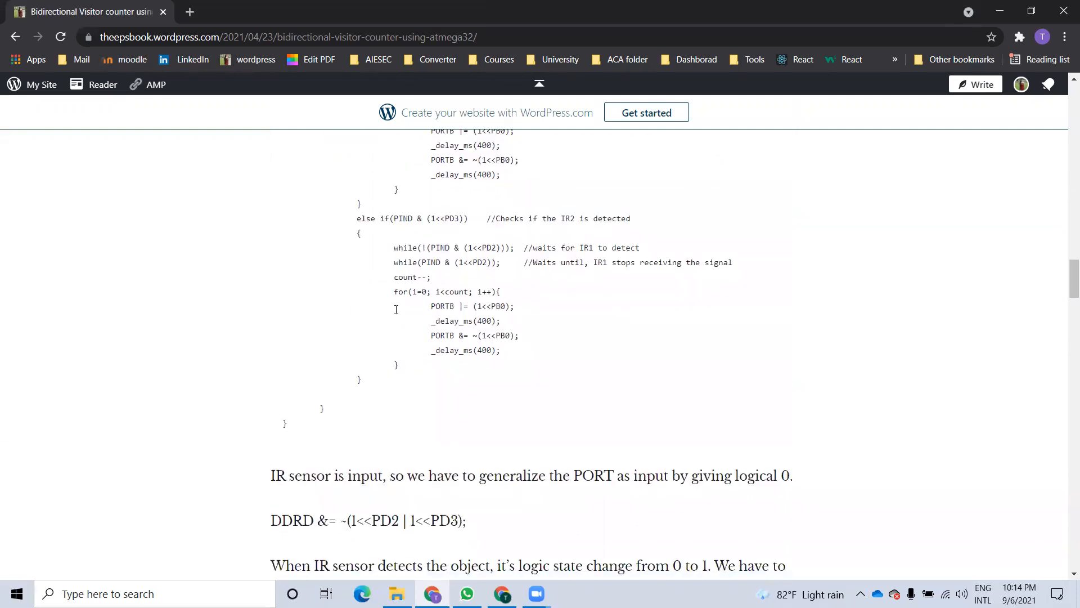
pyautogui.scroll(3)
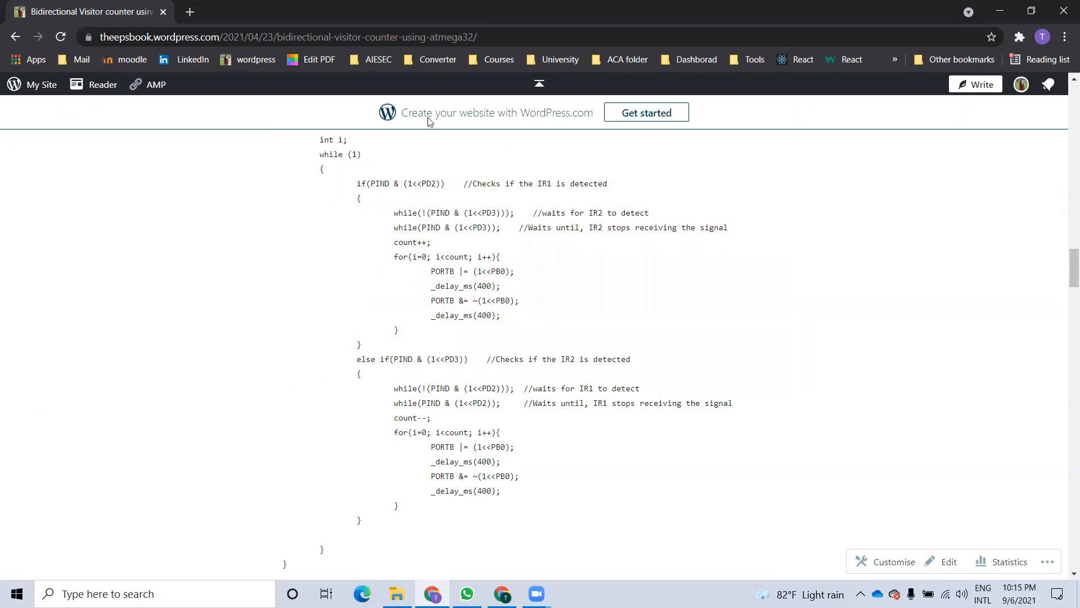
# Step: Highlight the IR1 detection condition and the IR2 detection branch down to its closing brace
pyautogui.doubleClick(400, 183)
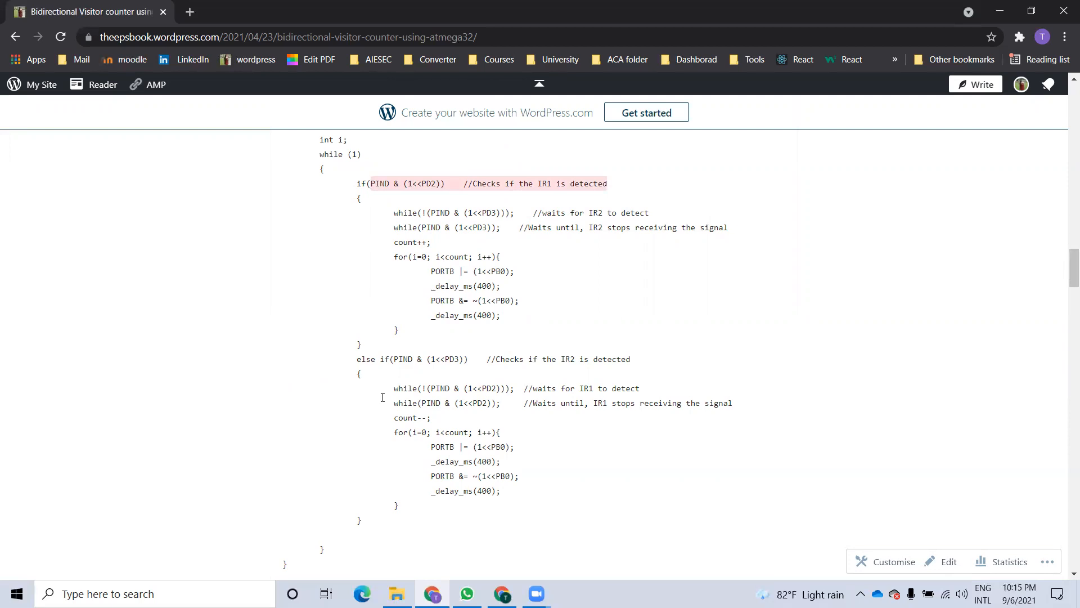
pyautogui.click(382, 393)
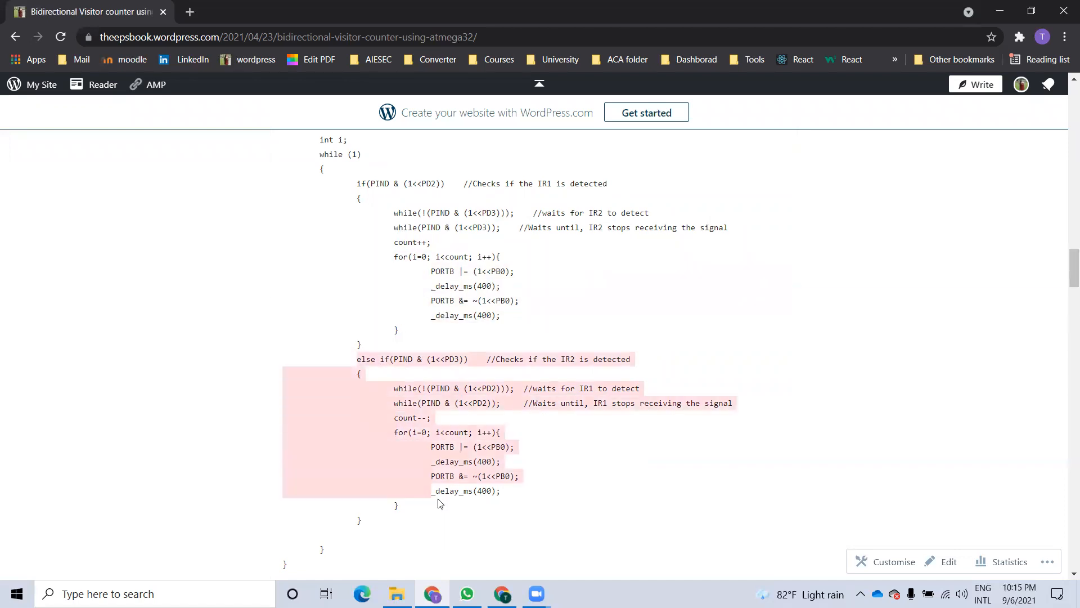
pyautogui.click(440, 503)
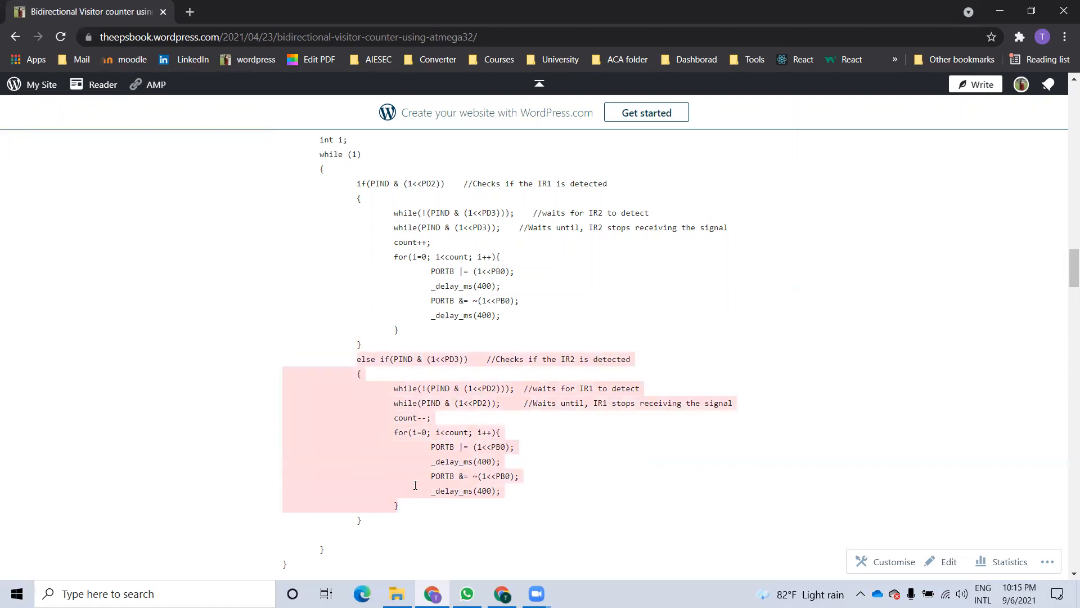
pyautogui.moveTo(338, 388)
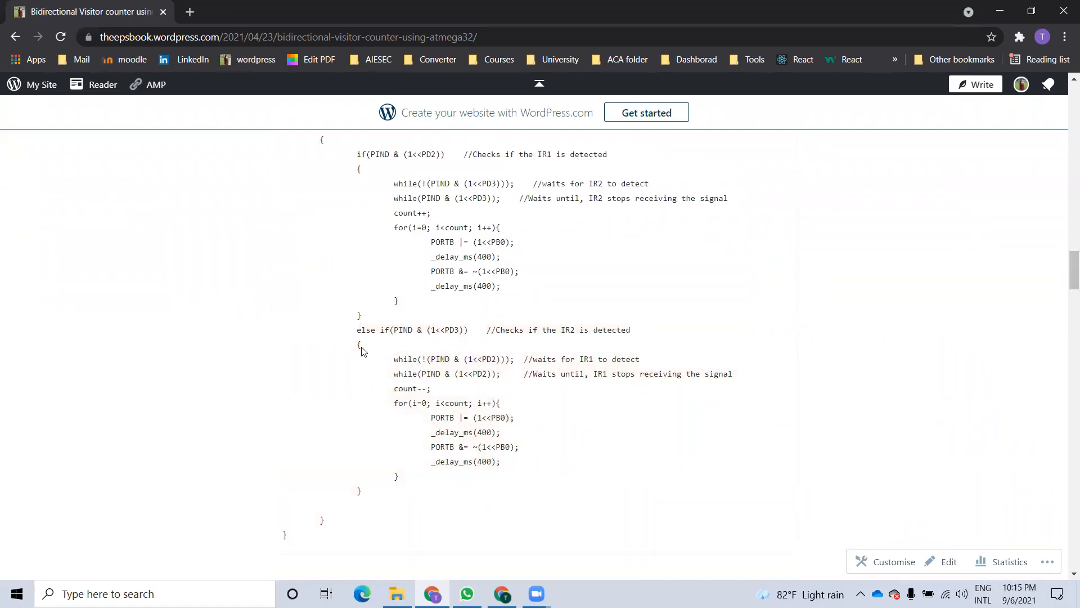
pyautogui.scroll(3)
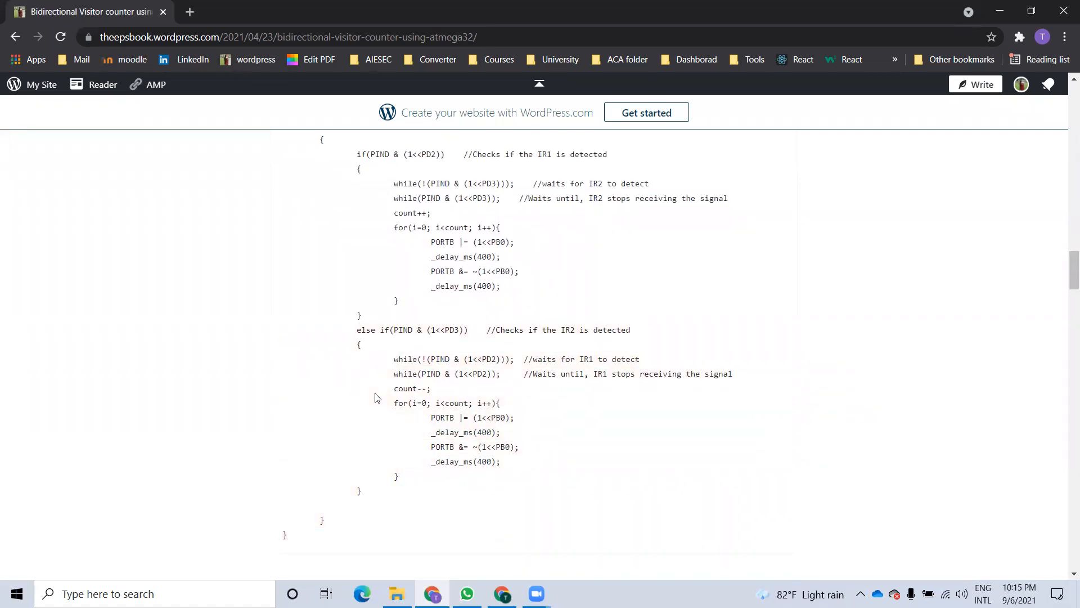
pyautogui.moveTo(357, 329); pyautogui.dragTo(501, 461)
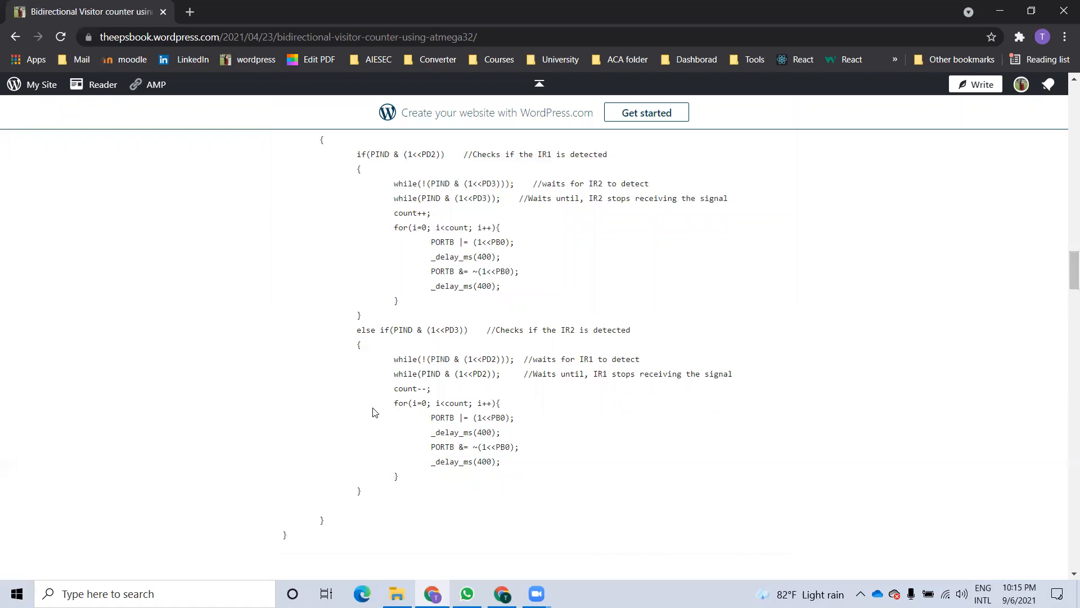
pyautogui.moveTo(406, 327)
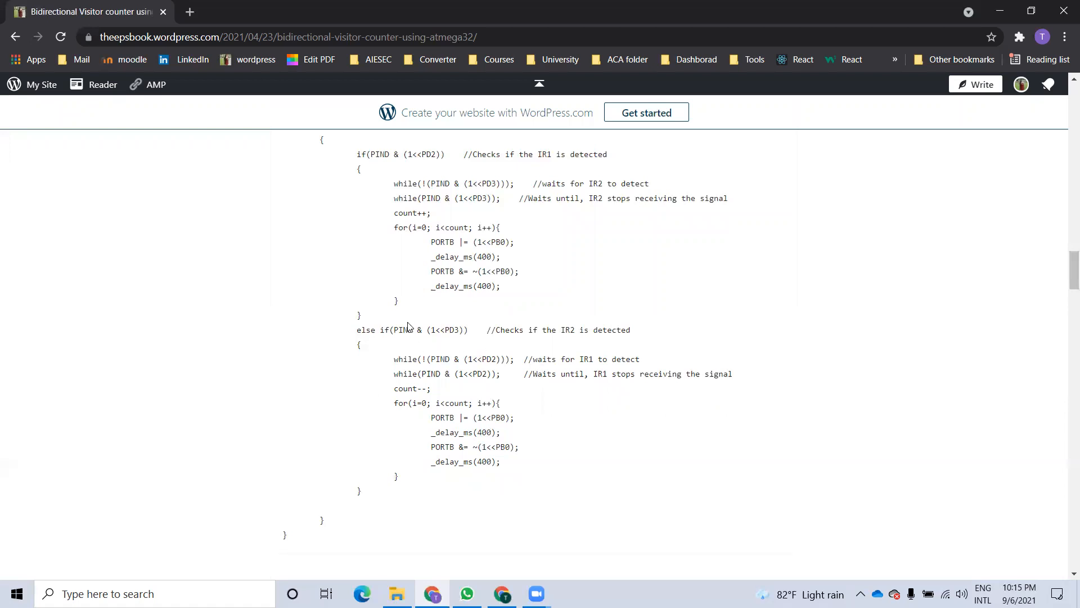
pyautogui.moveTo(462, 321)
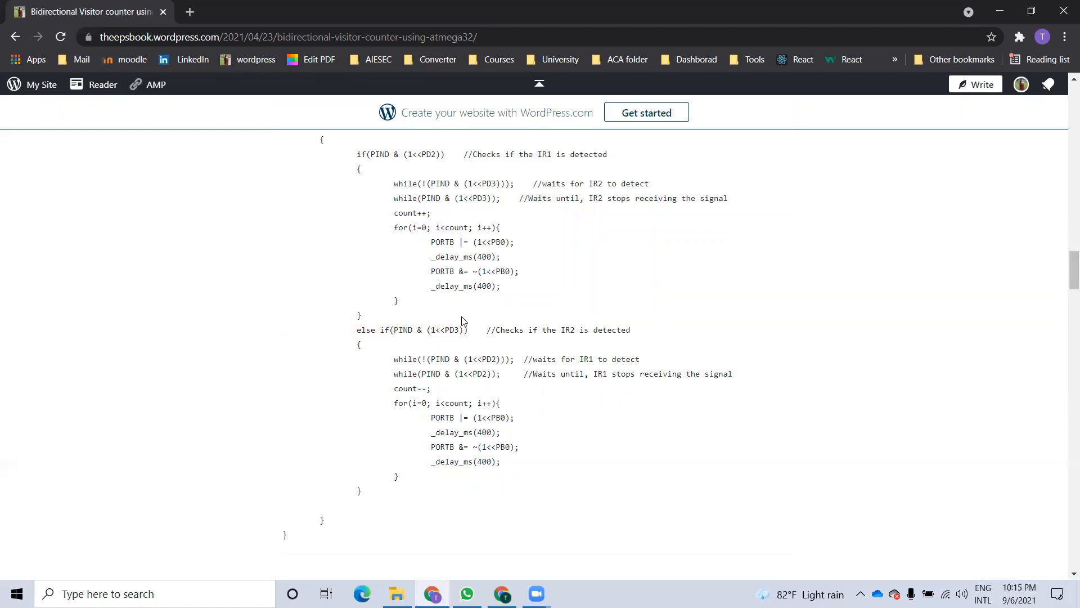
# Step: Scroll below the code to the DDRD/PORTD input setup explanation and the IR1 detection snippet
pyautogui.scroll(-3)
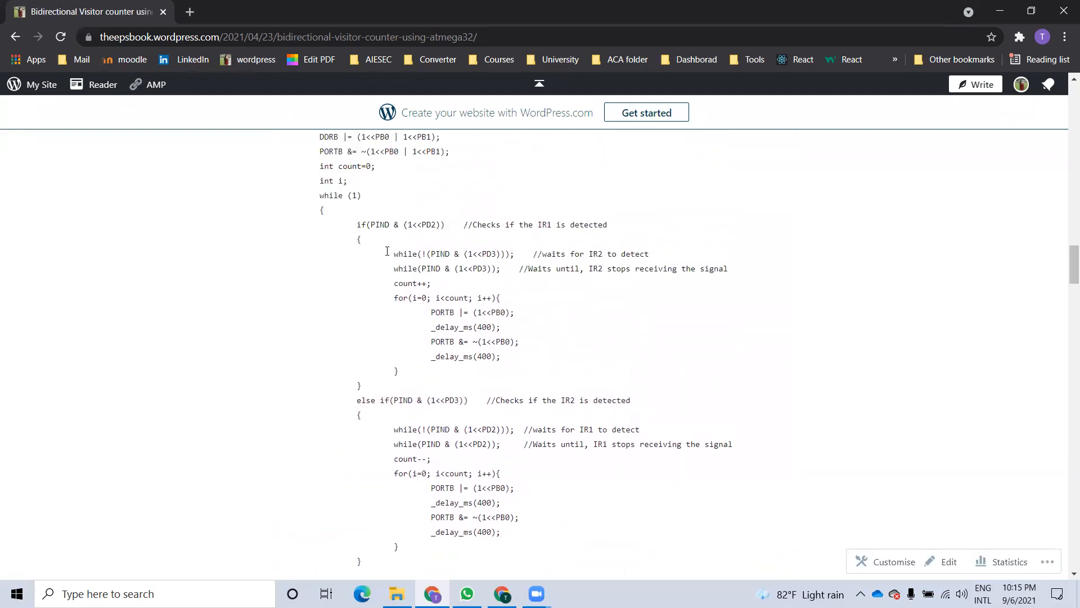
pyautogui.scroll(-3)
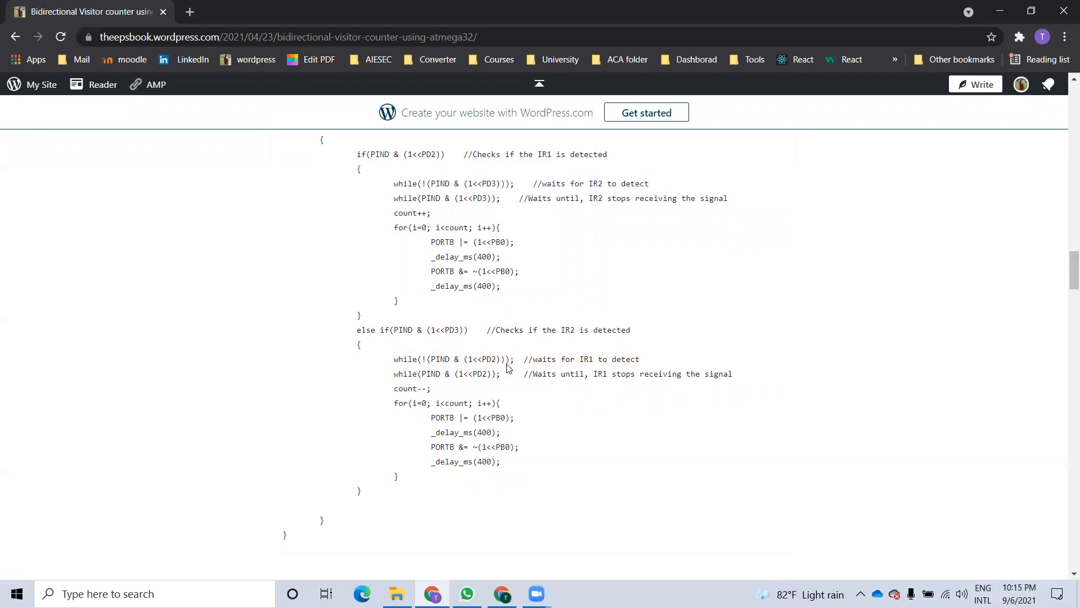
pyautogui.scroll(-3)
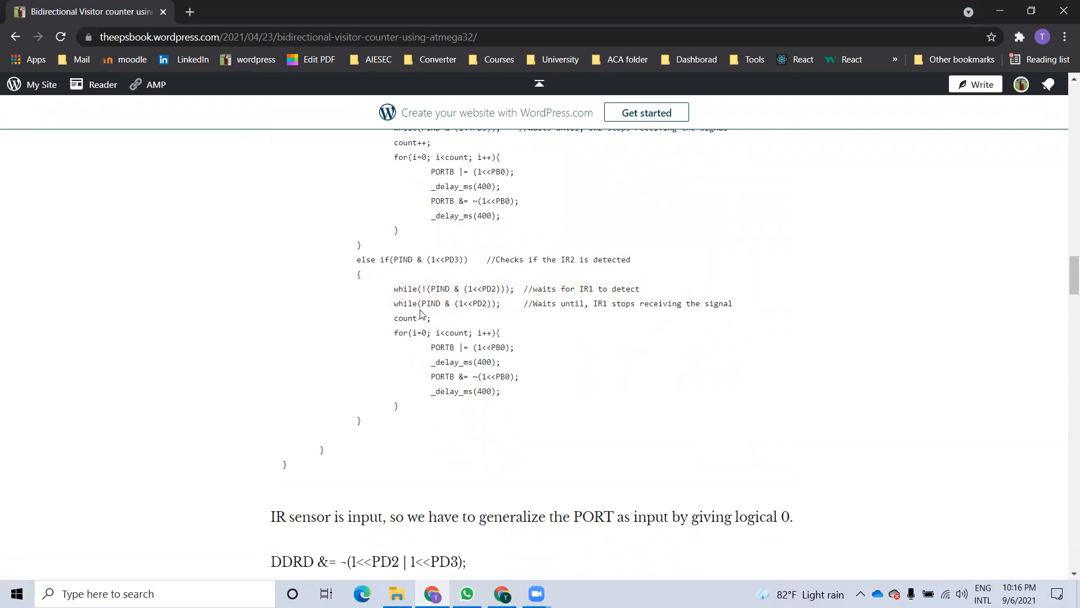
pyautogui.scroll(-3)
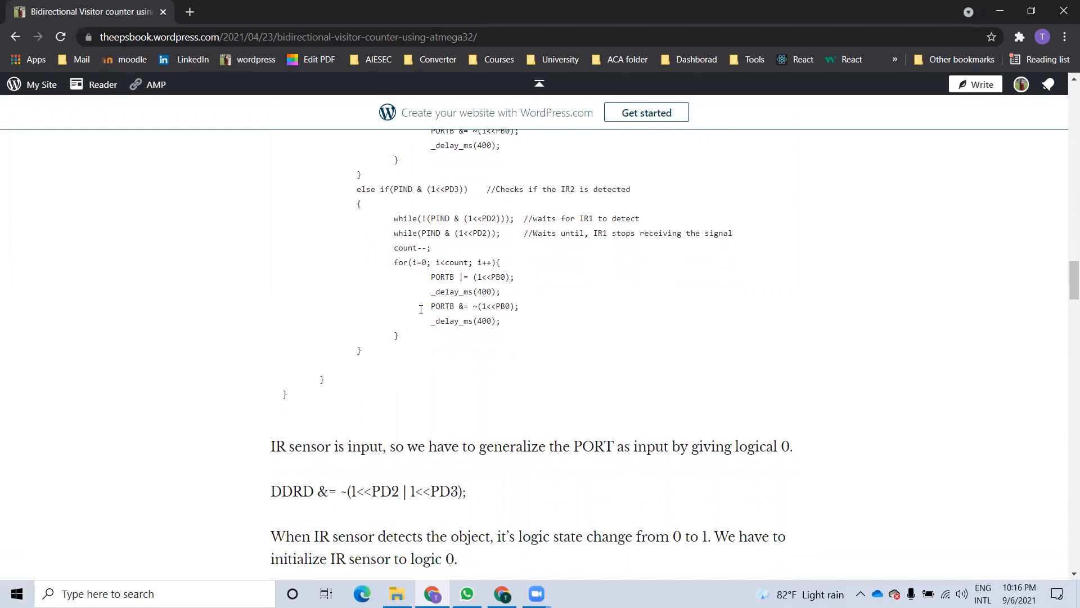
pyautogui.doubleClick(411, 248)
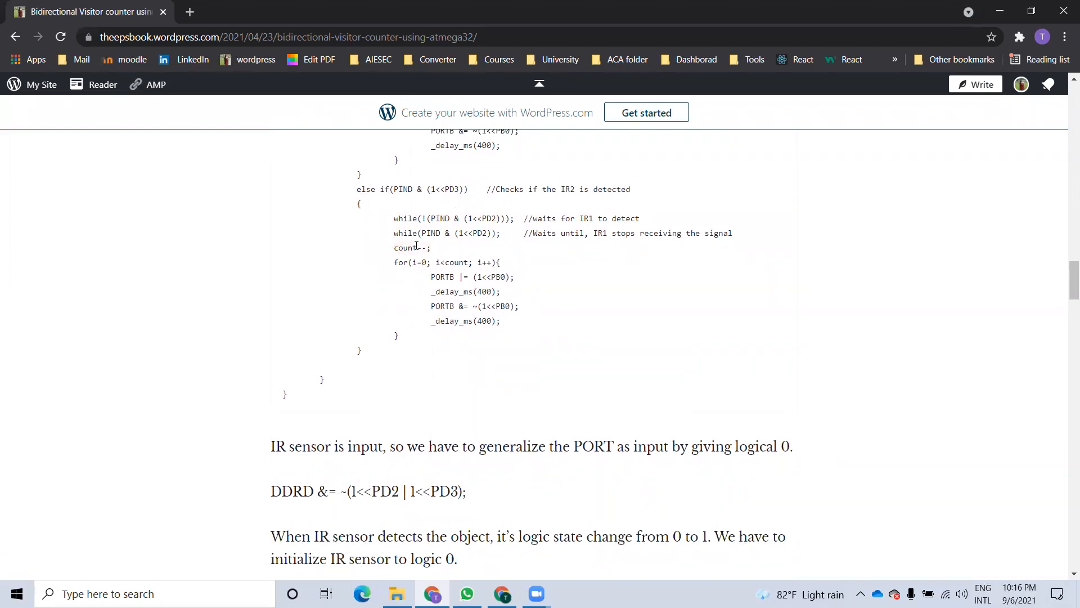
pyautogui.scroll(-3)
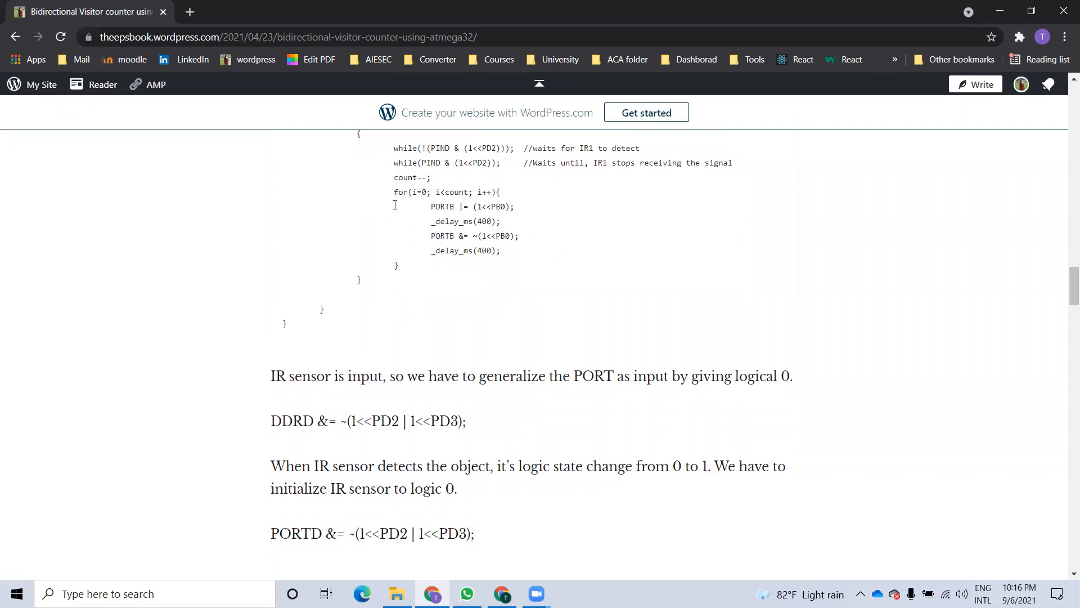
pyautogui.moveTo(402, 203)
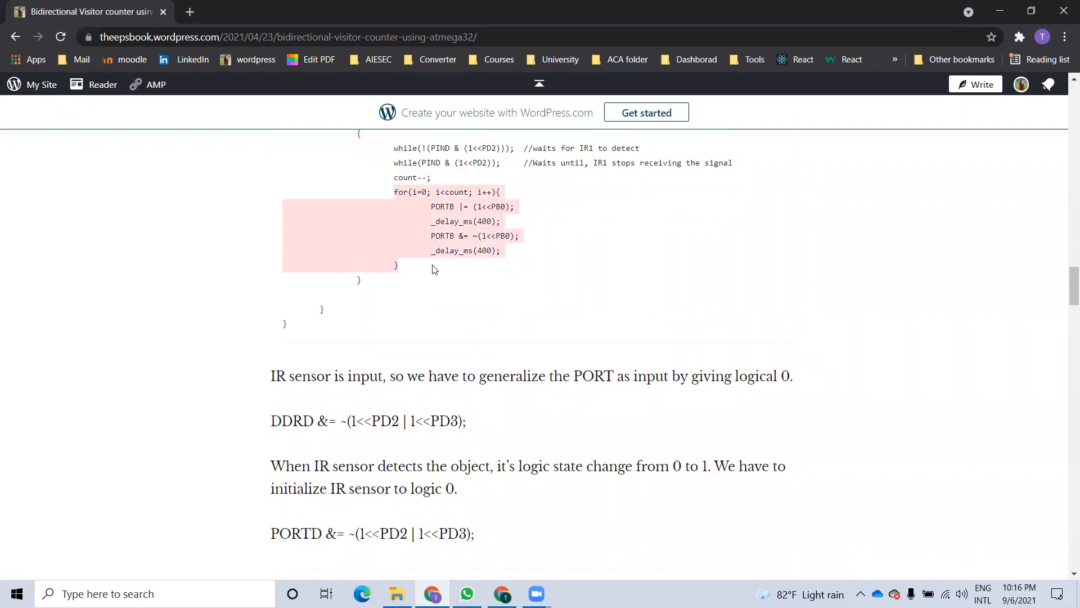
pyautogui.scroll(-3)
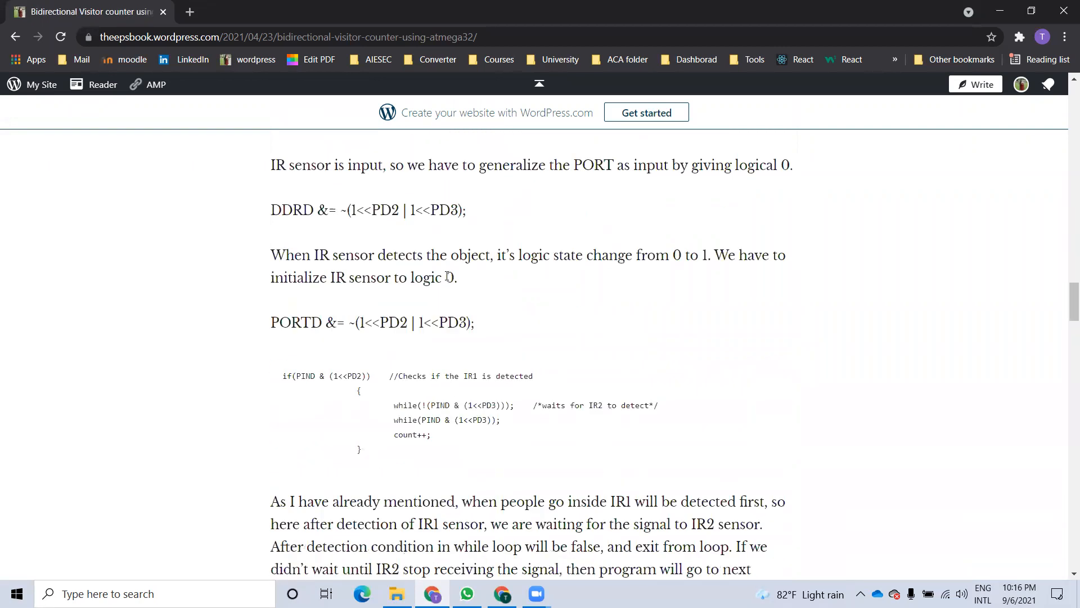
# Step: Scroll to the comments and open the drive.google.com link in the author's reply in a new tab
pyautogui.scroll(-3)
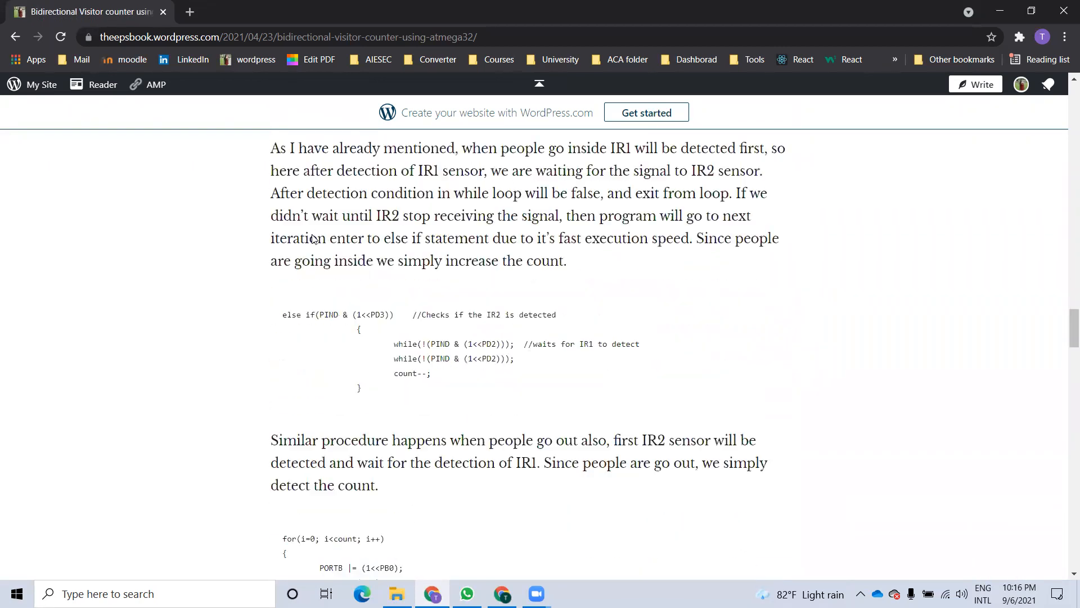
pyautogui.scroll(-3)
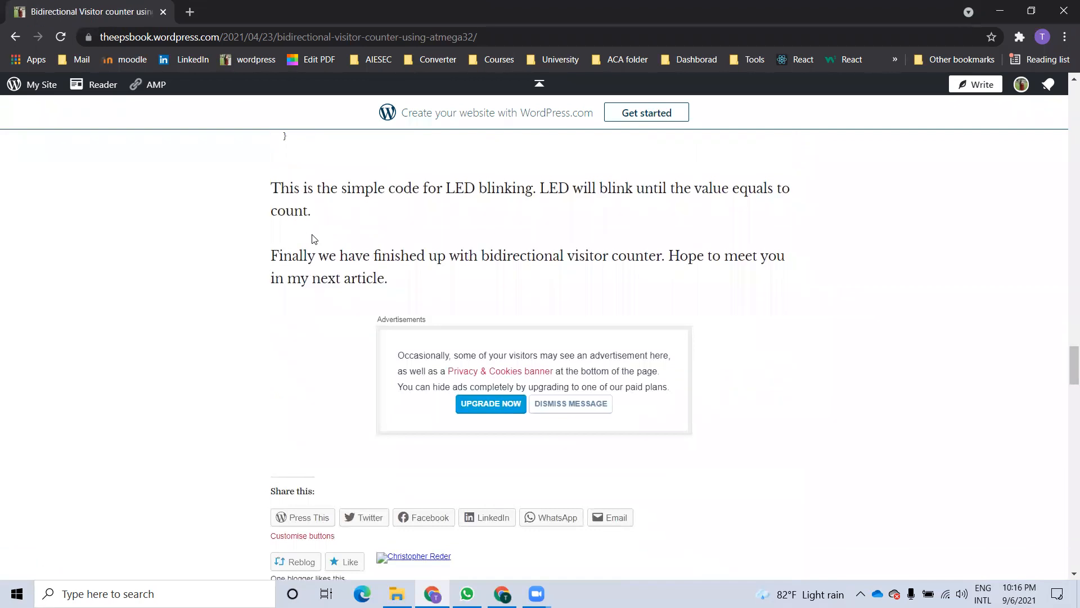
pyautogui.moveTo(280, 292)
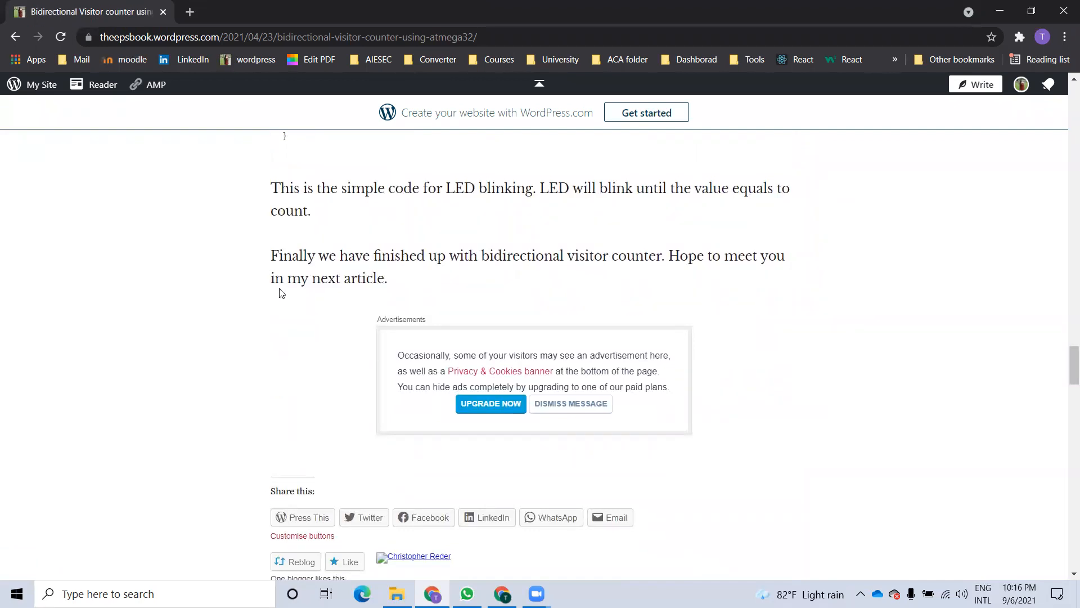
pyautogui.scroll(-3)
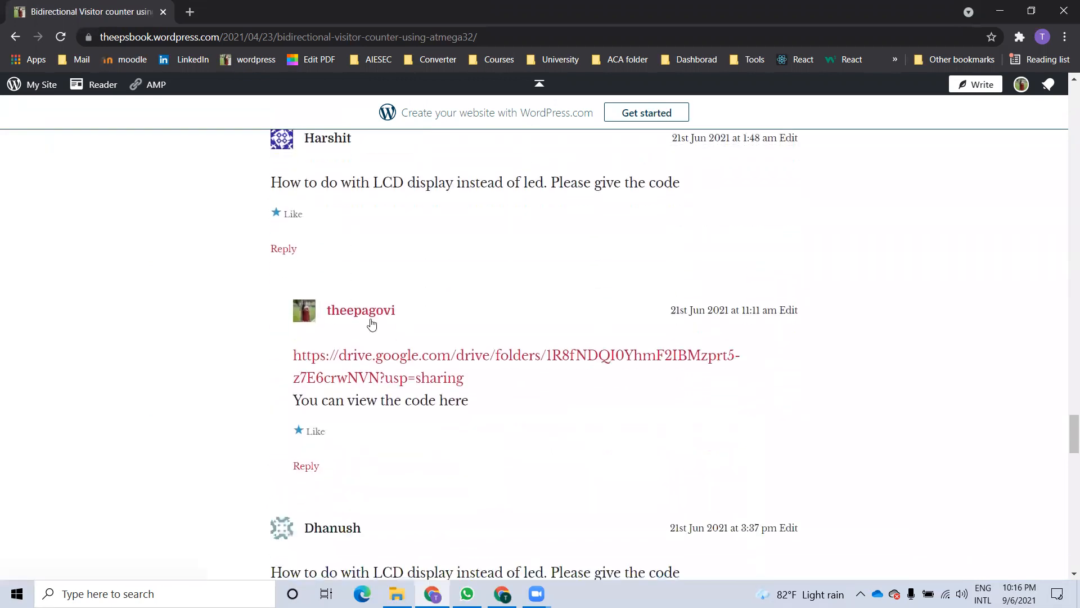
pyautogui.scroll(-3)
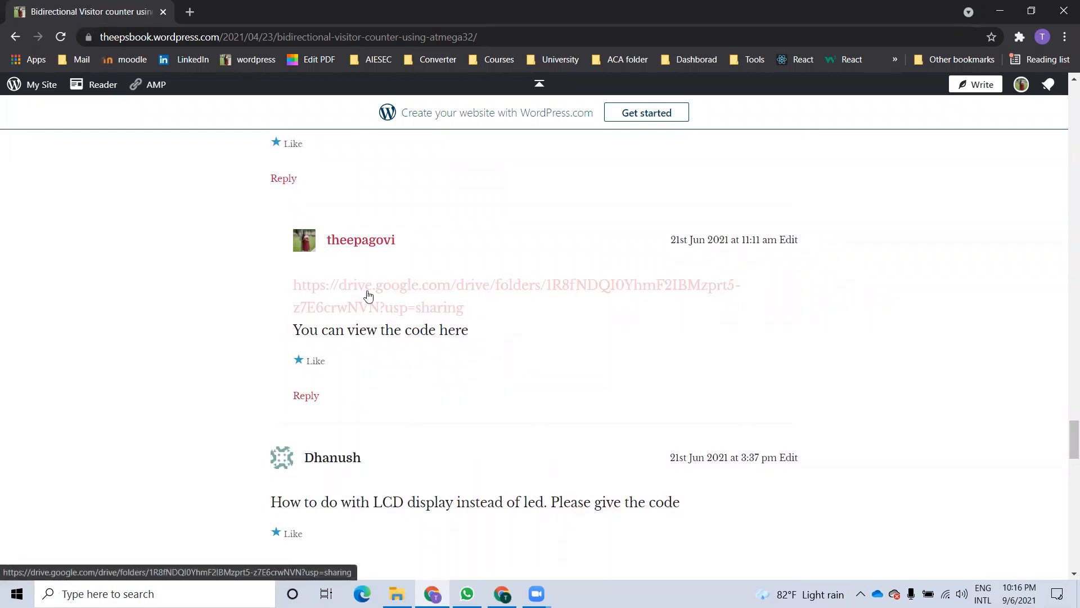
pyautogui.click(369, 293)
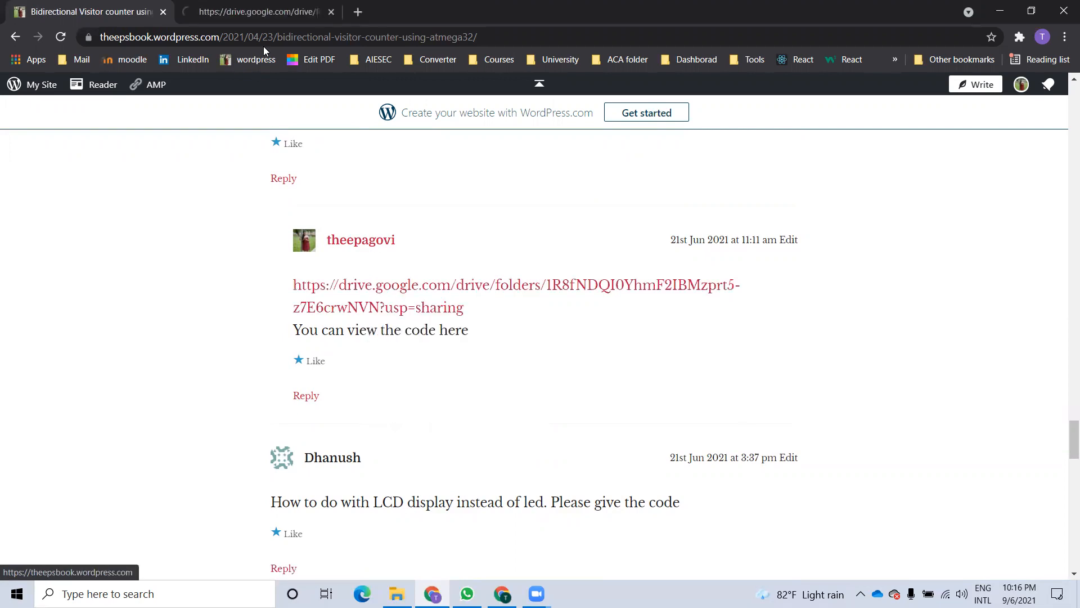
# Step: In the Drive tab, open the 'bidirectional visitor counter' subfolder showing the LCD source files and main.c
pyautogui.click(516, 296)
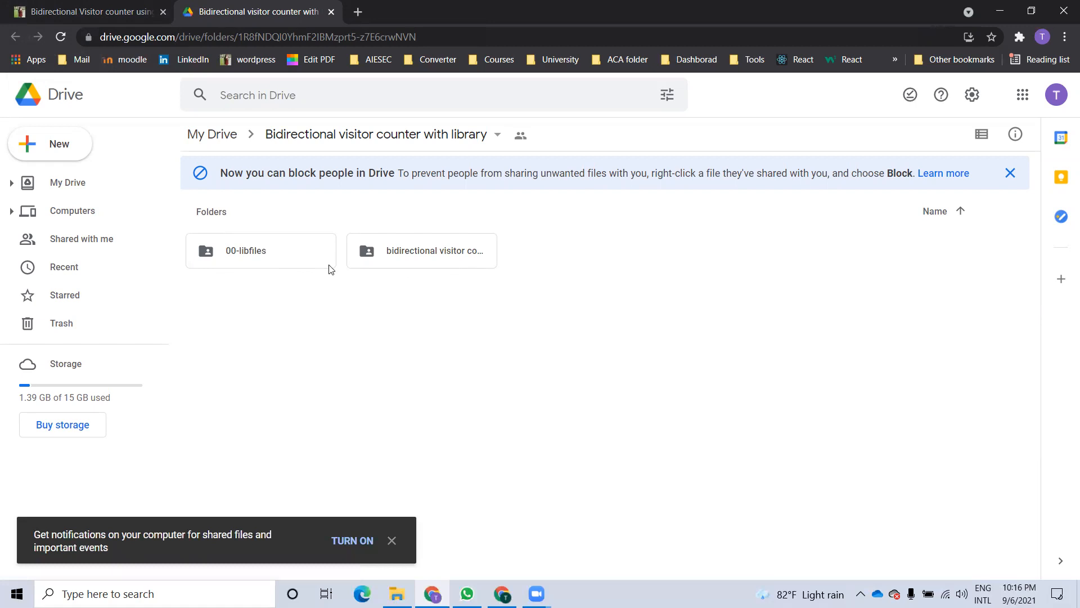
pyautogui.moveTo(235, 249)
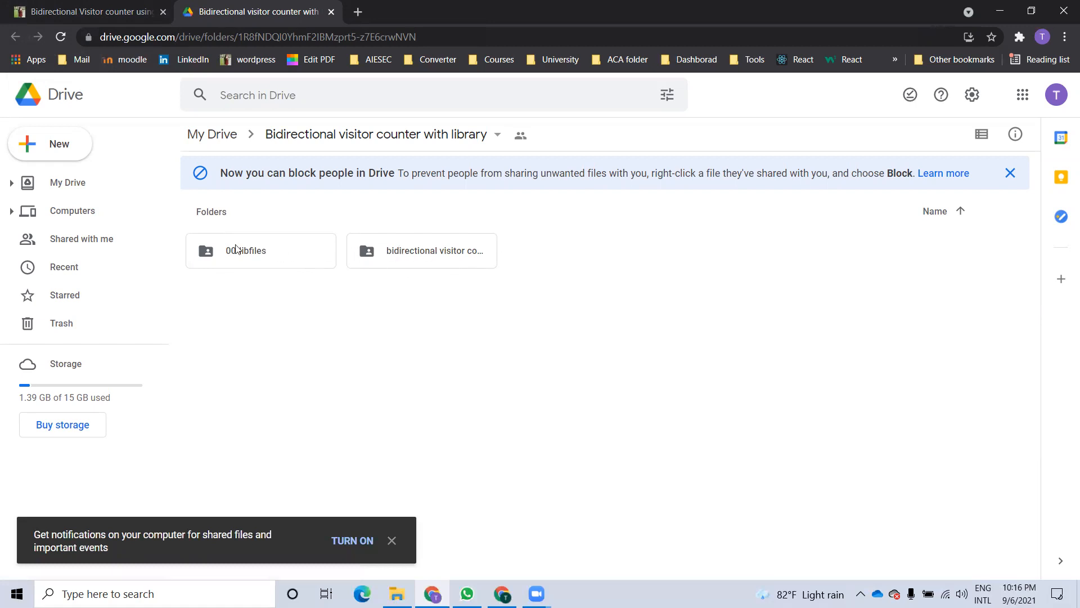
pyautogui.doubleClick(260, 249)
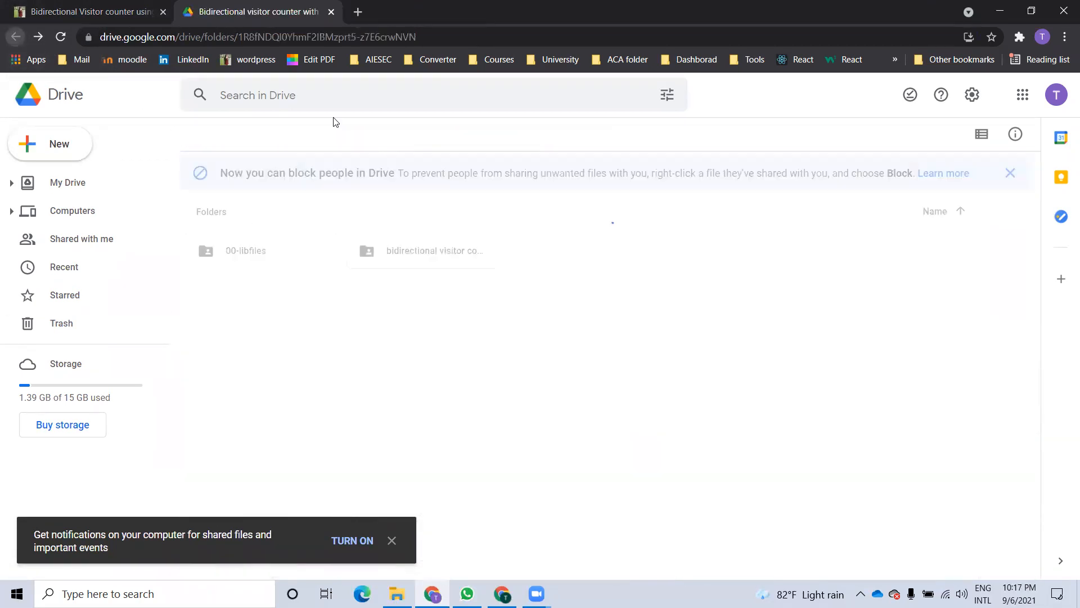
pyautogui.doubleClick(434, 250)
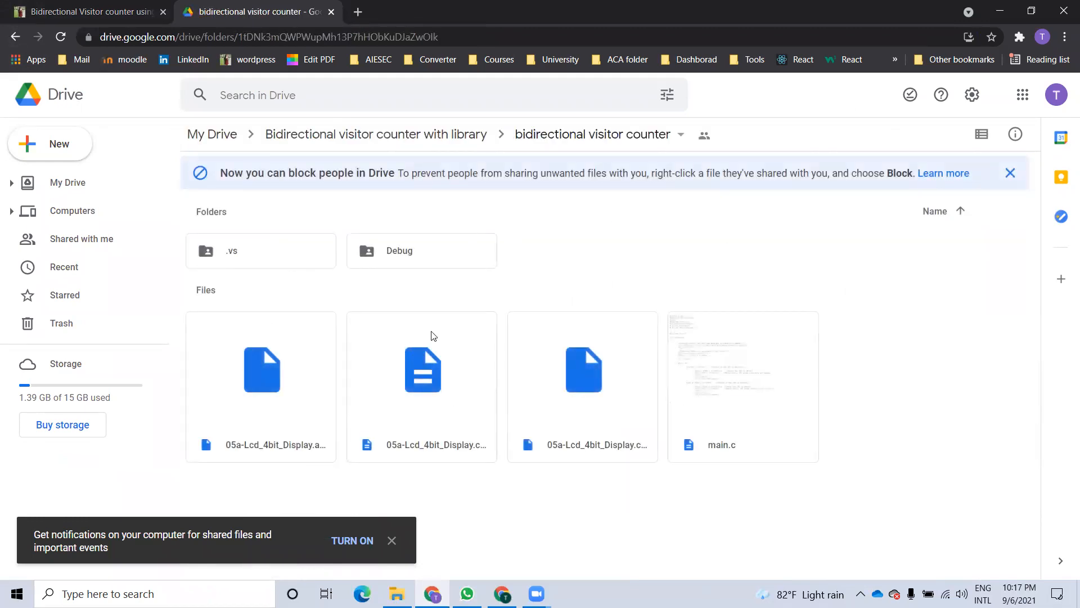
pyautogui.moveTo(906, 340)
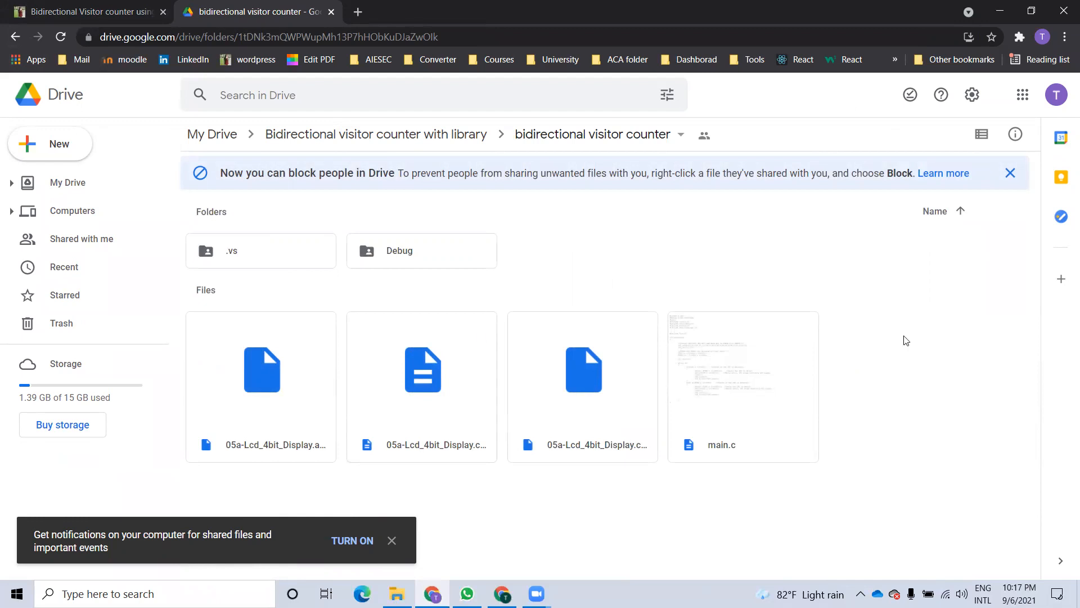
pyautogui.moveTo(678, 275)
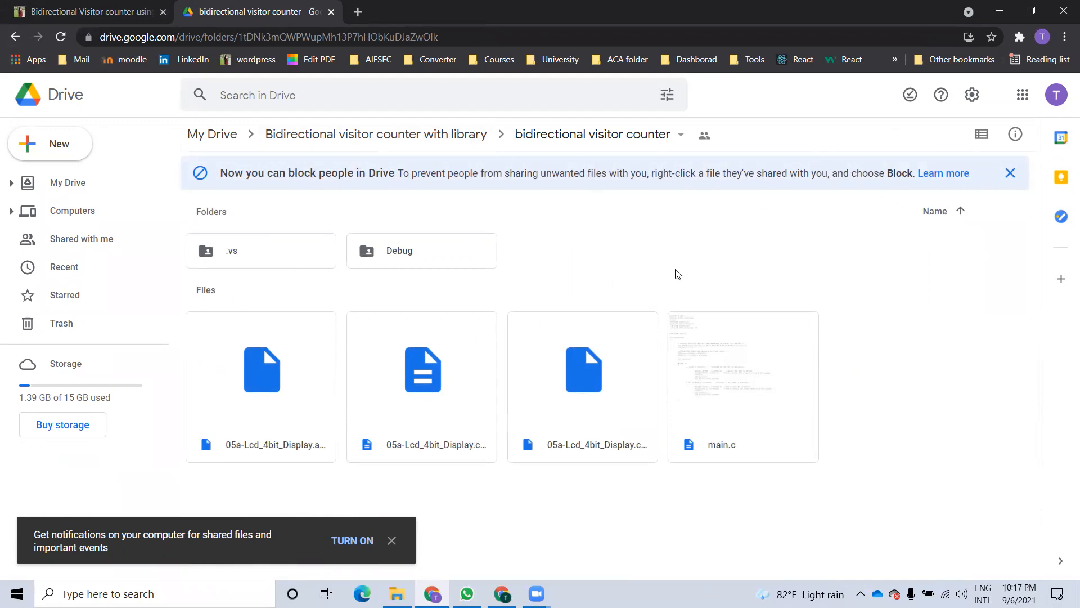
pyautogui.moveTo(615, 262)
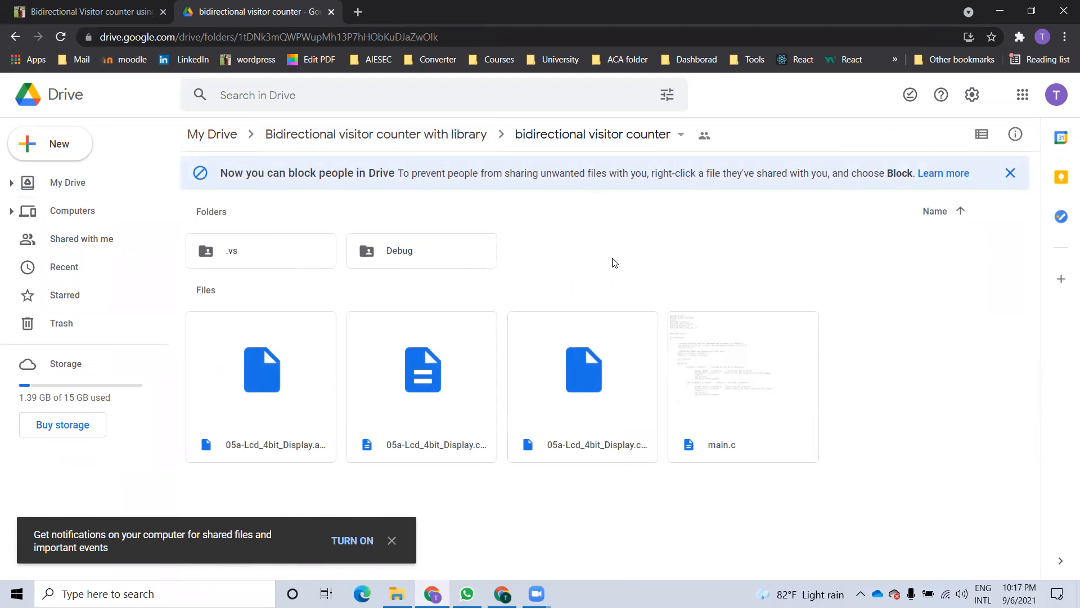
pyautogui.moveTo(523, 293)
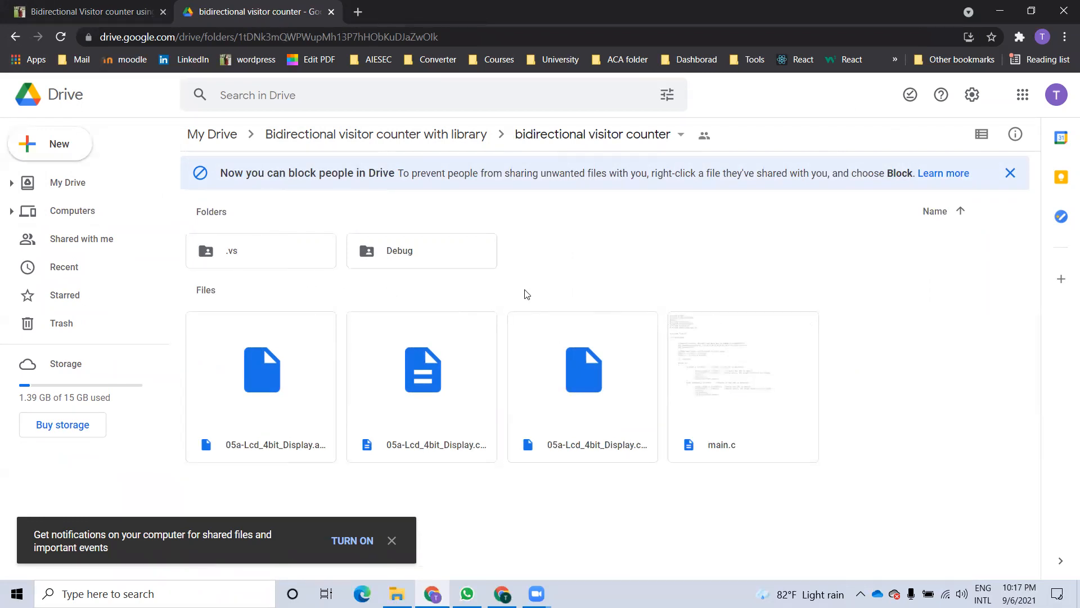
pyautogui.moveTo(509, 262)
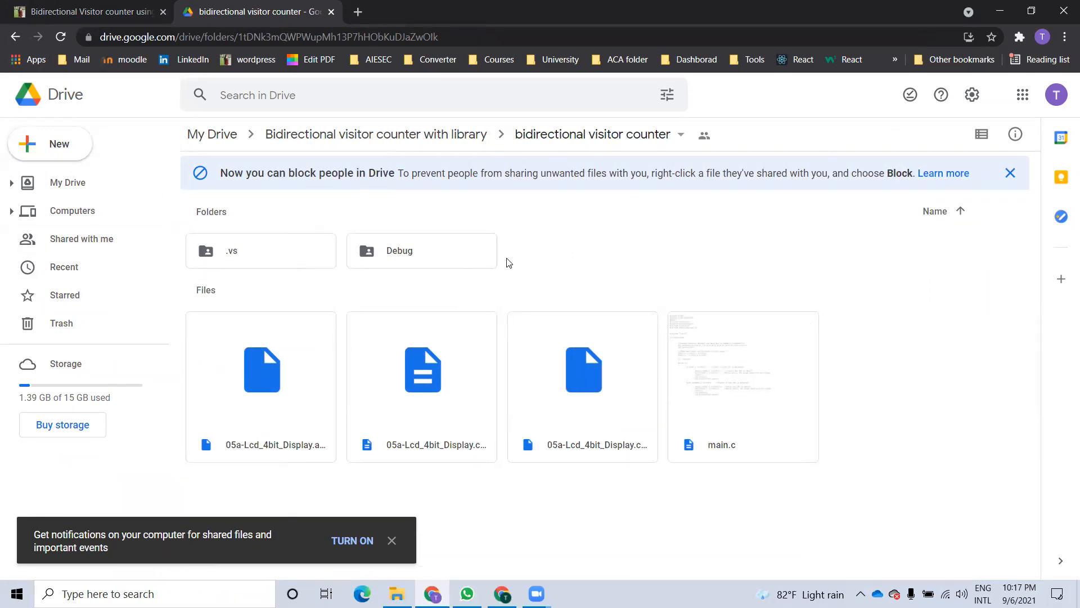
pyautogui.moveTo(434, 282)
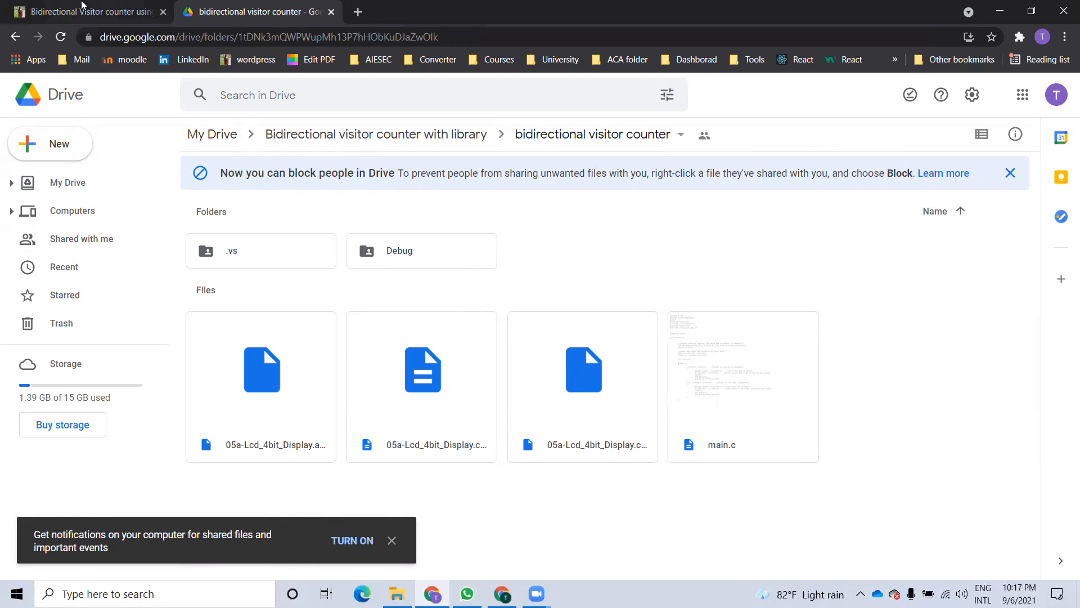
# Step: Switch back to the first browser tab with the blog article's code listing
pyautogui.click(82, 12)
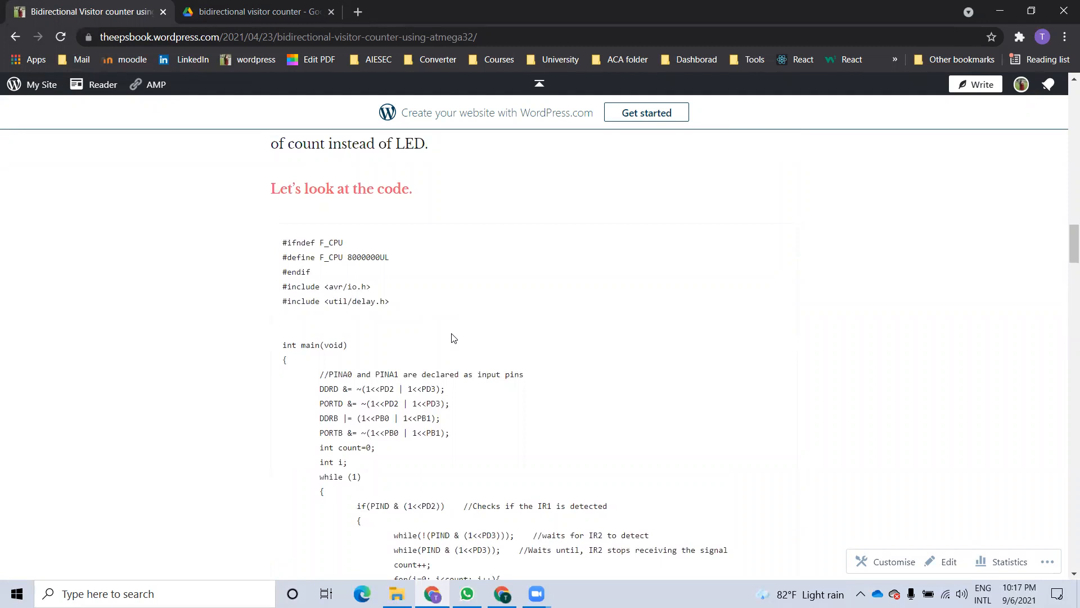
pyautogui.moveTo(107, 36)
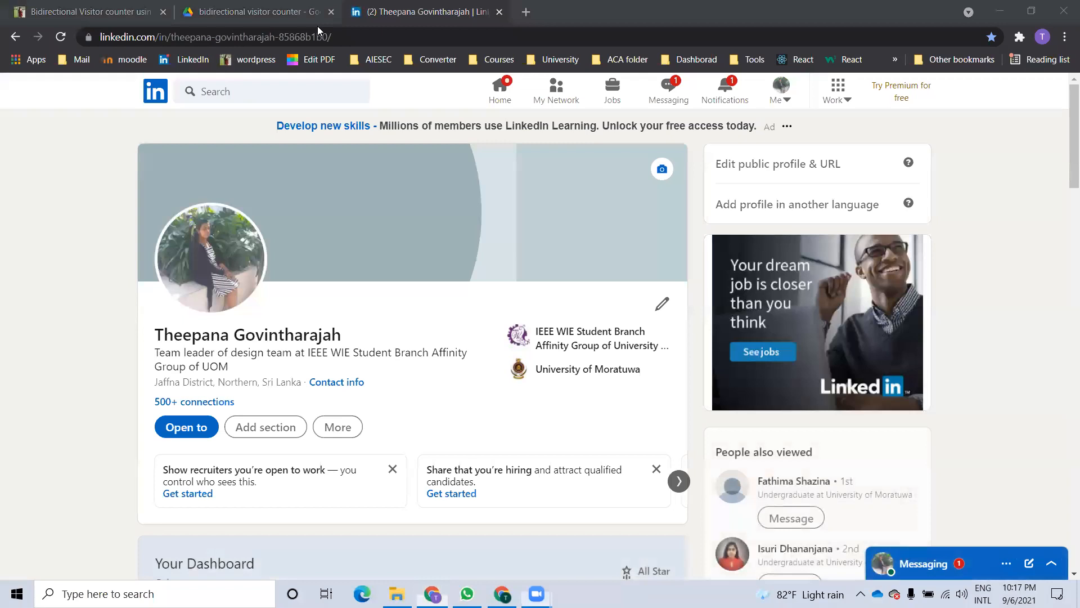
pyautogui.moveTo(403, 313)
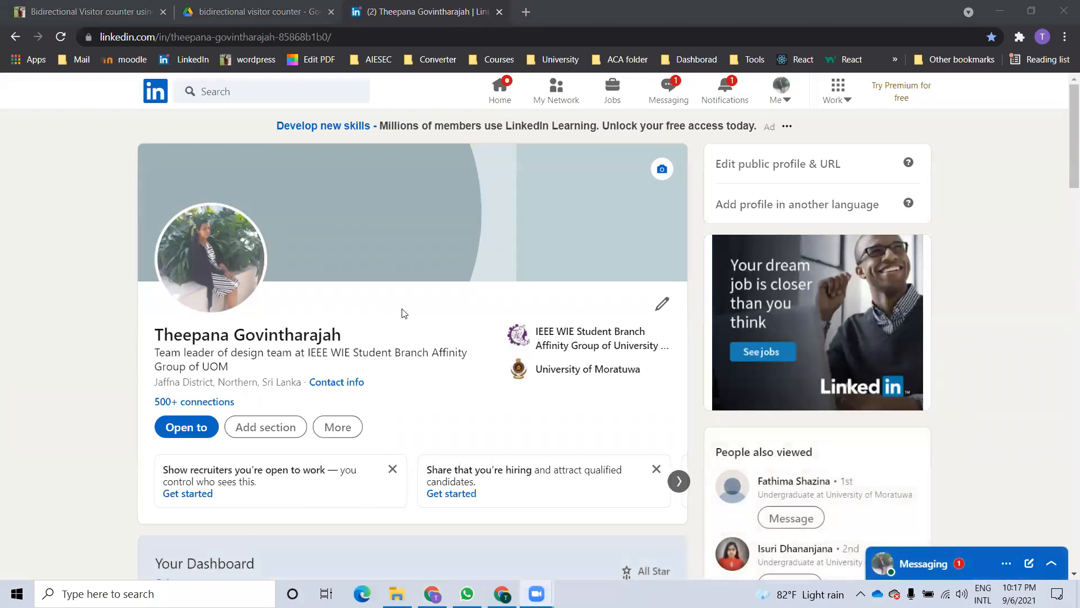
pyautogui.moveTo(397, 311)
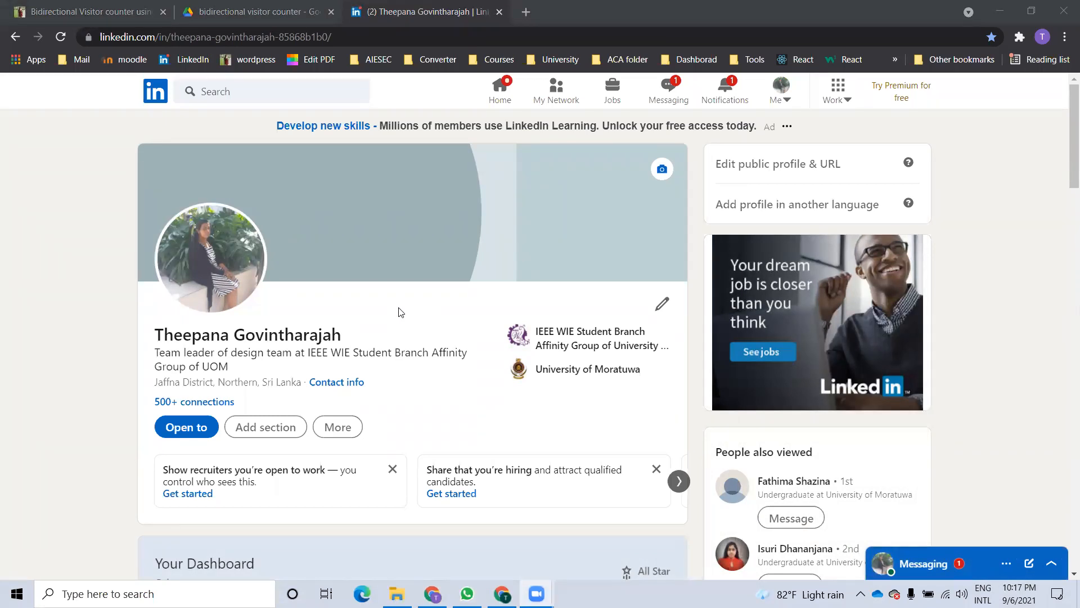
pyautogui.moveTo(939, 67)
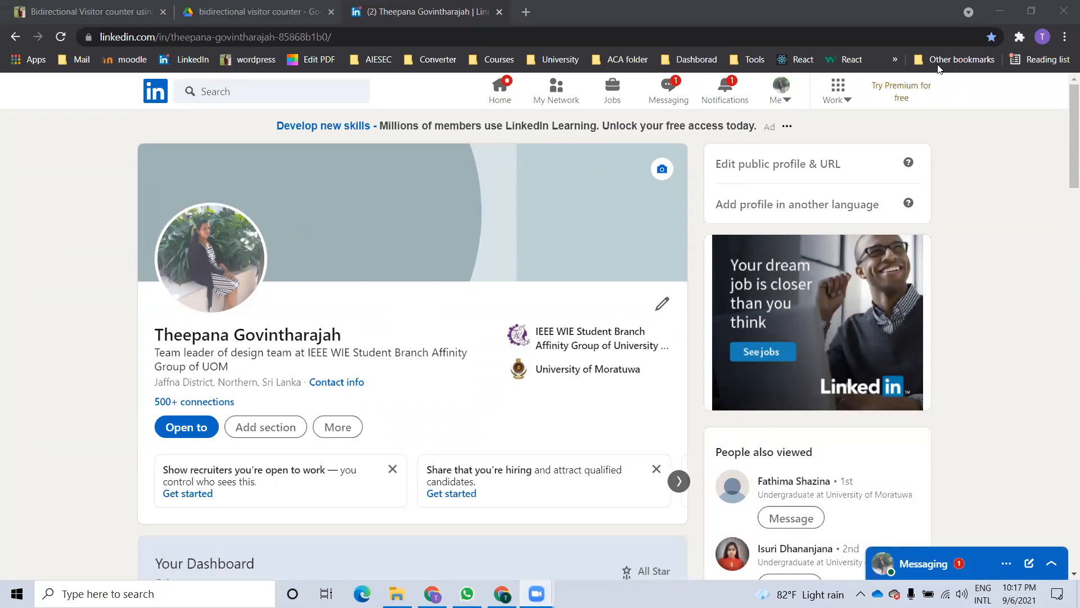